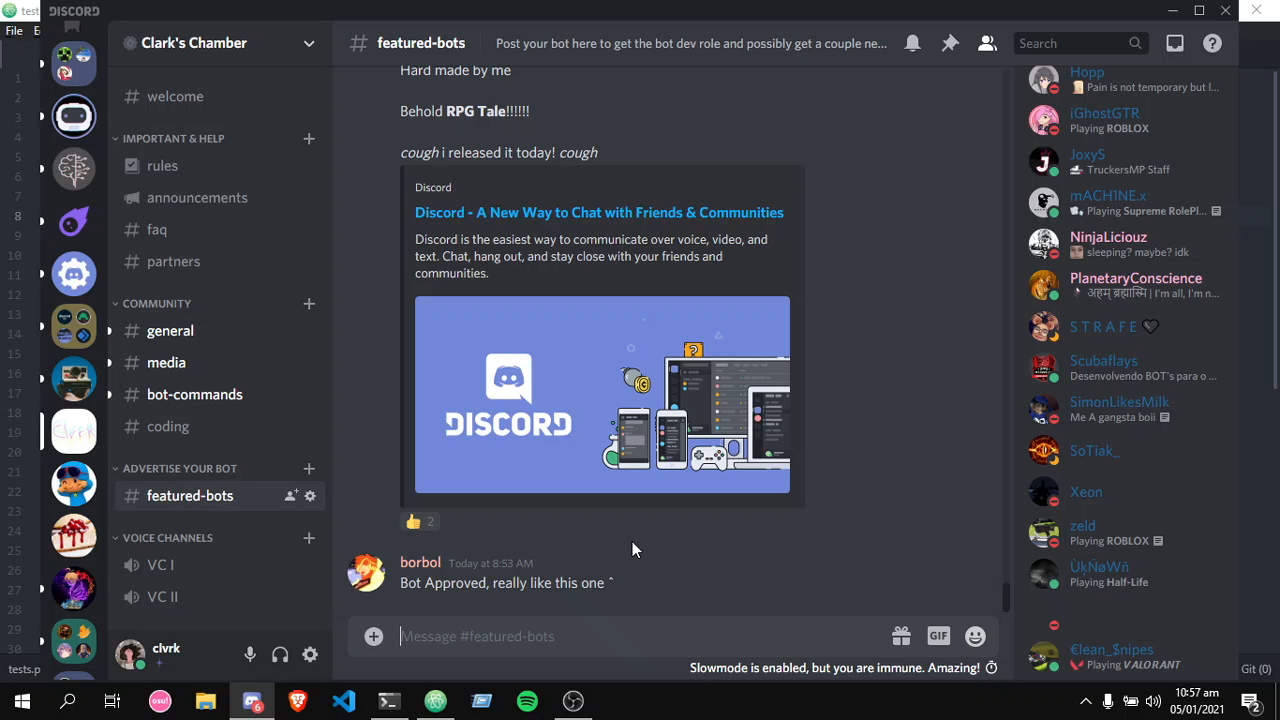
Browse the Discord channels, visiting coding and returning to featured-bots.
{"action": "scroll", "scroll_direction": "up", "scroll_amount": 3}
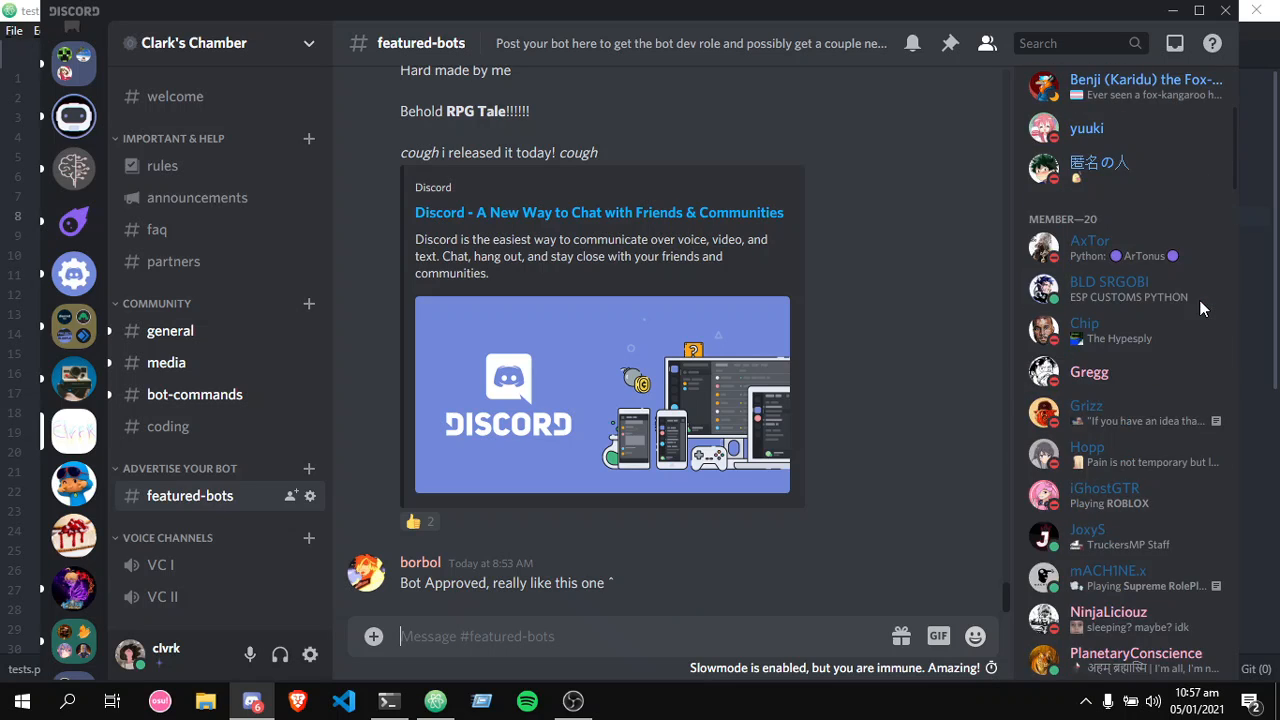
{"action": "scroll", "scroll_direction": "up", "scroll_amount": 3}
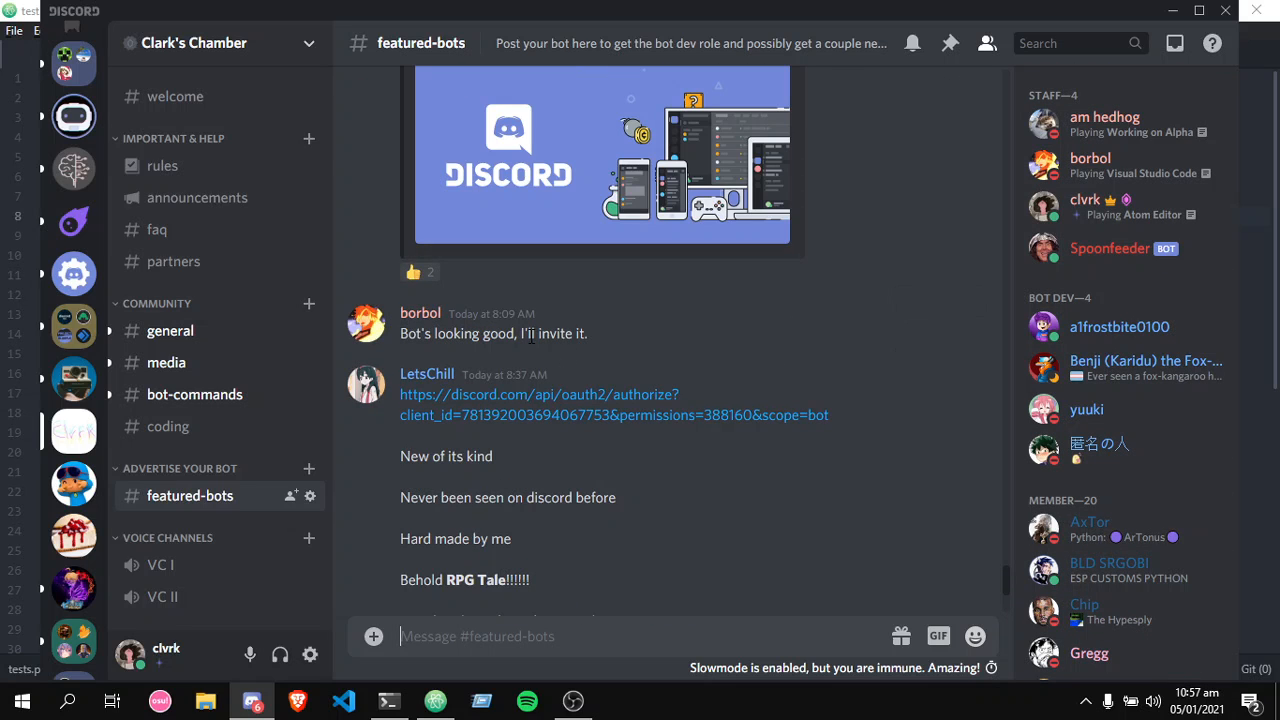
{"action": "mouse_move", "coordinate": [529, 422]}
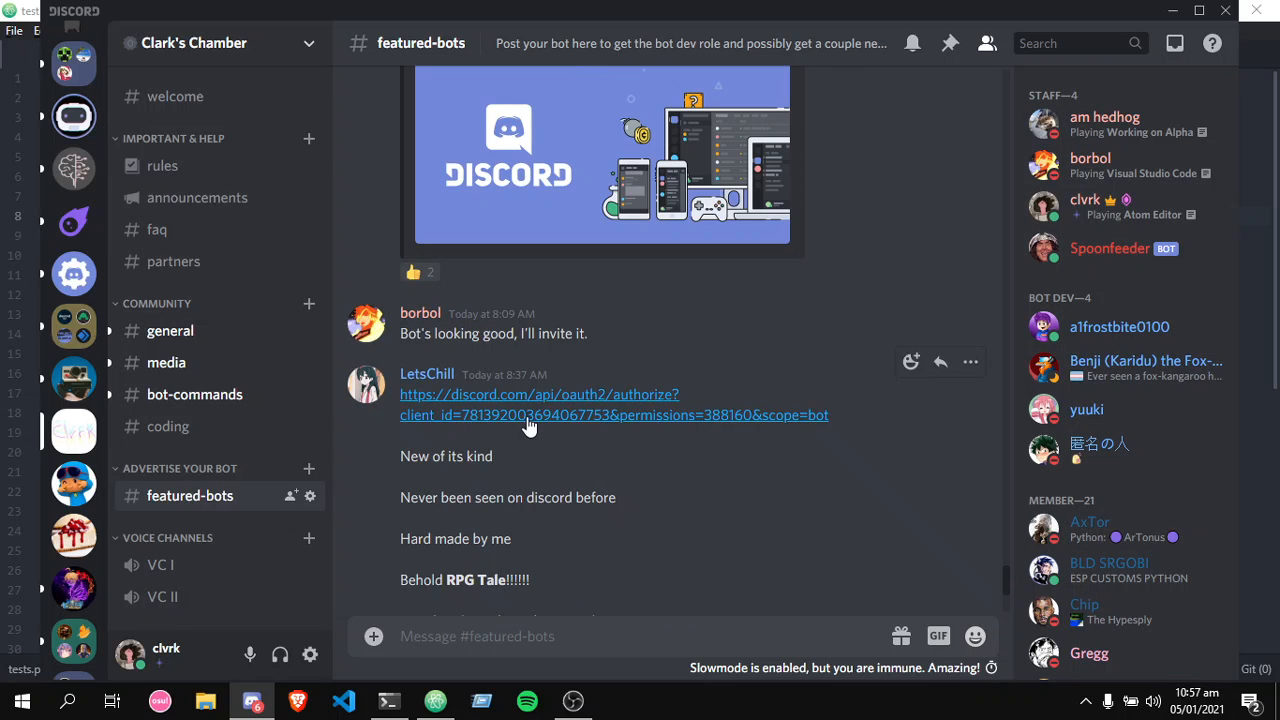
{"action": "scroll", "scroll_direction": "up", "scroll_amount": 3}
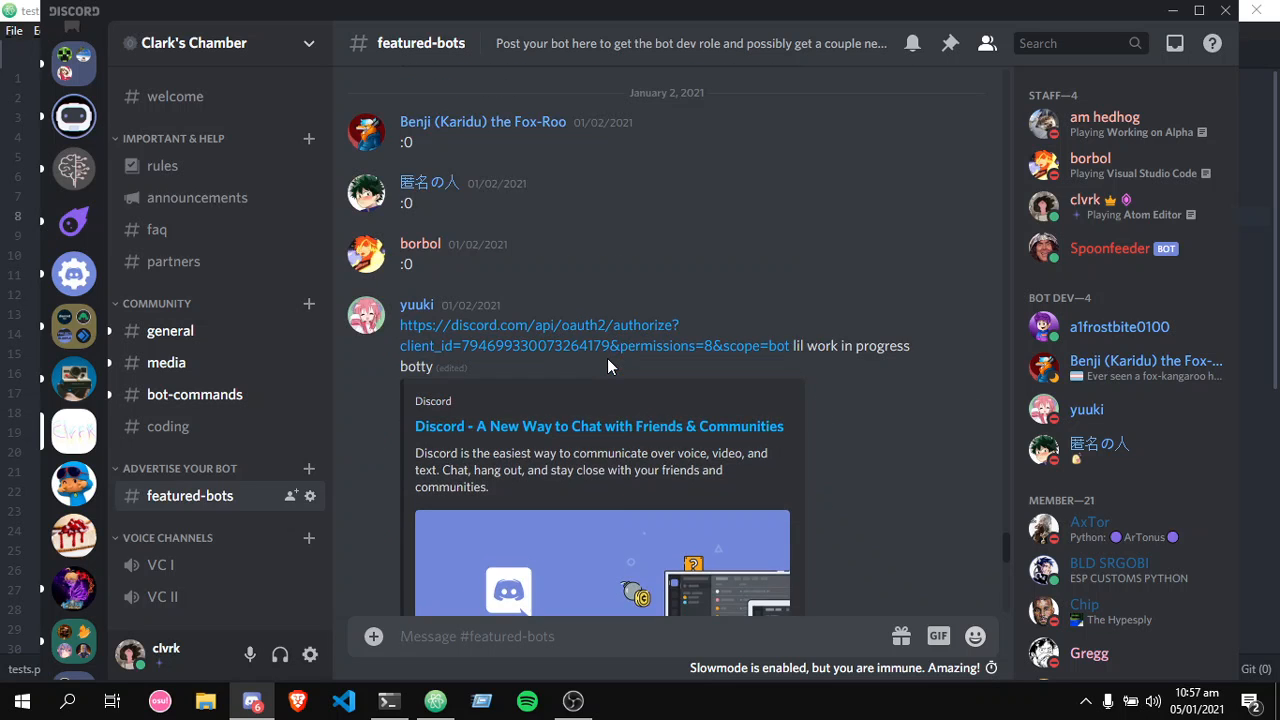
{"action": "scroll", "scroll_direction": "up", "scroll_amount": 3}
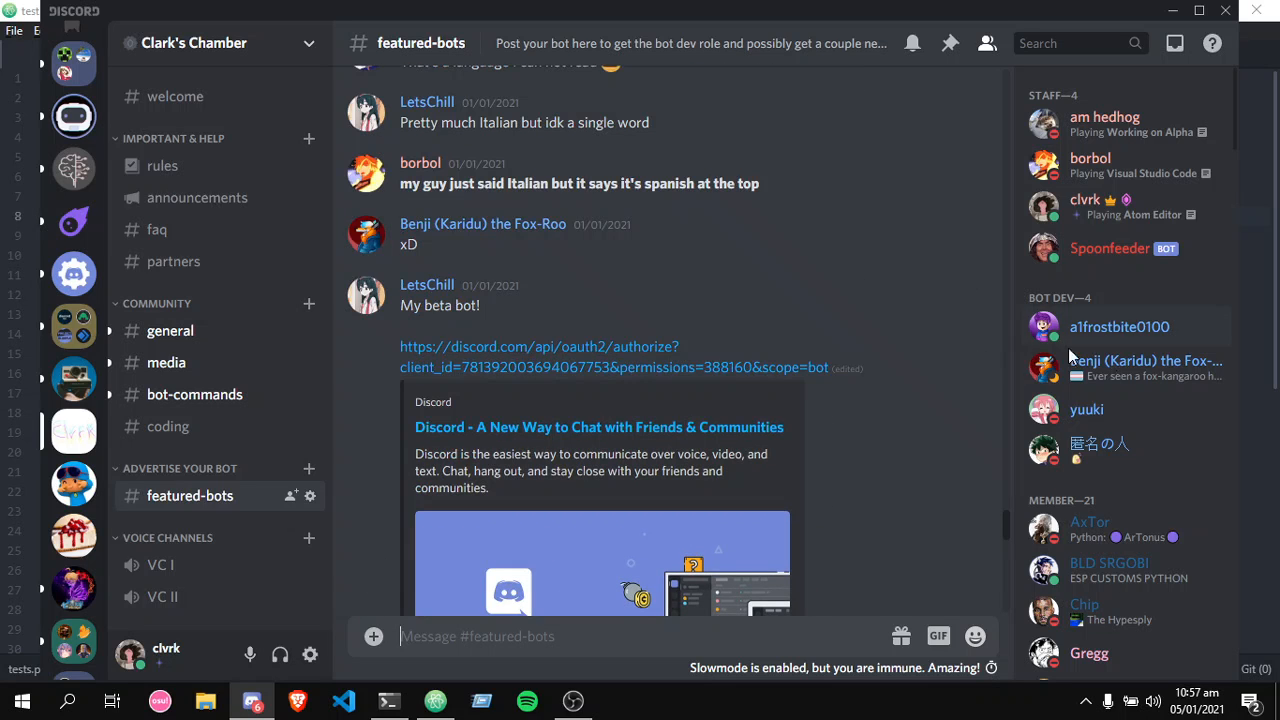
{"action": "scroll", "scroll_direction": "down", "scroll_amount": 3}
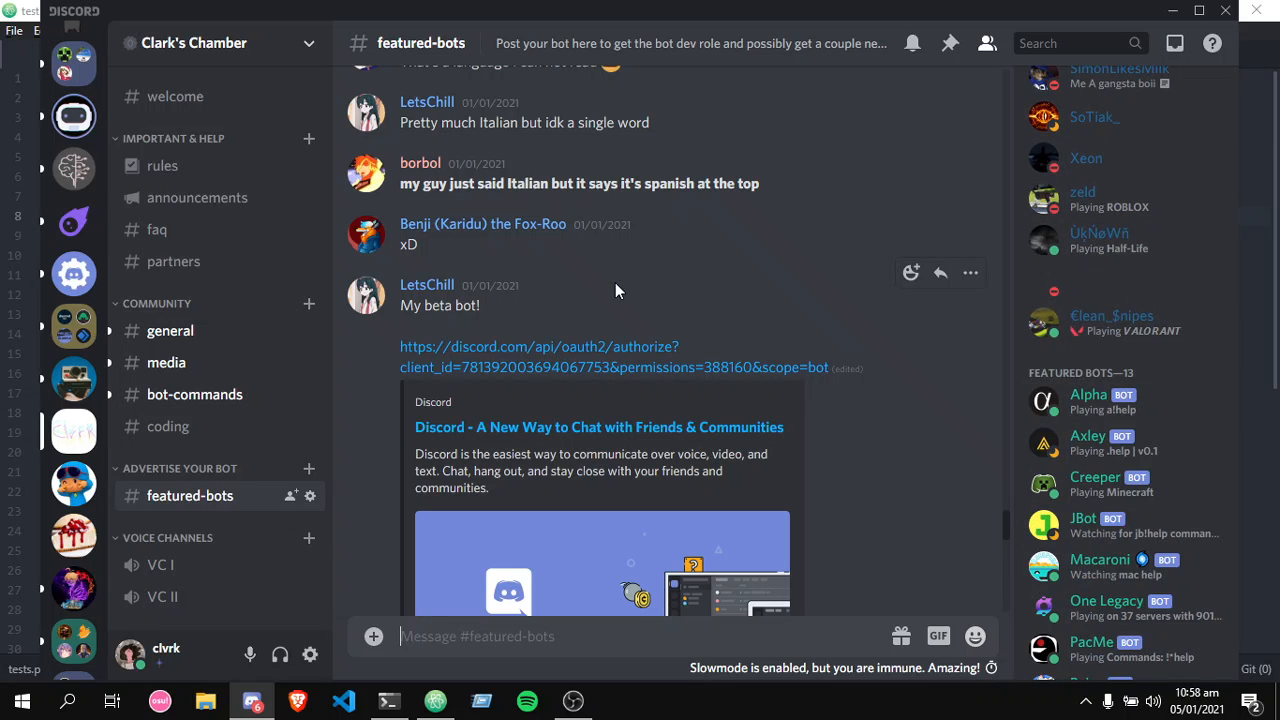
{"action": "mouse_move", "coordinate": [600, 357]}
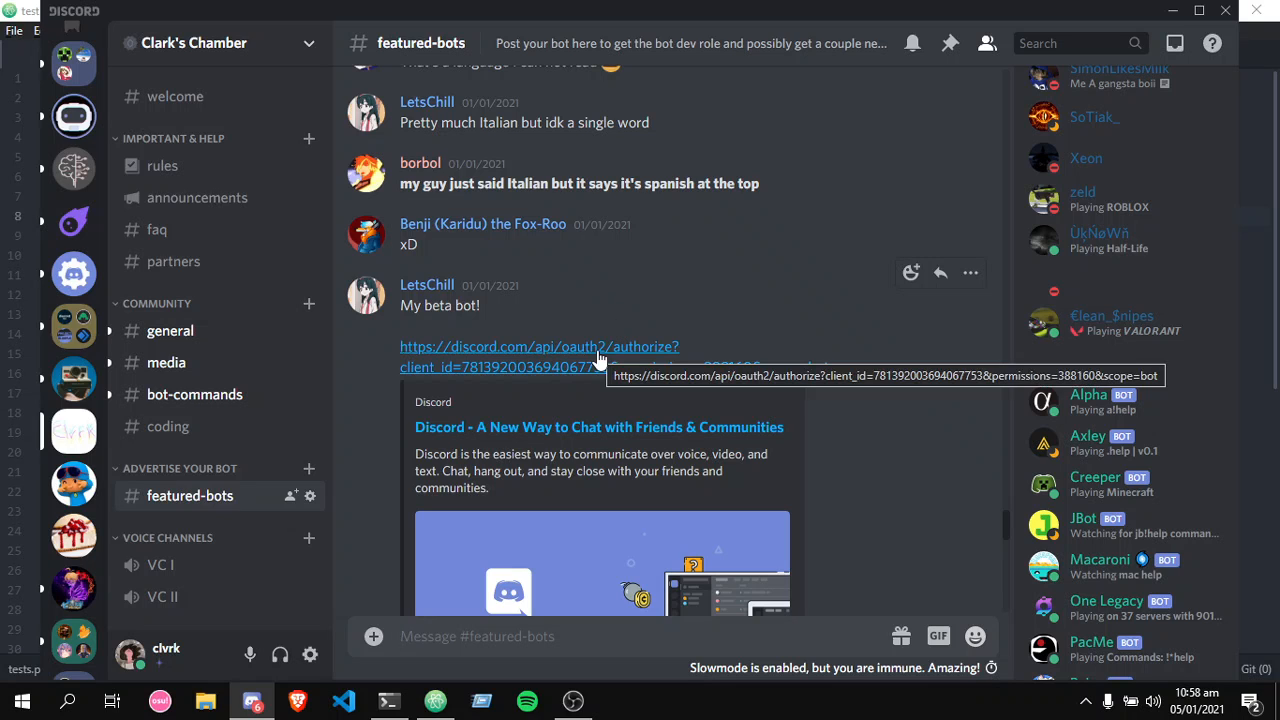
{"action": "scroll", "scroll_direction": "down", "scroll_amount": 3}
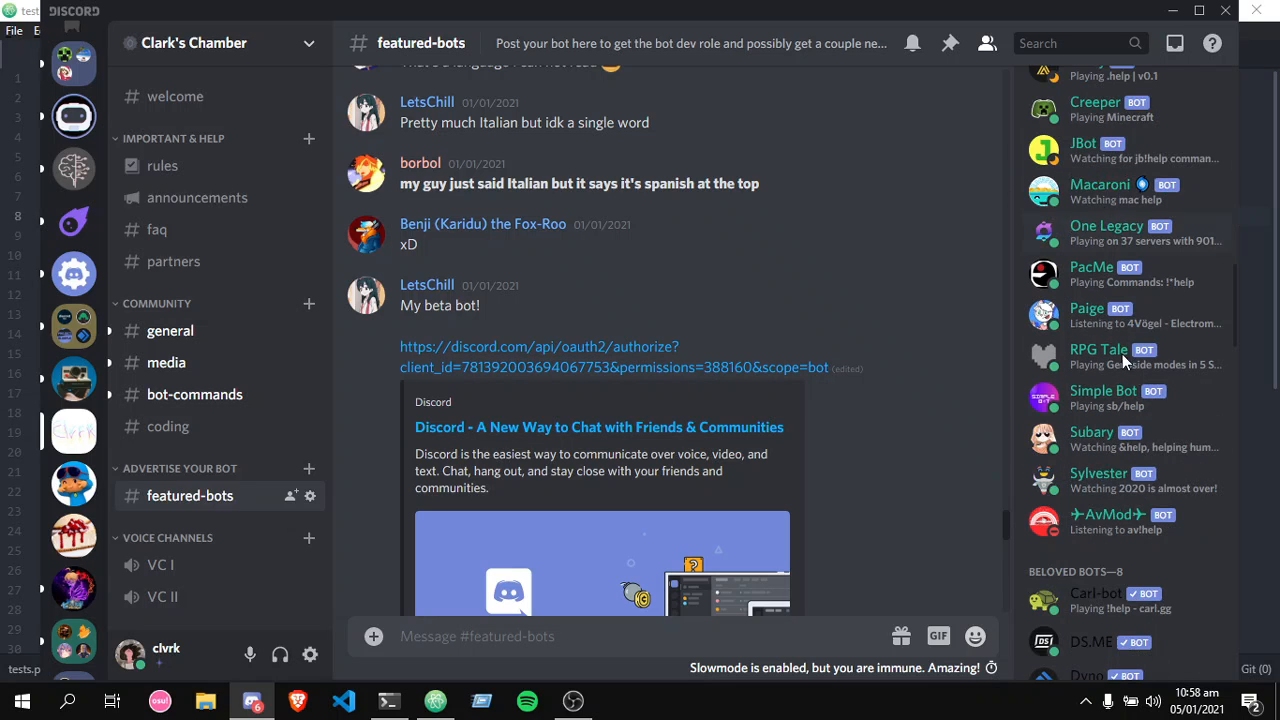
{"action": "mouse_move", "coordinate": [1044, 357]}
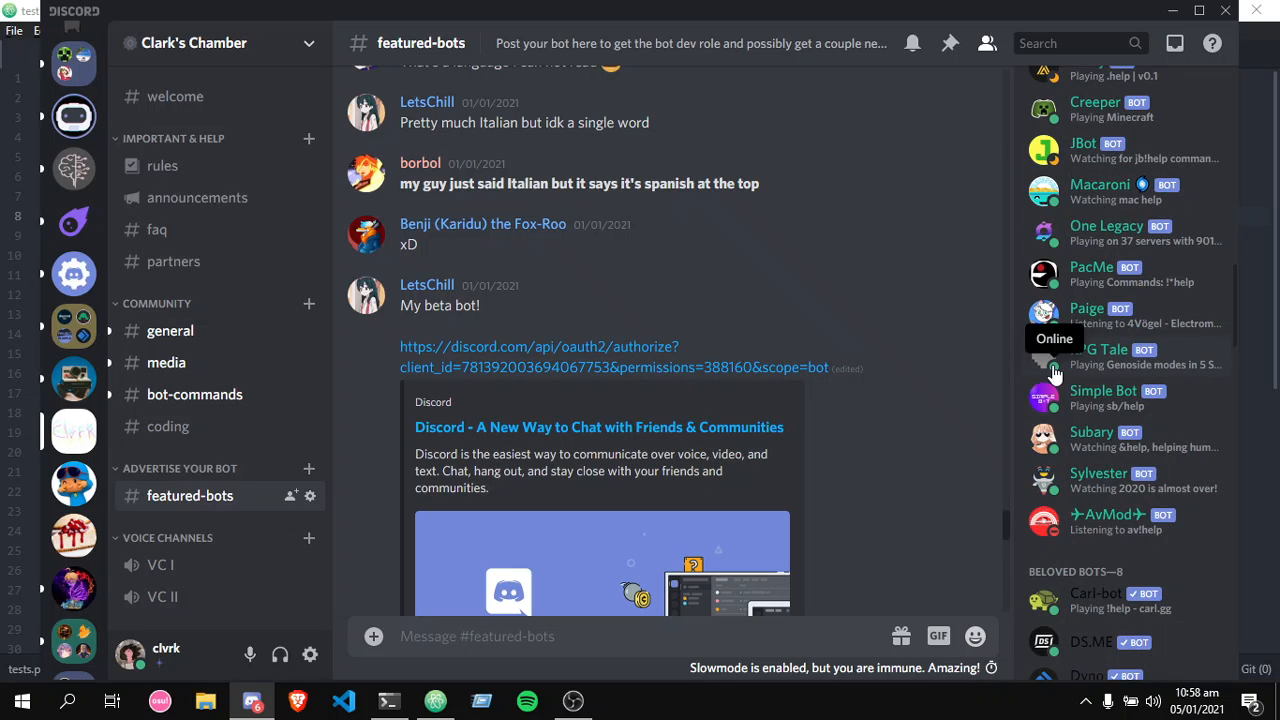
{"action": "mouse_move", "coordinate": [167, 426]}
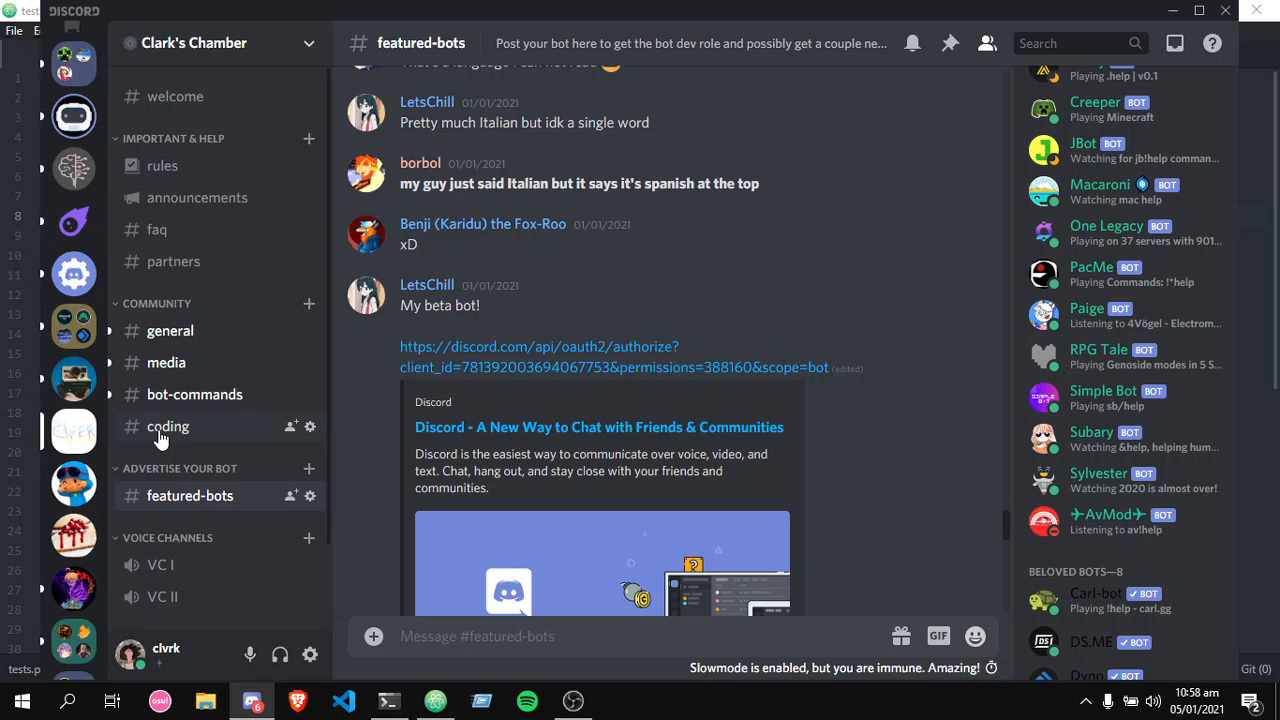
{"action": "mouse_move", "coordinate": [126, 440]}
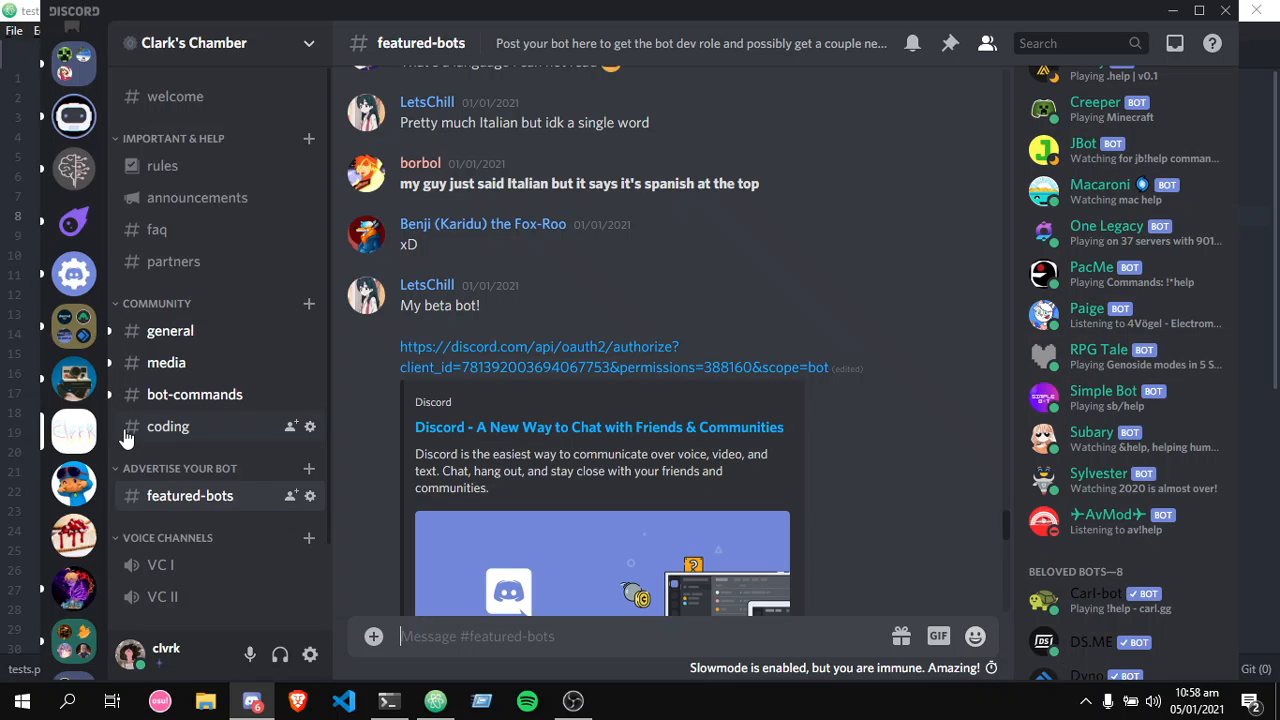
{"action": "mouse_move", "coordinate": [435, 362]}
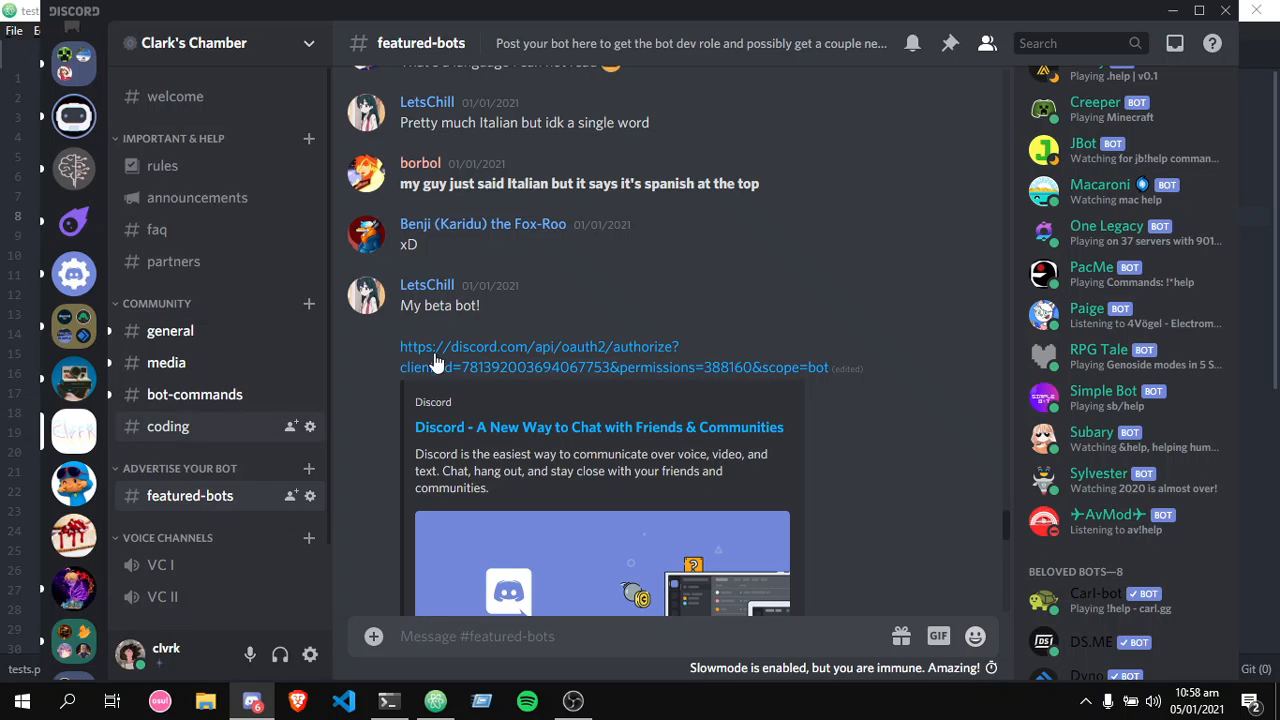
{"action": "left_click", "coordinate": [168, 426]}
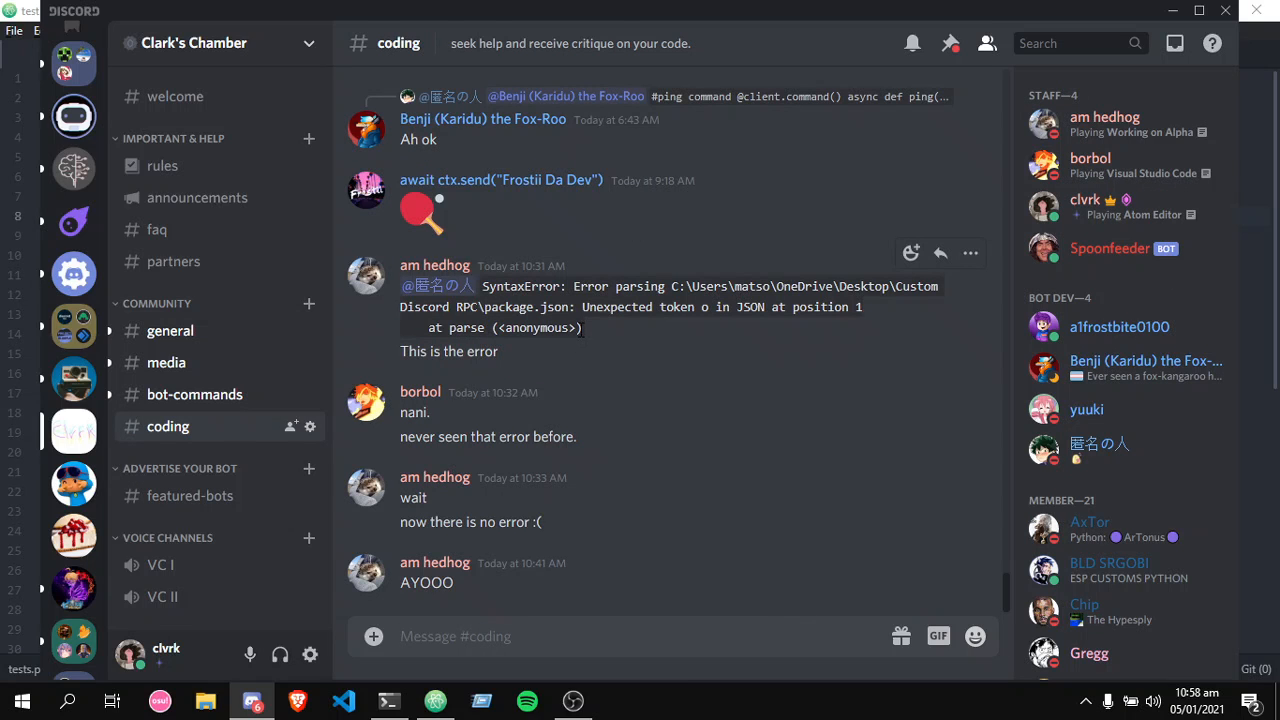
{"action": "mouse_move", "coordinate": [583, 335]}
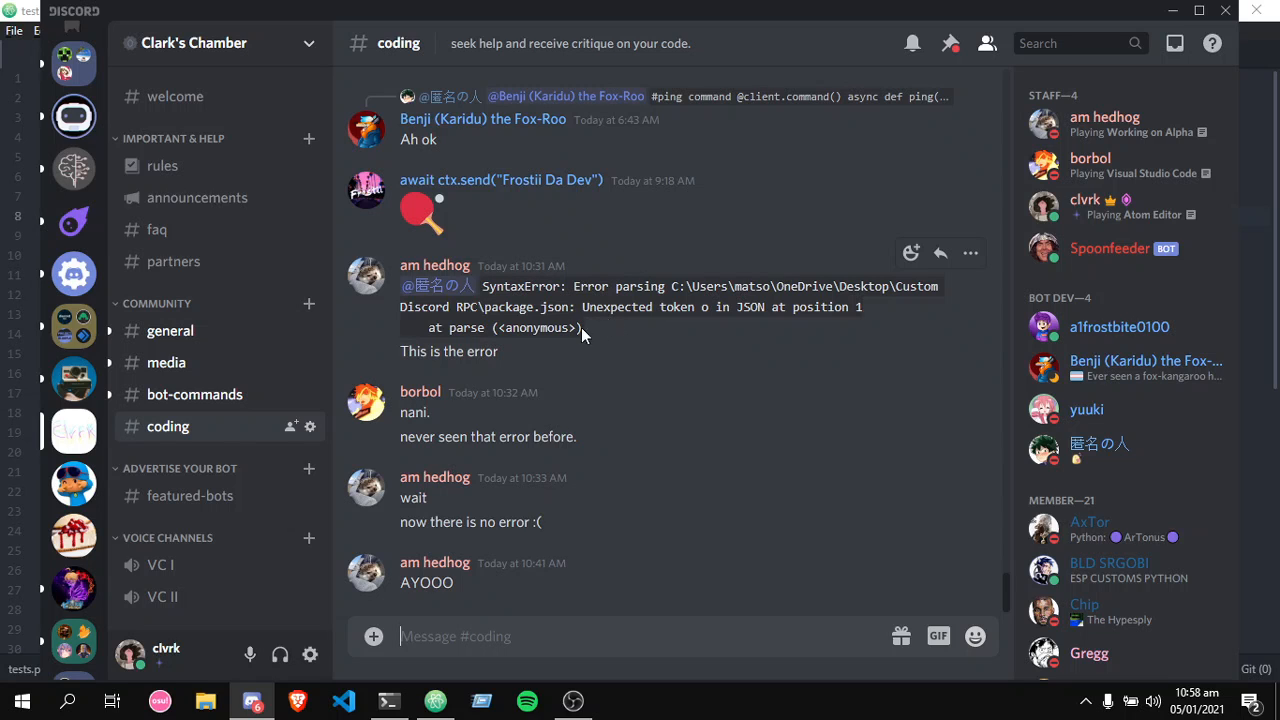
{"action": "mouse_move", "coordinate": [725, 399]}
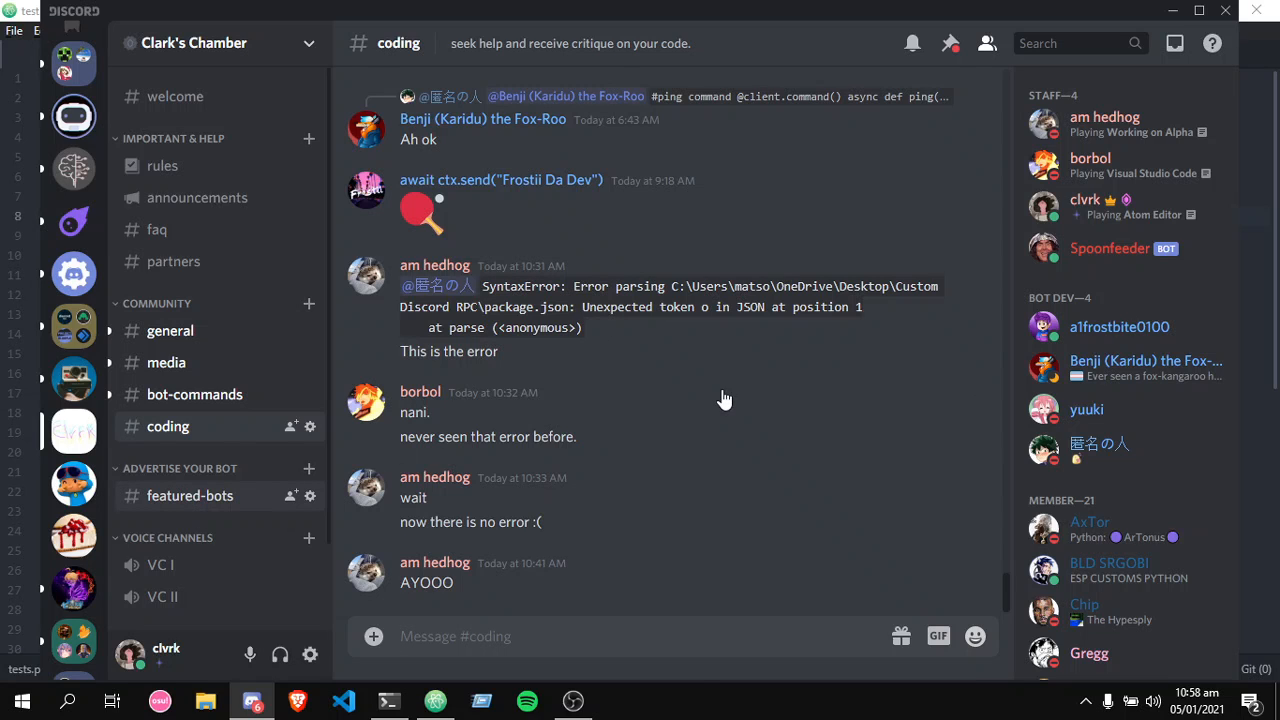
{"action": "left_click", "coordinate": [190, 495]}
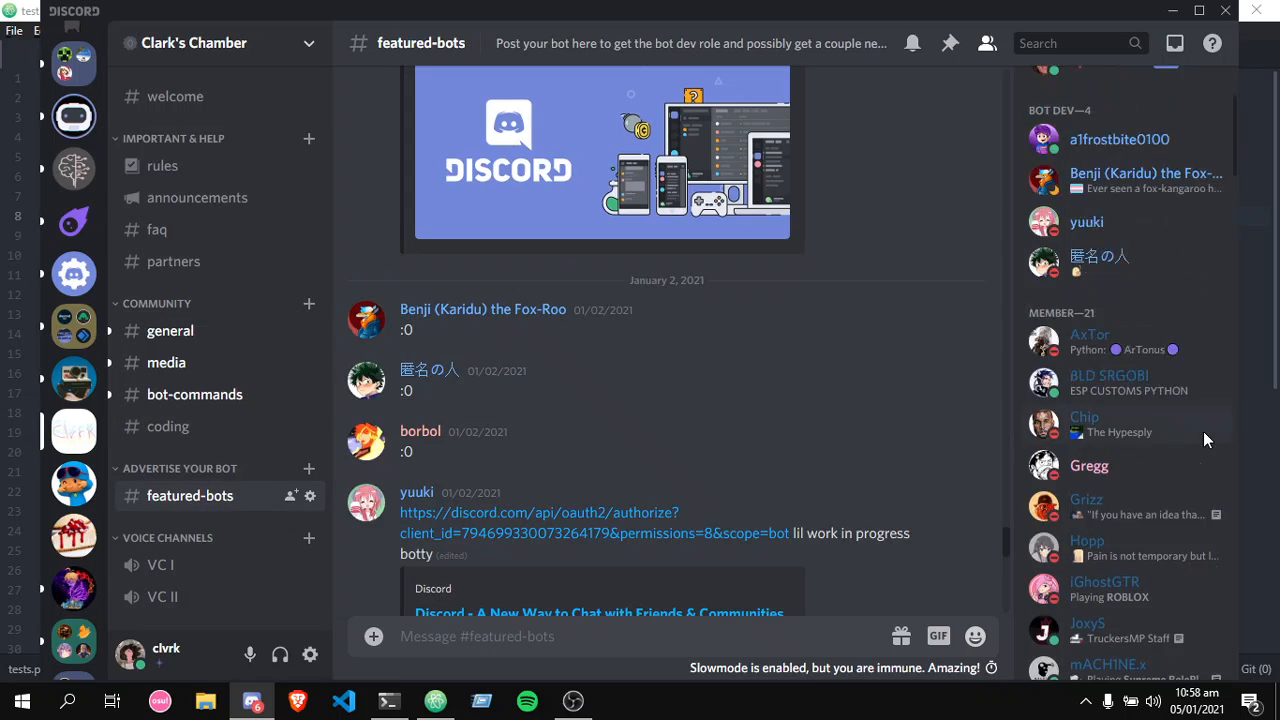
{"action": "scroll", "scroll_direction": "down", "scroll_amount": 3}
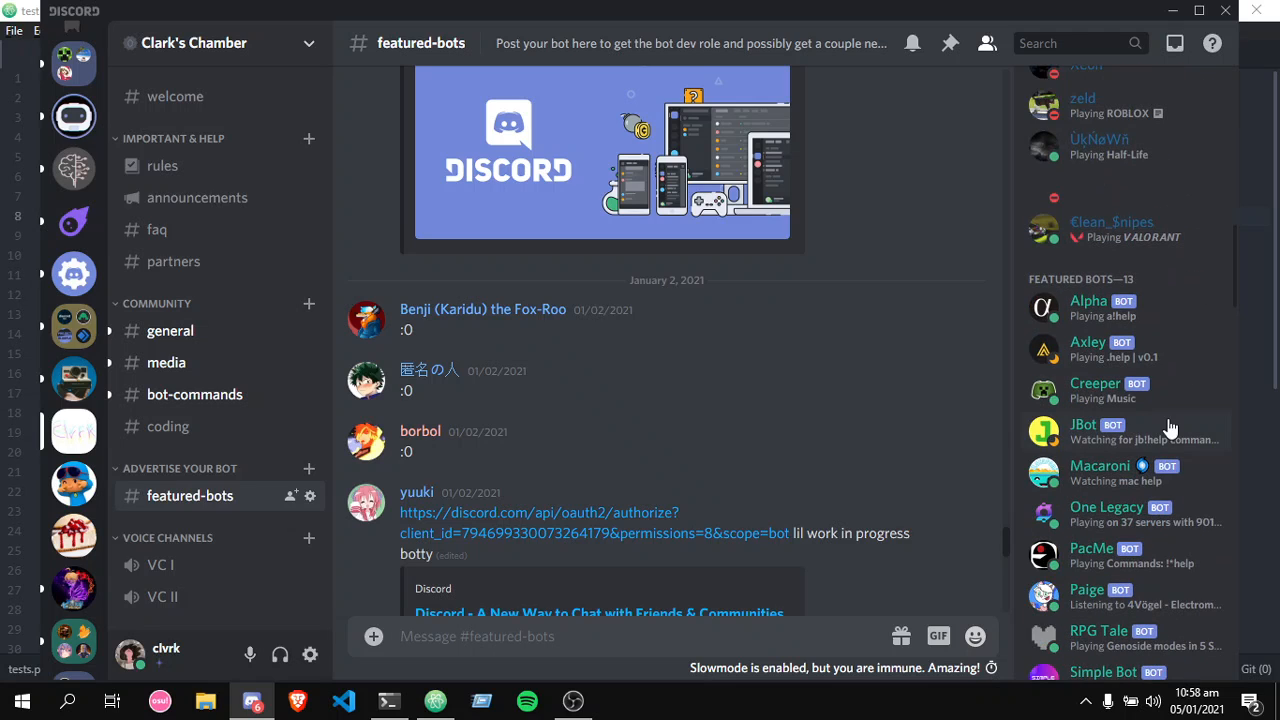
{"action": "mouse_move", "coordinate": [978, 391]}
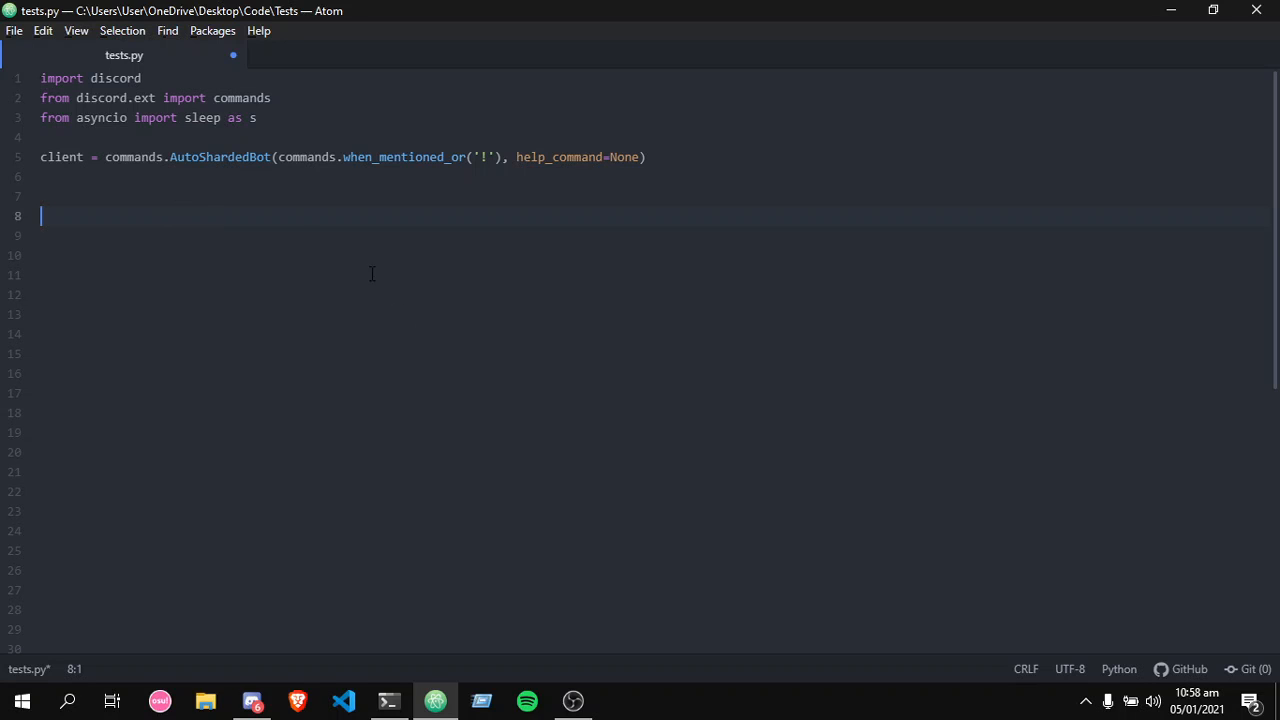
{"action": "mouse_move", "coordinate": [287, 201]}
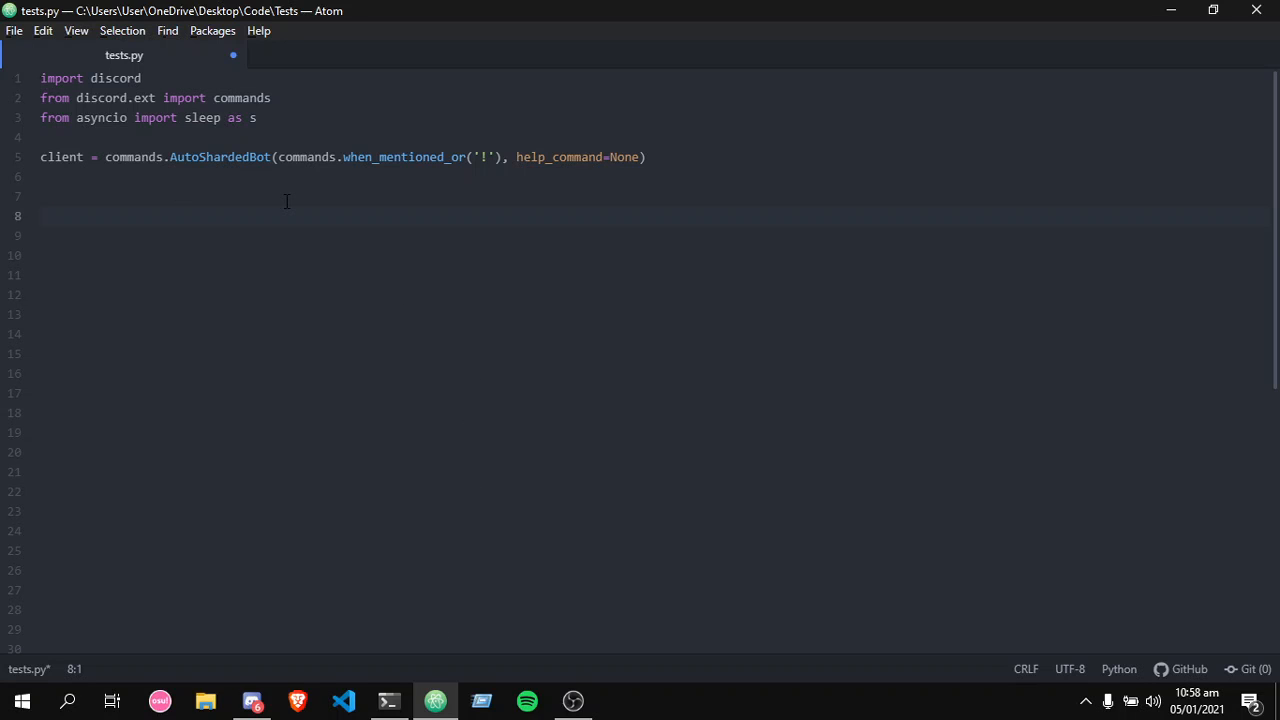
{"action": "type", "text": "@"}
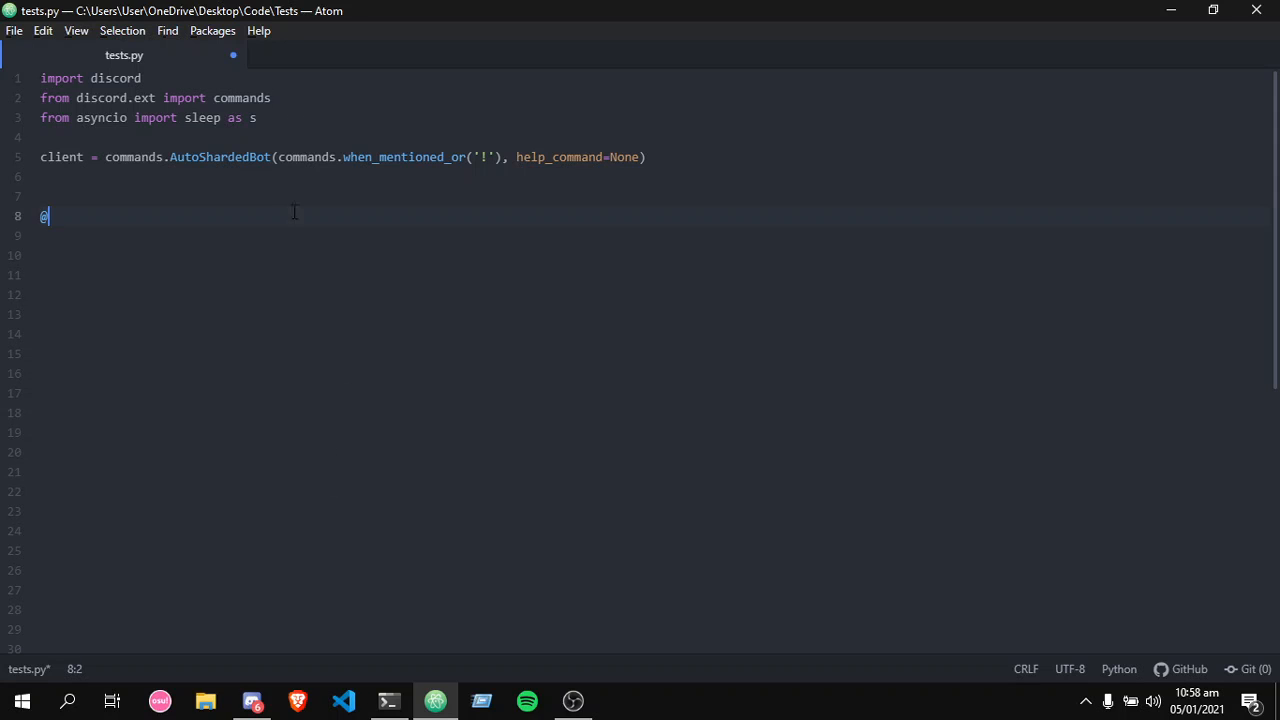
{"action": "type", "text": "clien"}
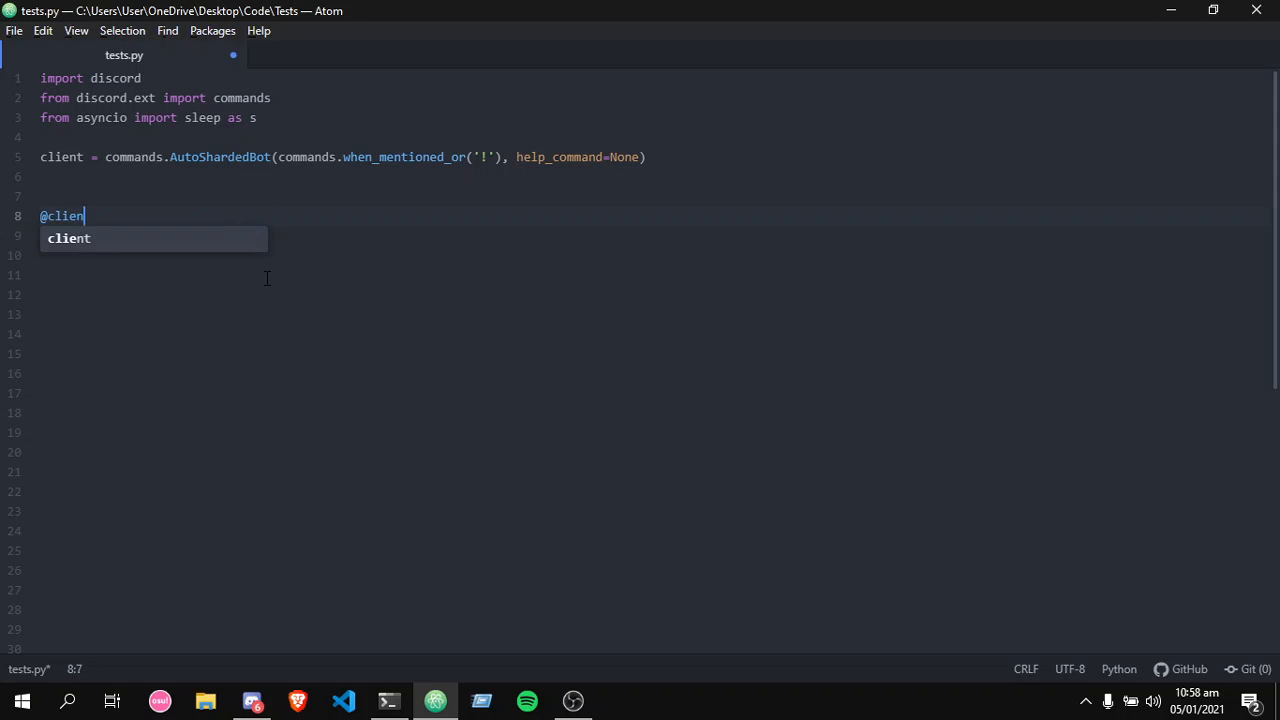
{"action": "type", "text": "t.c"}
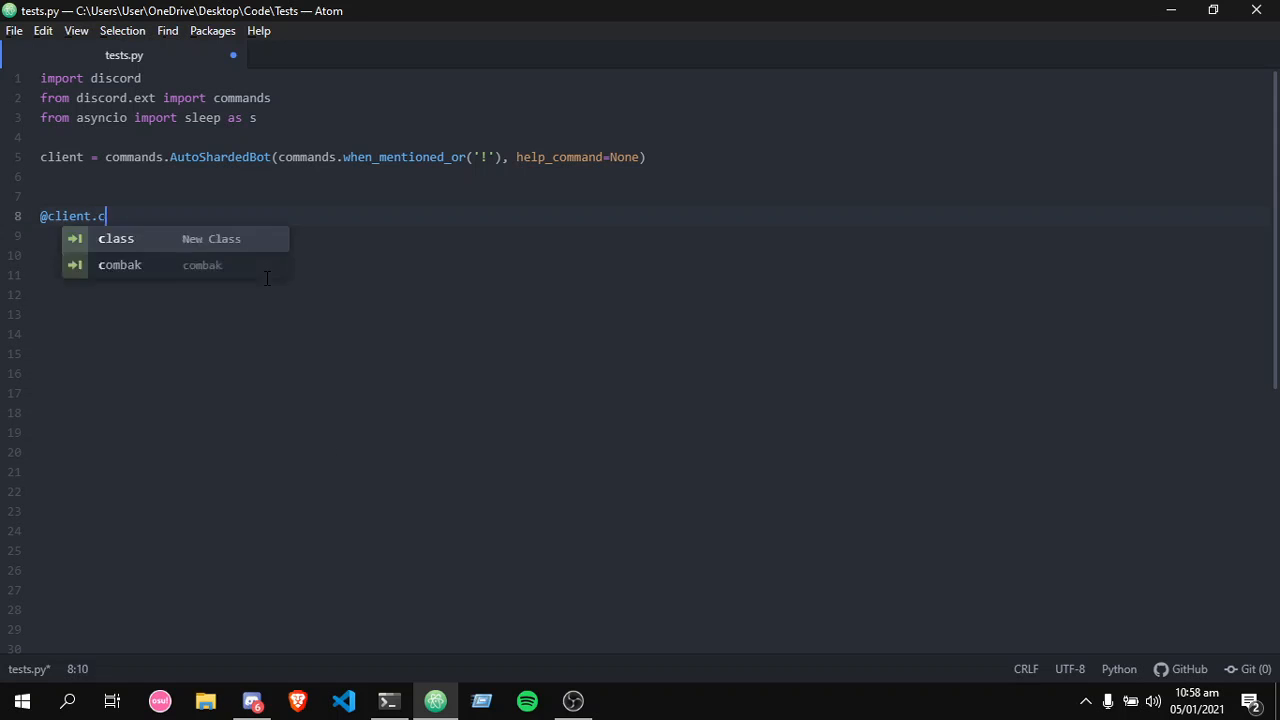
{"action": "type", "text": "ommand()"}
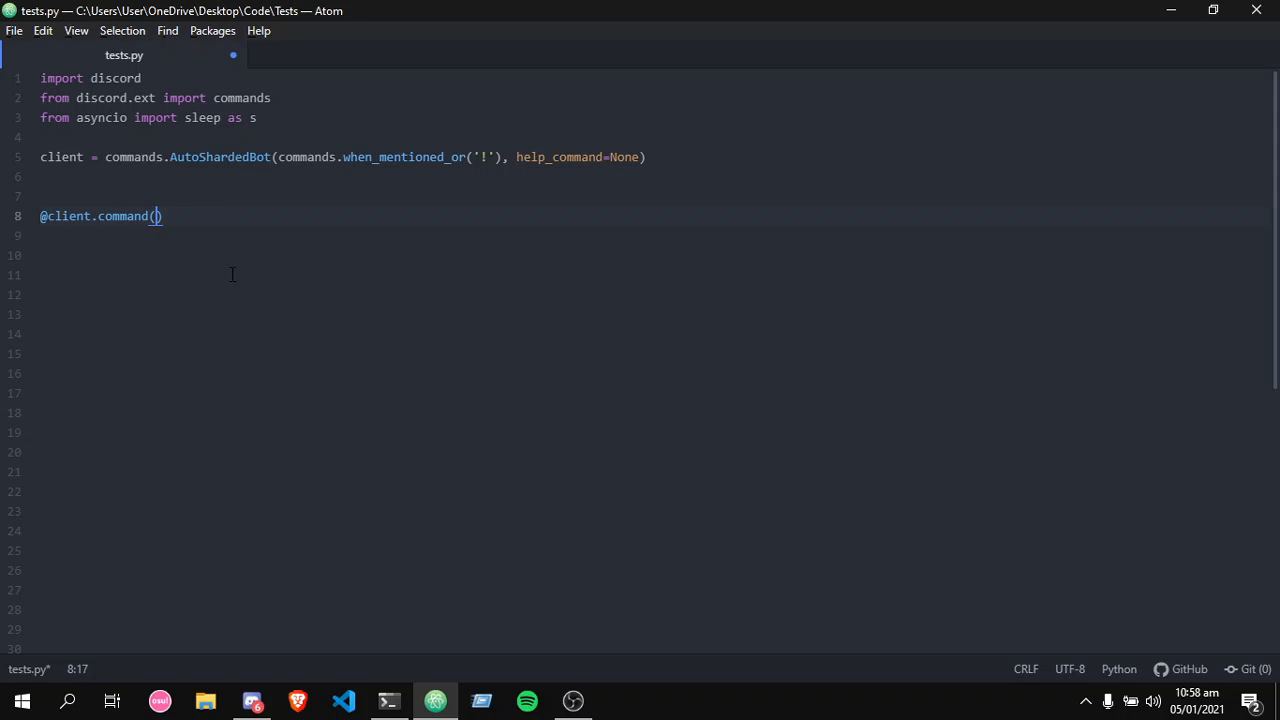
{"action": "type", "text": "async def"}
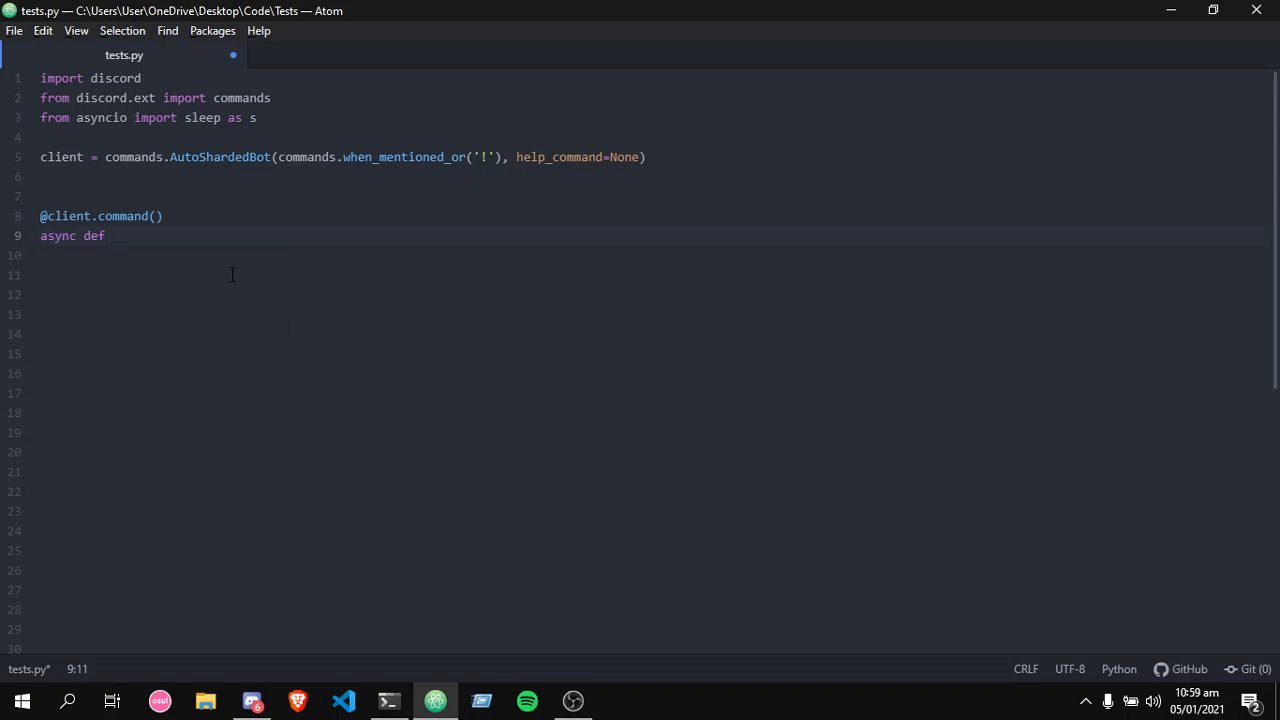
{"action": "type", "text": "reminder()"}
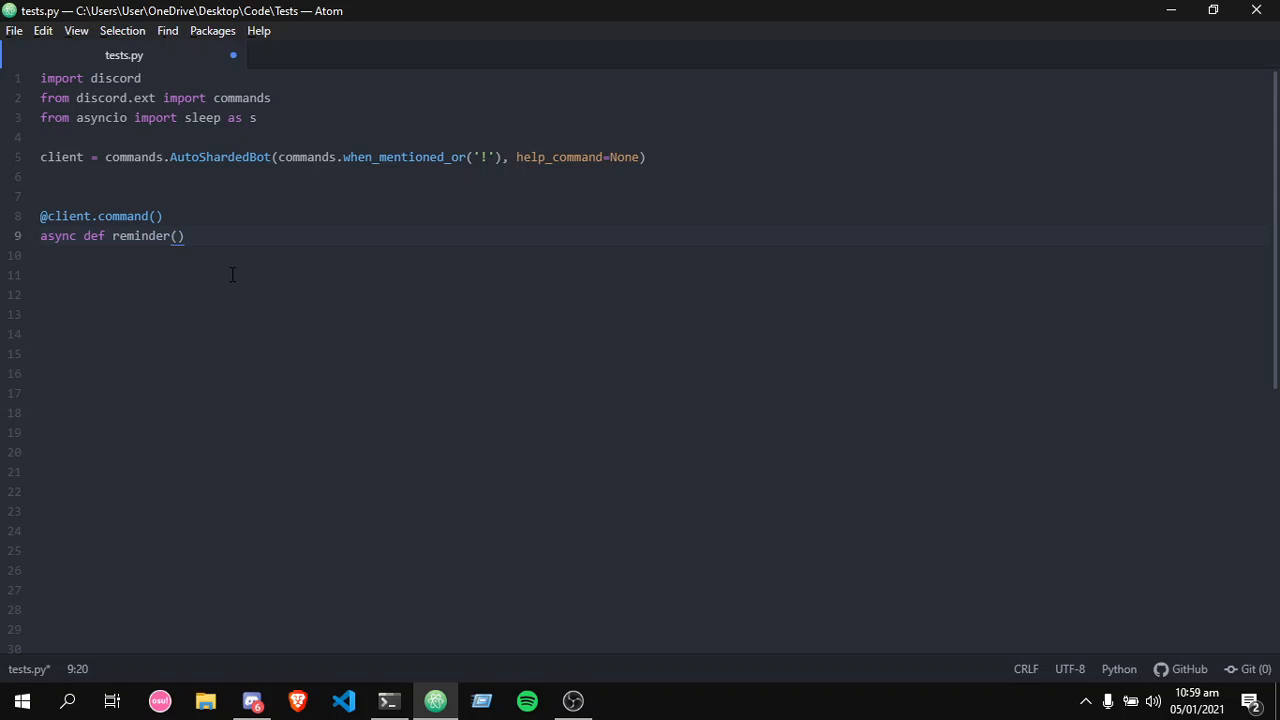
{"action": "type", "text": "ctx, tie"}
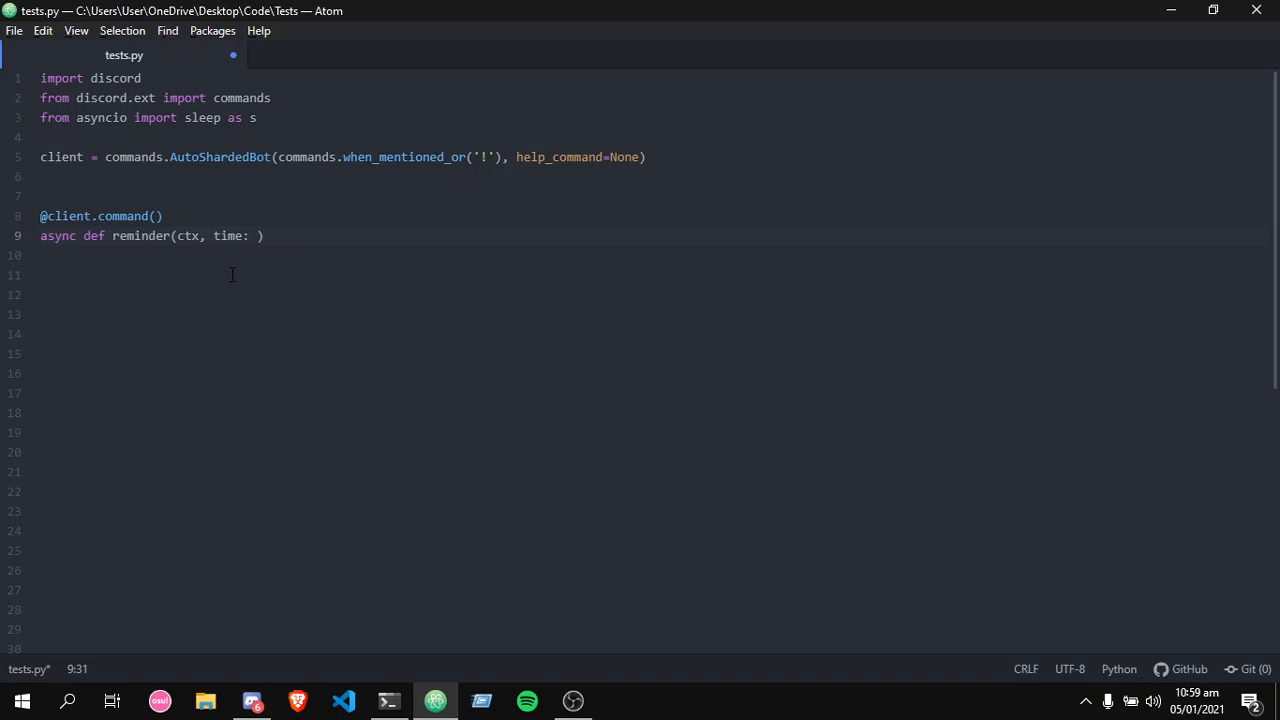
{"action": "type", "text": "int, *,"}
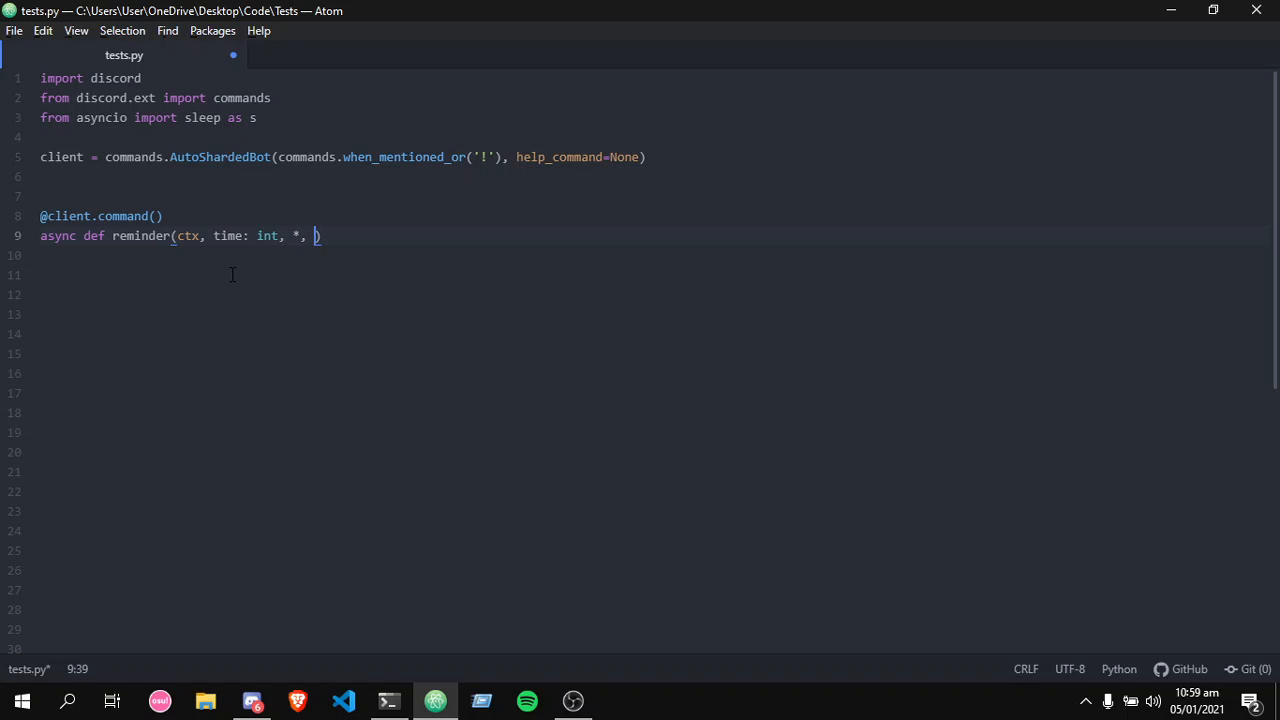
{"action": "type", "text": "msg):"}
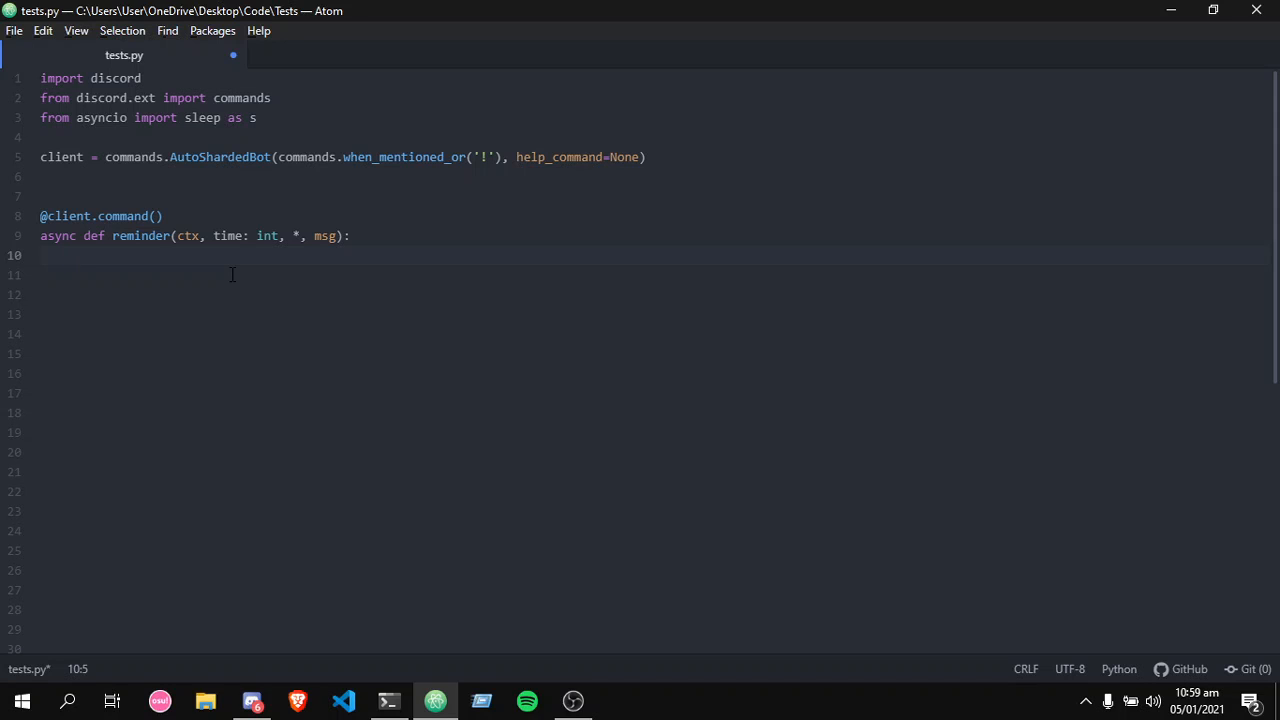
Add a while True loop awaiting ctx.send(f'{msg}, {ctx.author.mention}'), ending on a new line.
{"action": "type", "text": "while Tru"}
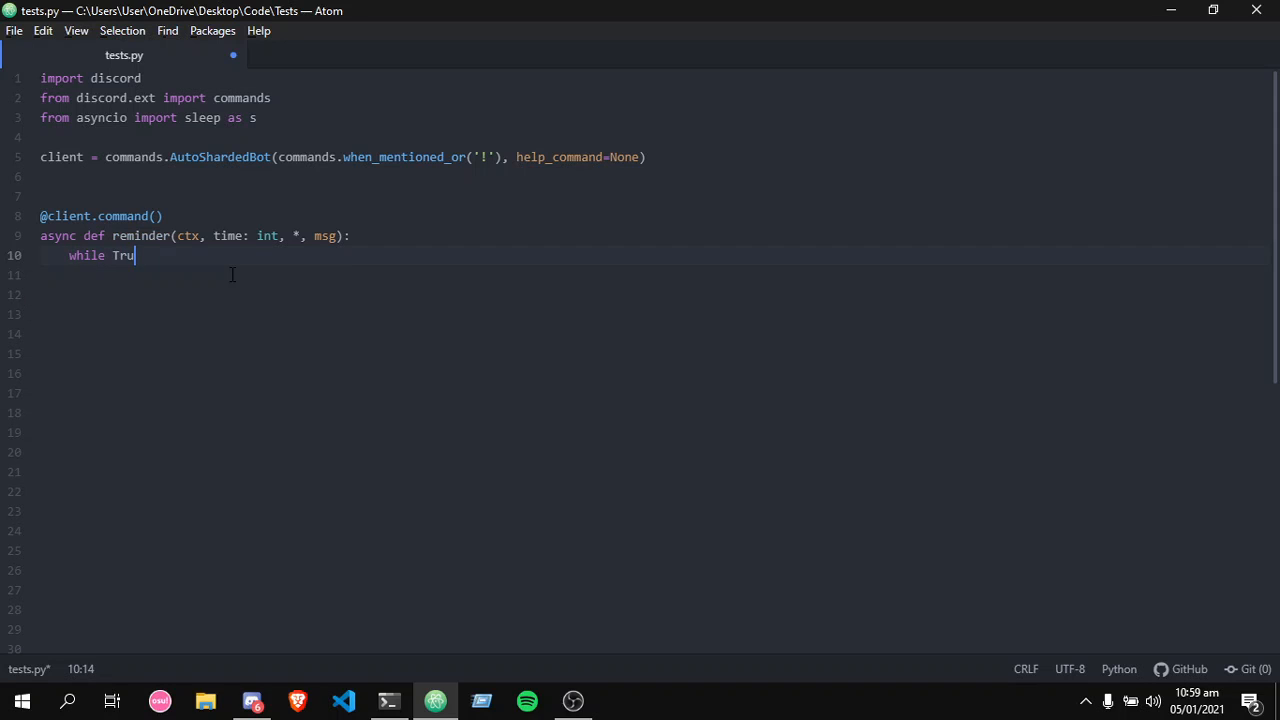
{"action": "type", "text": "e:"}
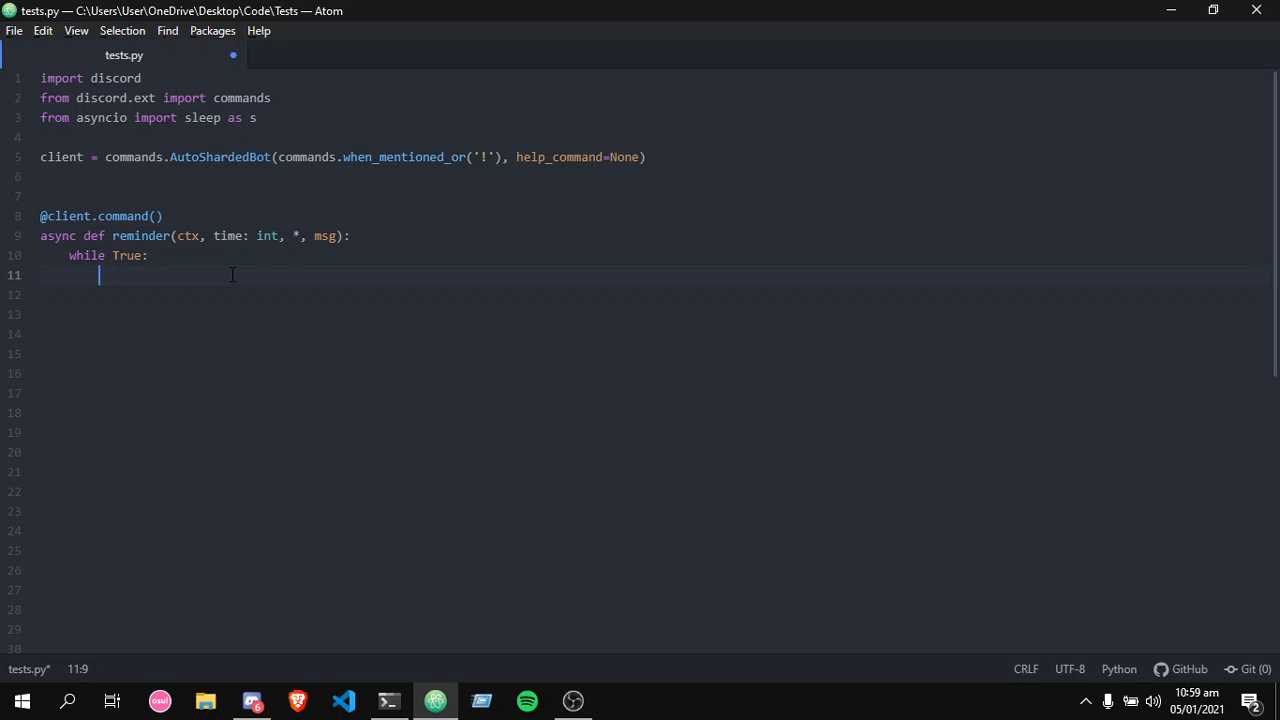
{"action": "type", "text": "await ct"}
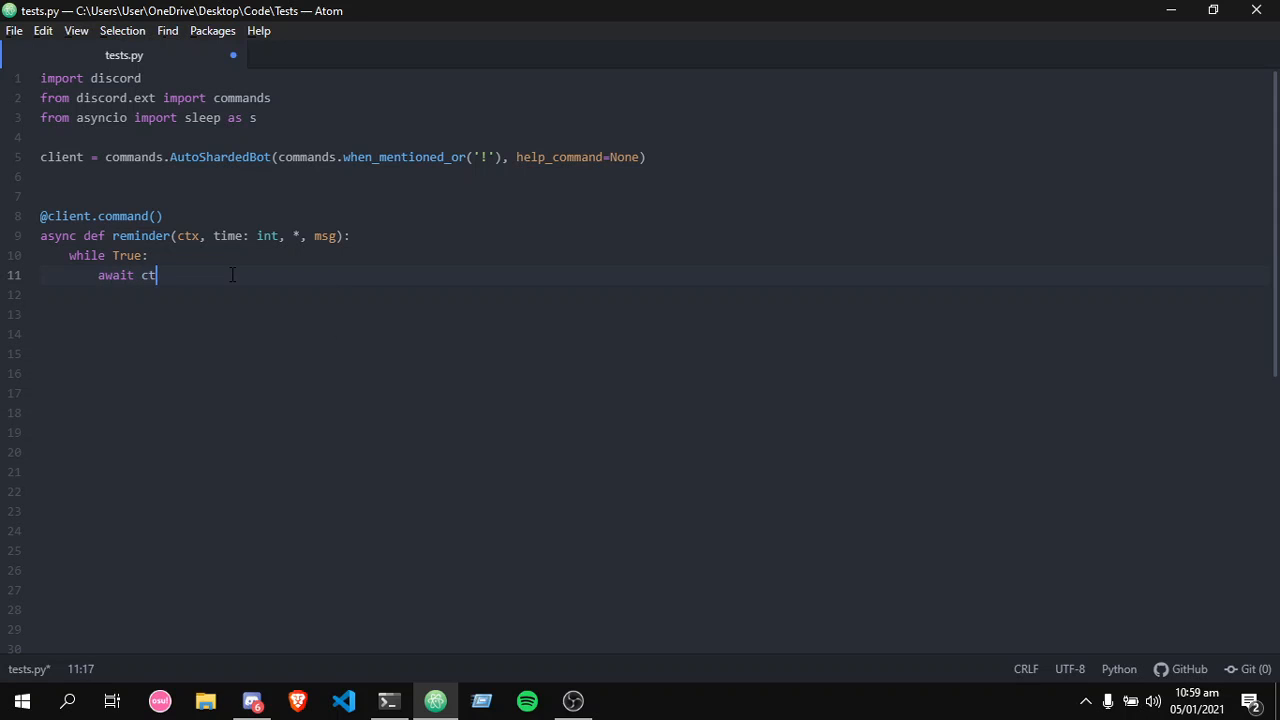
{"action": "type", "text": "x.send()"}
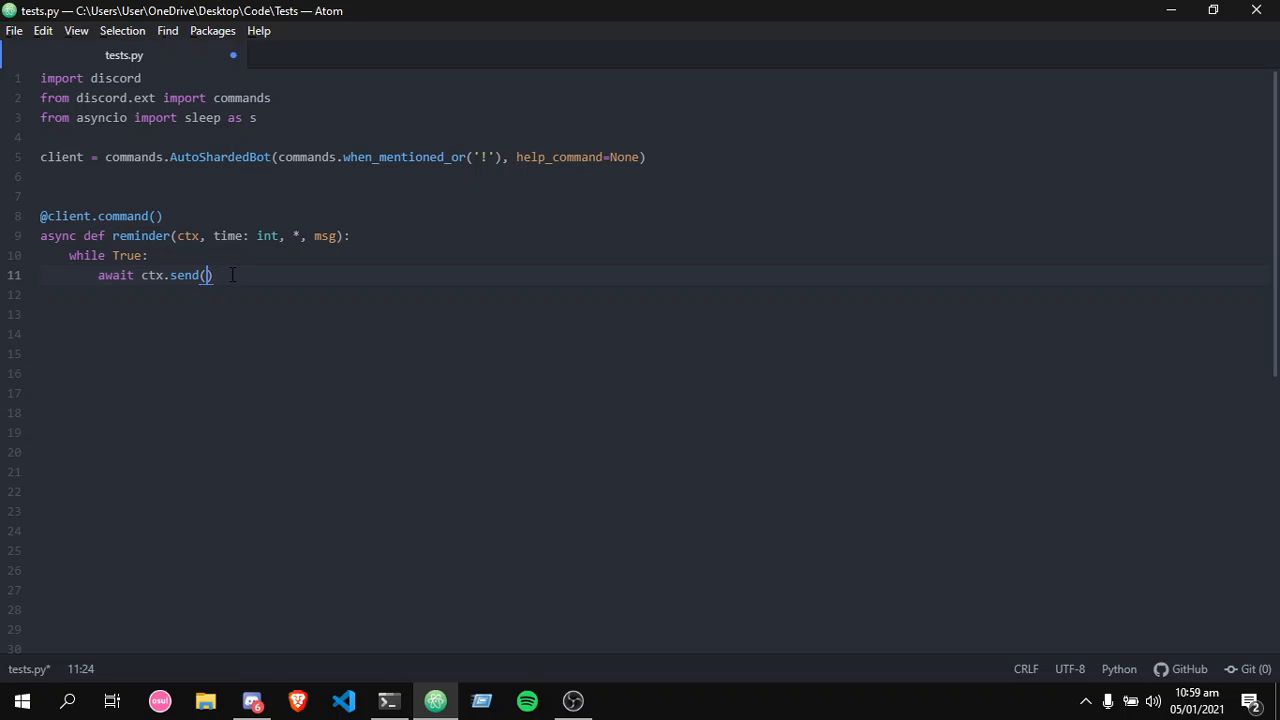
{"action": "type", "text": "f''"}
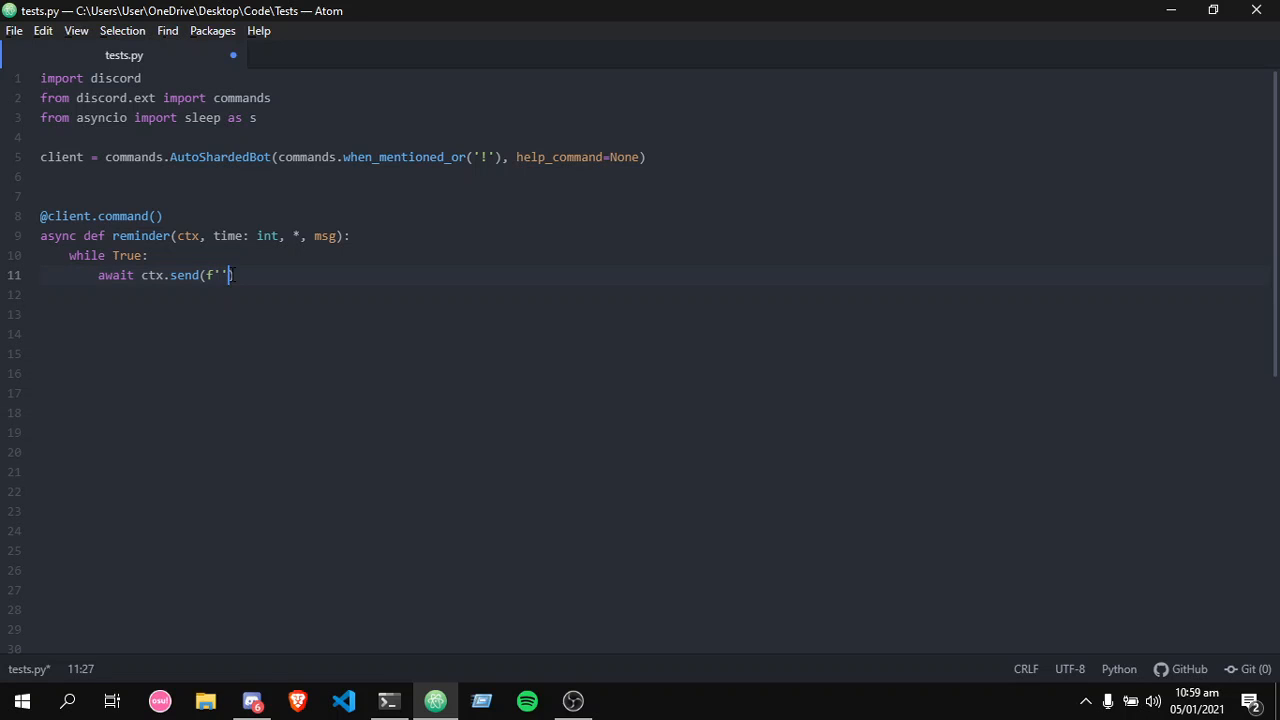
{"action": "type", "text": "{msg}"}
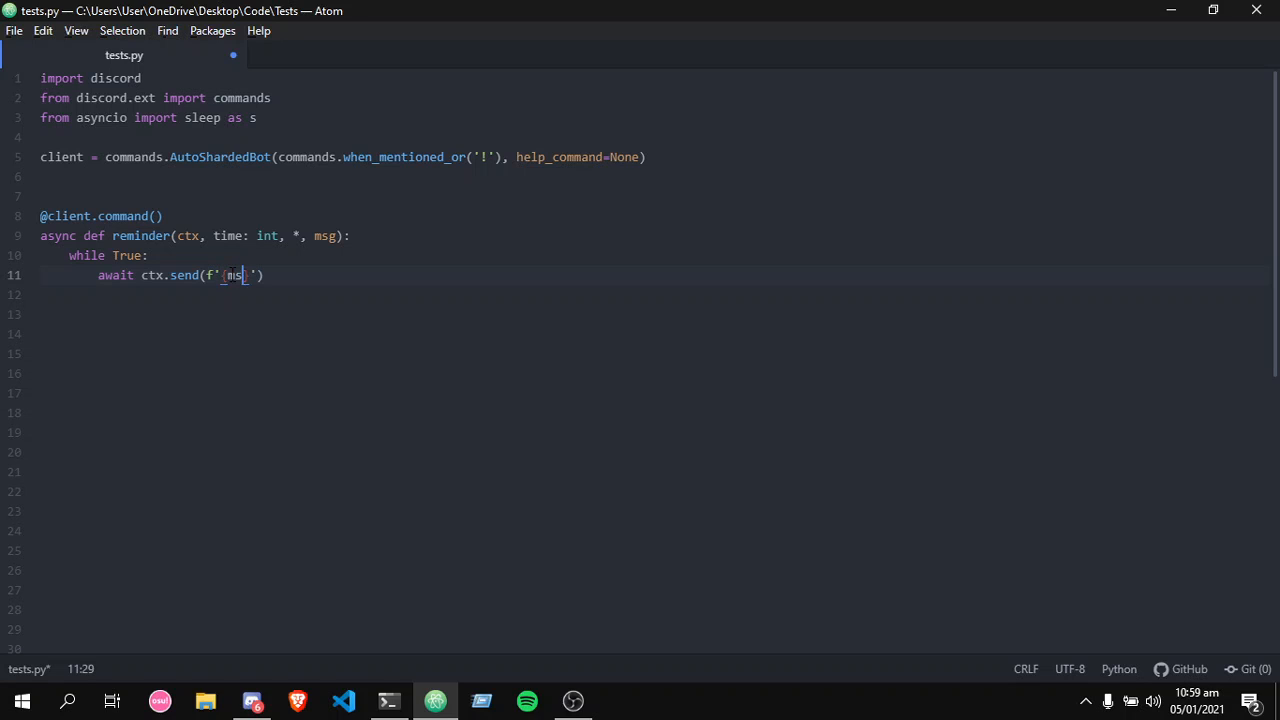
{"action": "type", "text": "g"}
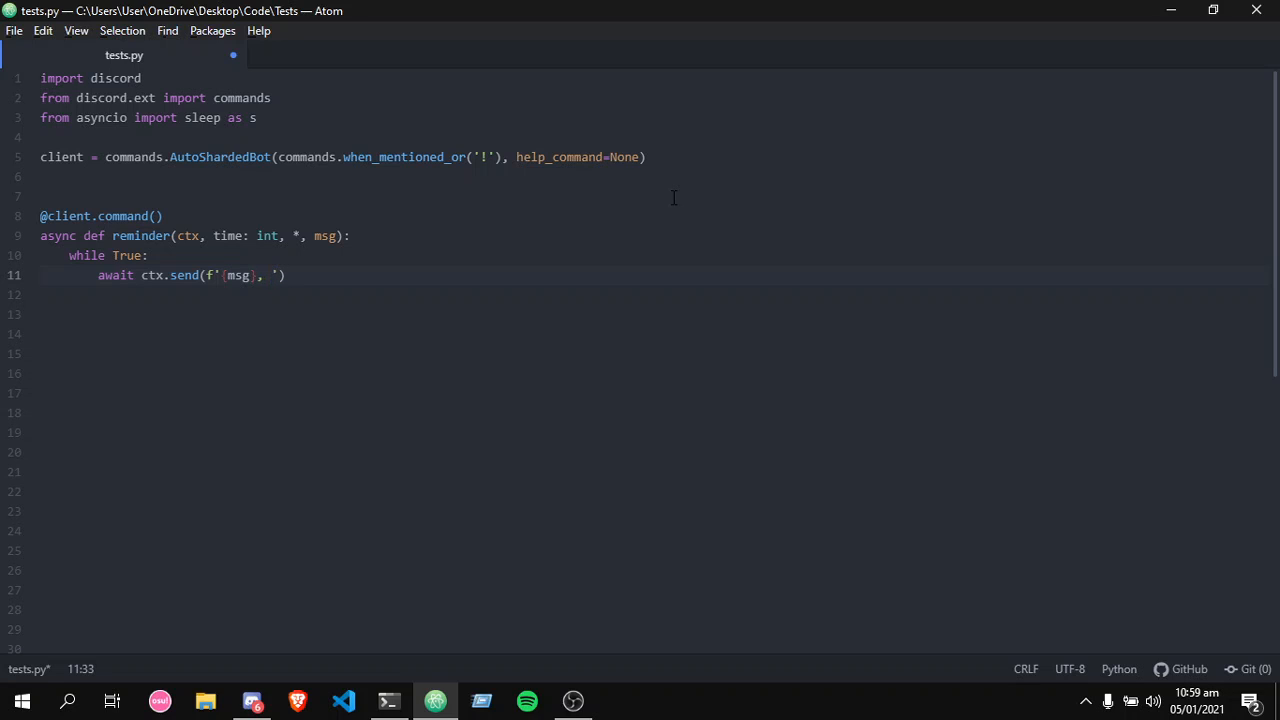
{"action": "type", "text": "{}"}
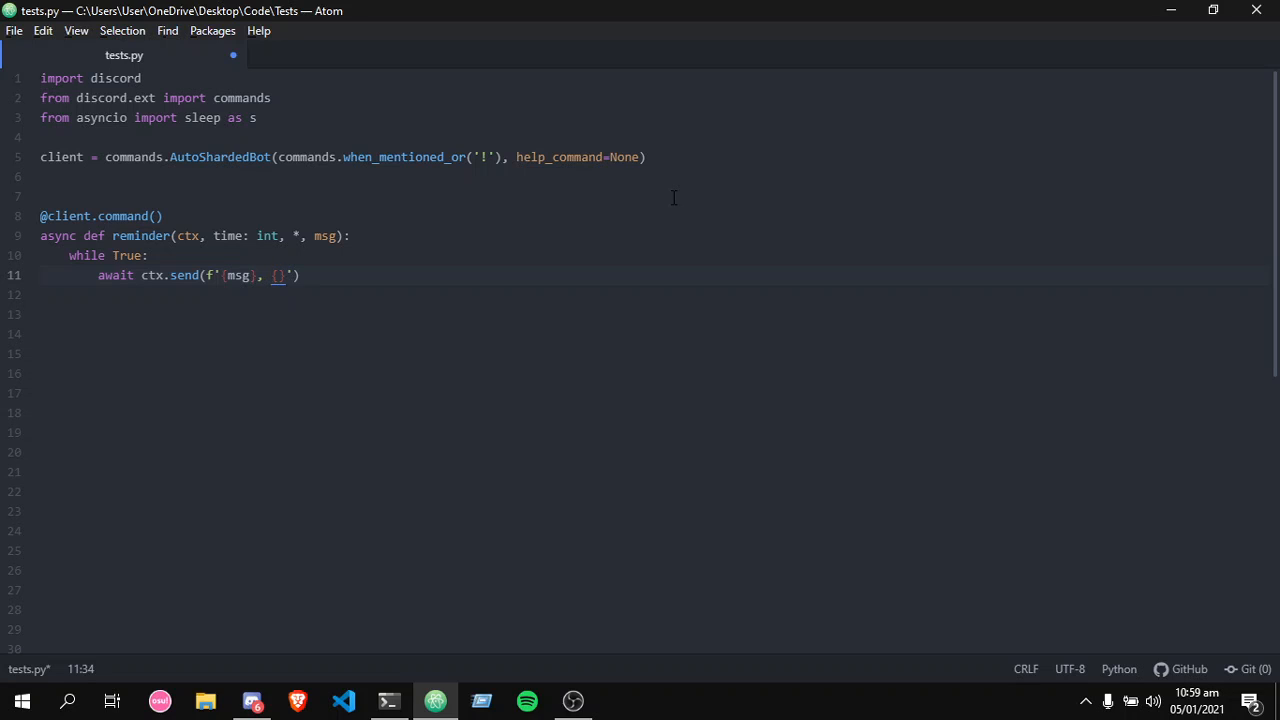
{"action": "type", "text": "ctx."}
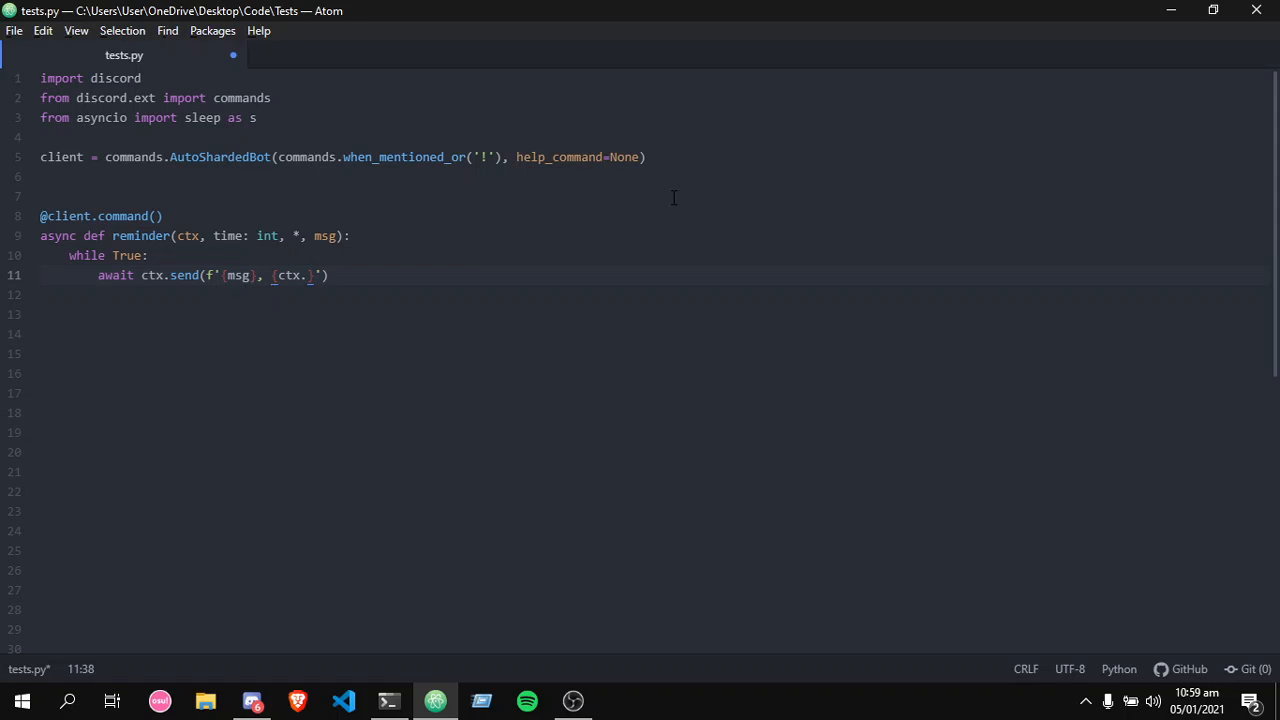
{"action": "type", "text": "author.m"}
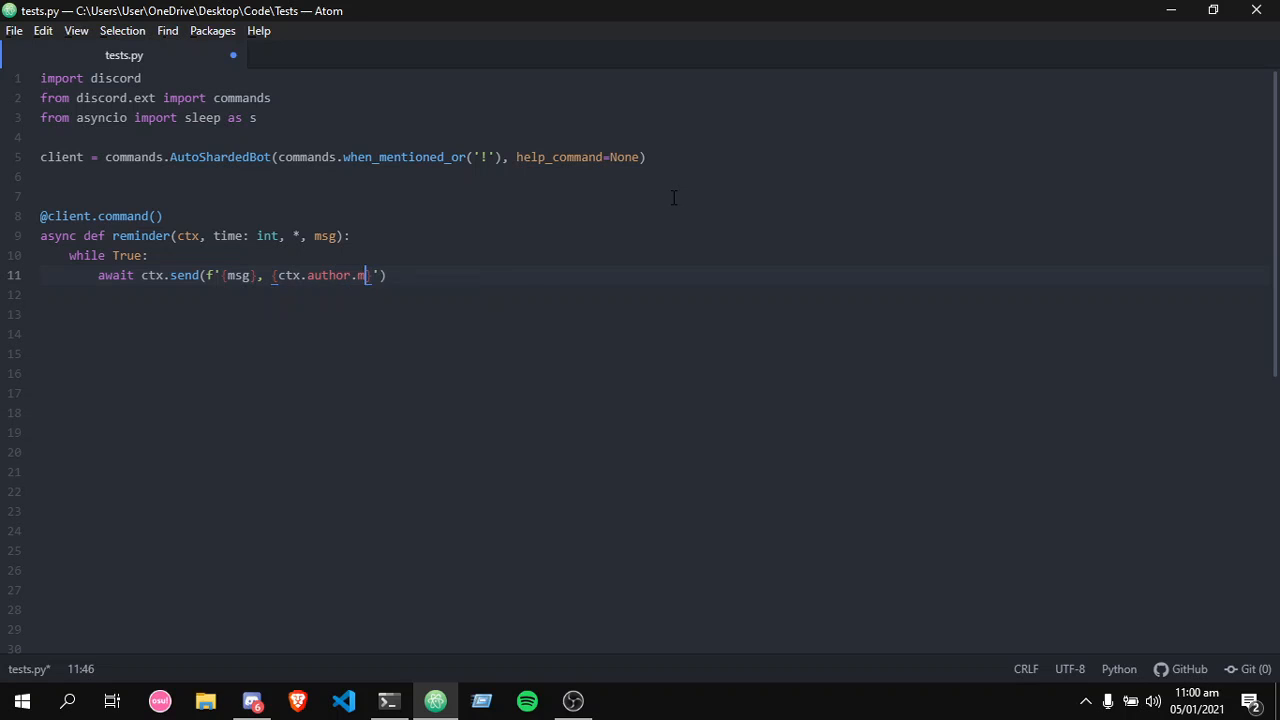
{"action": "type", "text": "ention"}
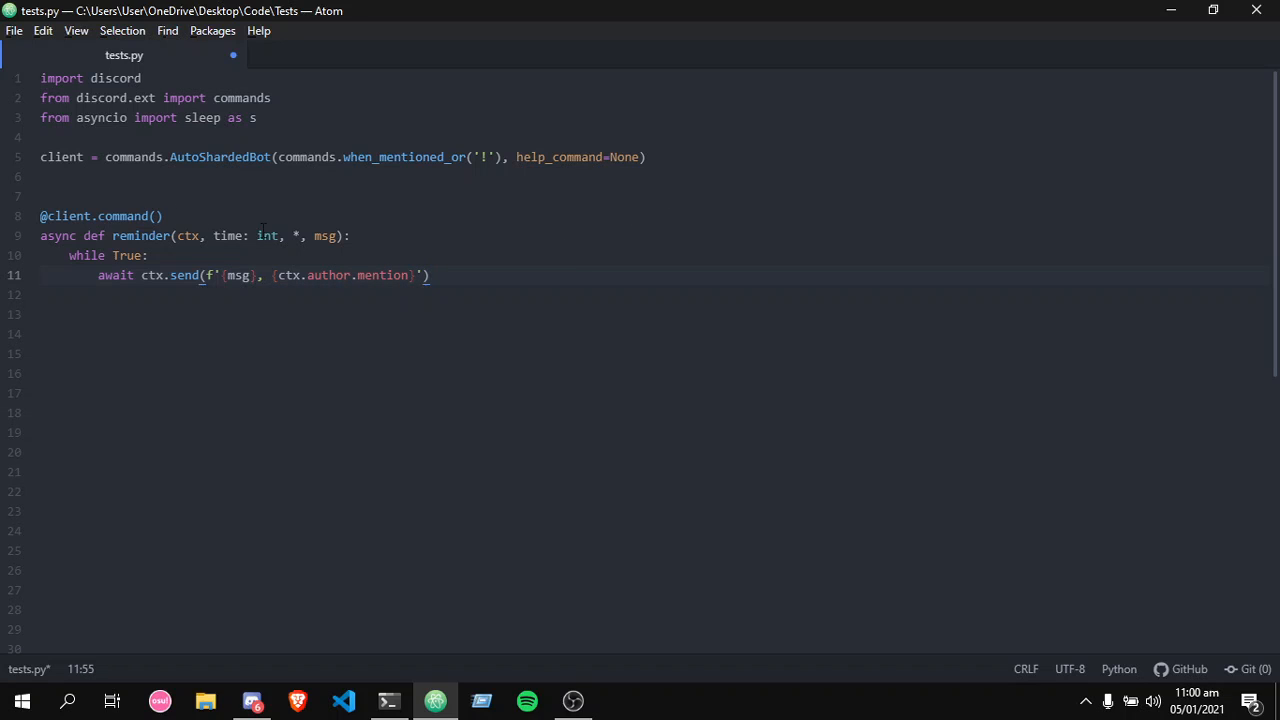
{"action": "key", "text": "enter"}
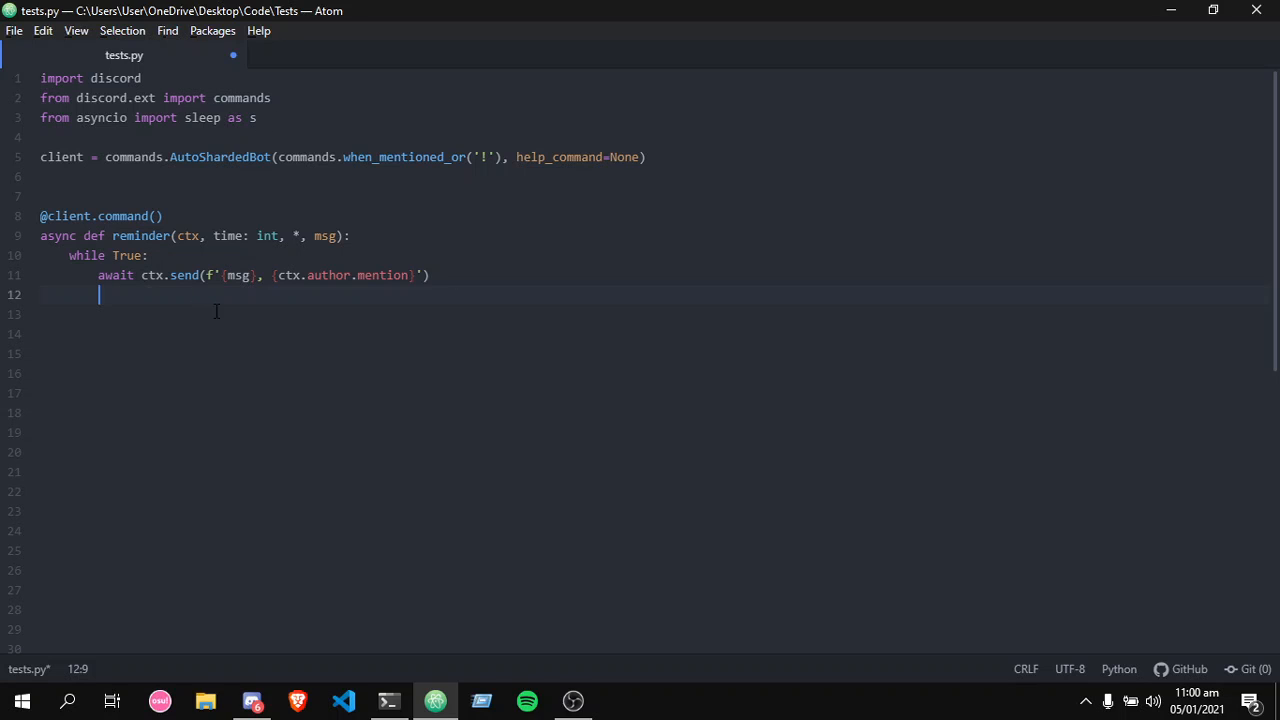
Insert await s(60*time) before the send line, fixing the multiplication sign.
{"action": "type", "text": "aw"}
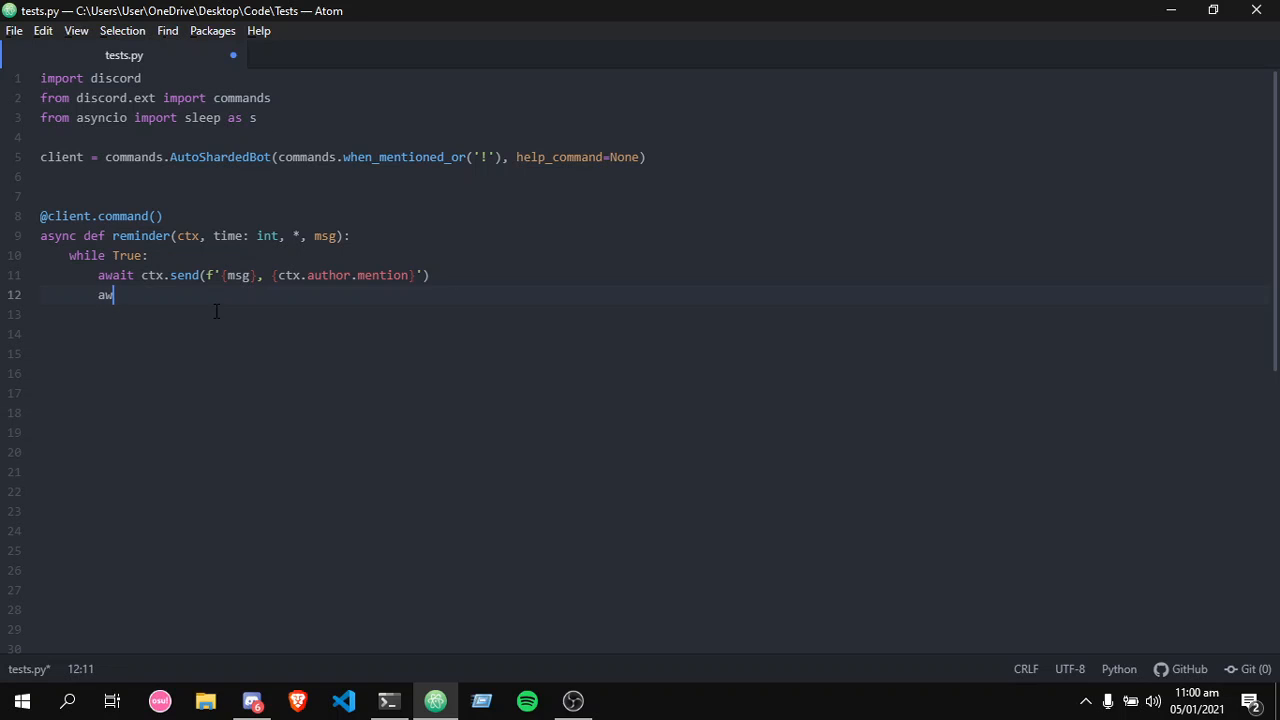
{"action": "type", "text": "ait"}
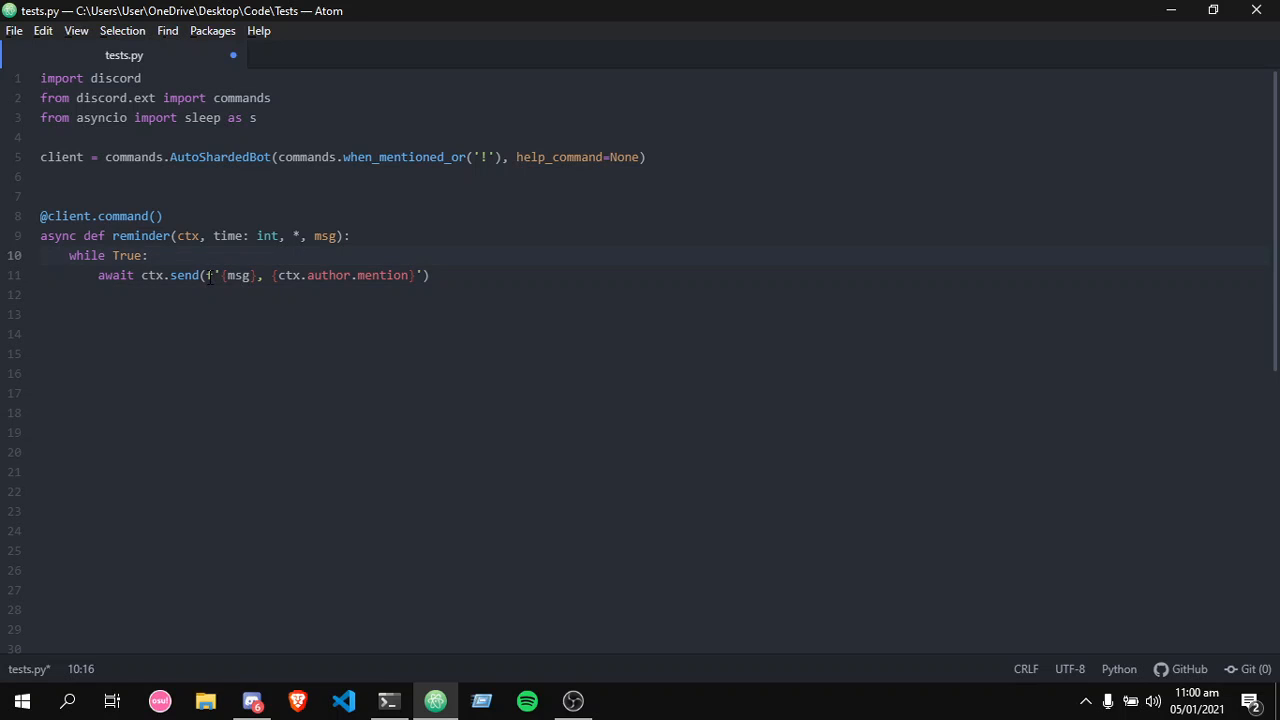
{"action": "type", "text": "s("}
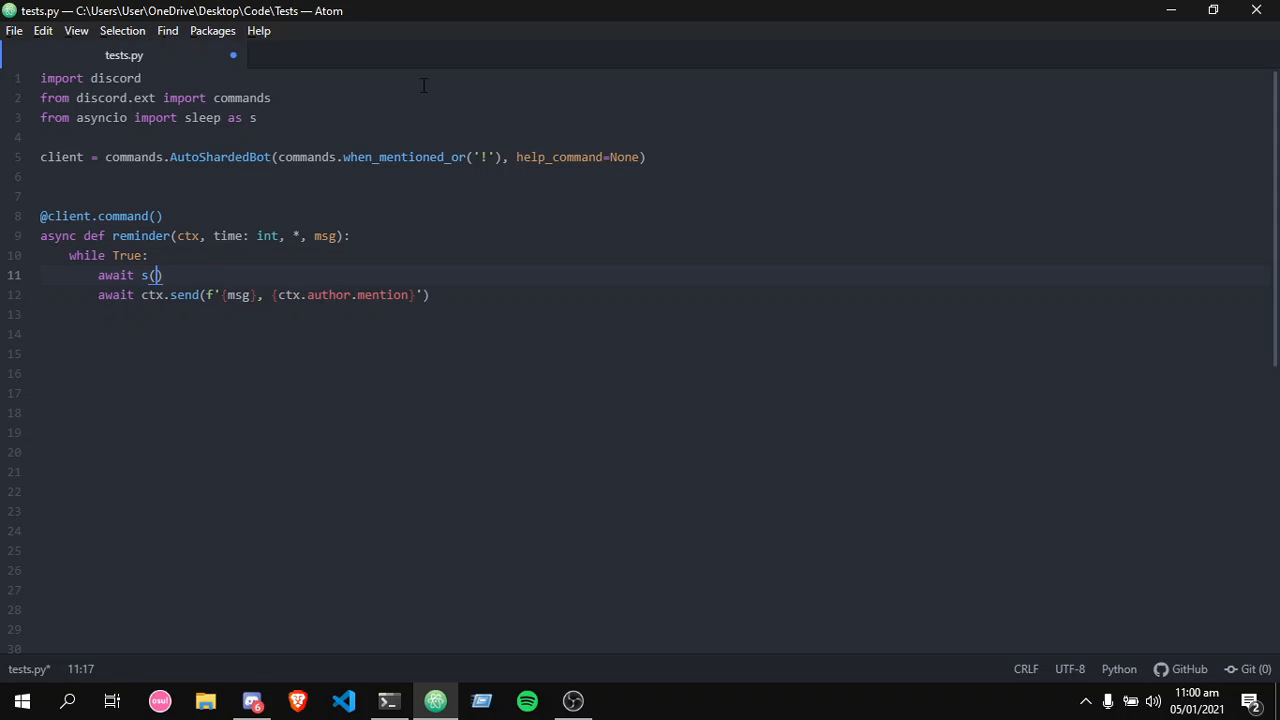
{"action": "type", "text": "time"}
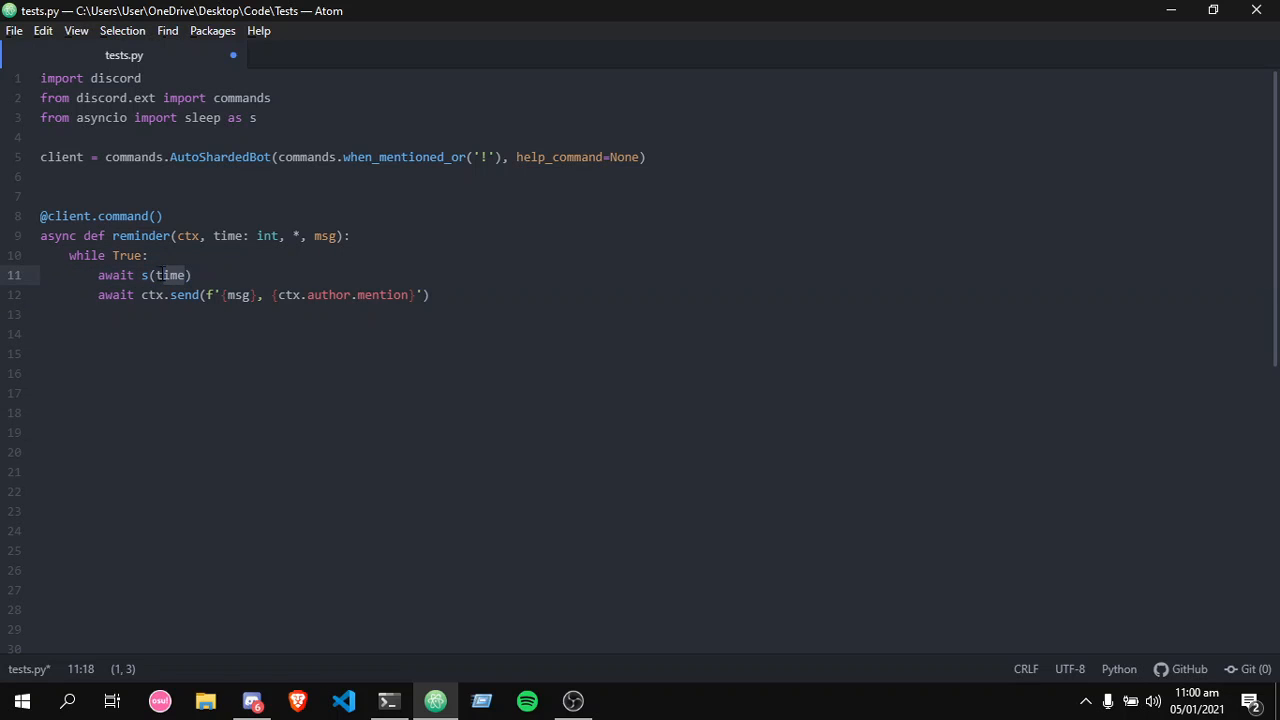
{"action": "left_click", "coordinate": [430, 294]}
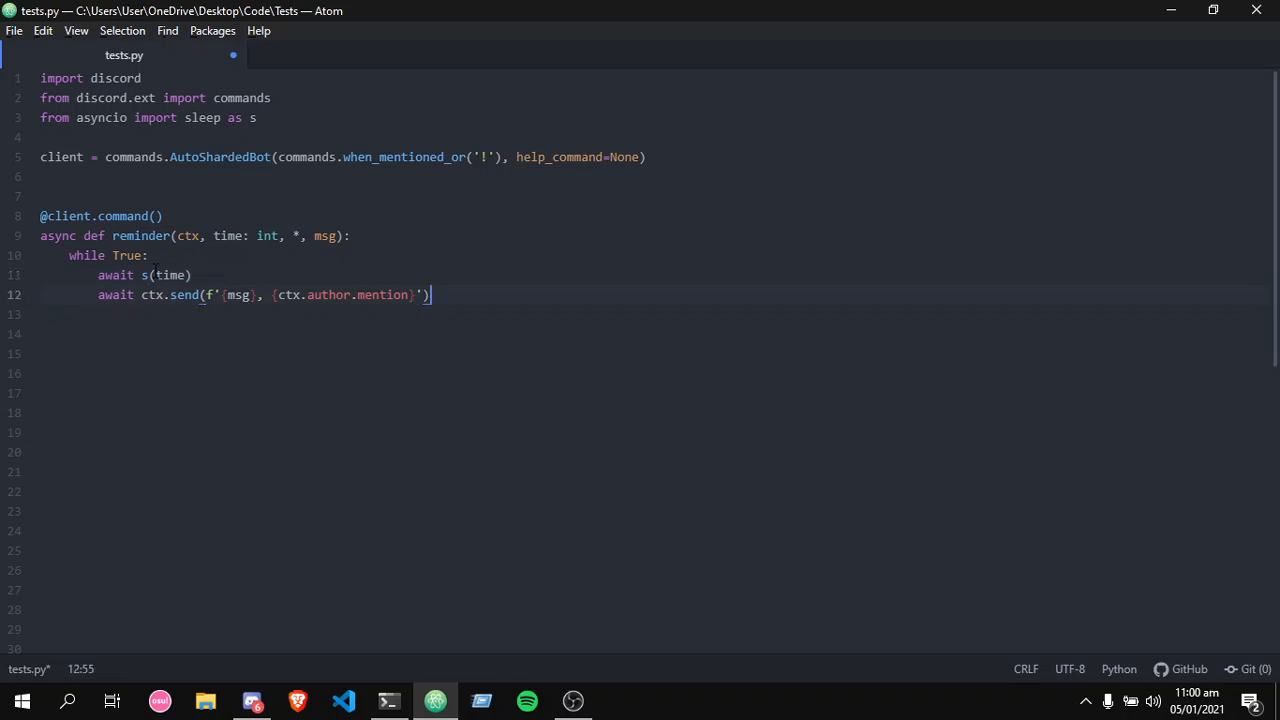
{"action": "type", "text": "60*"}
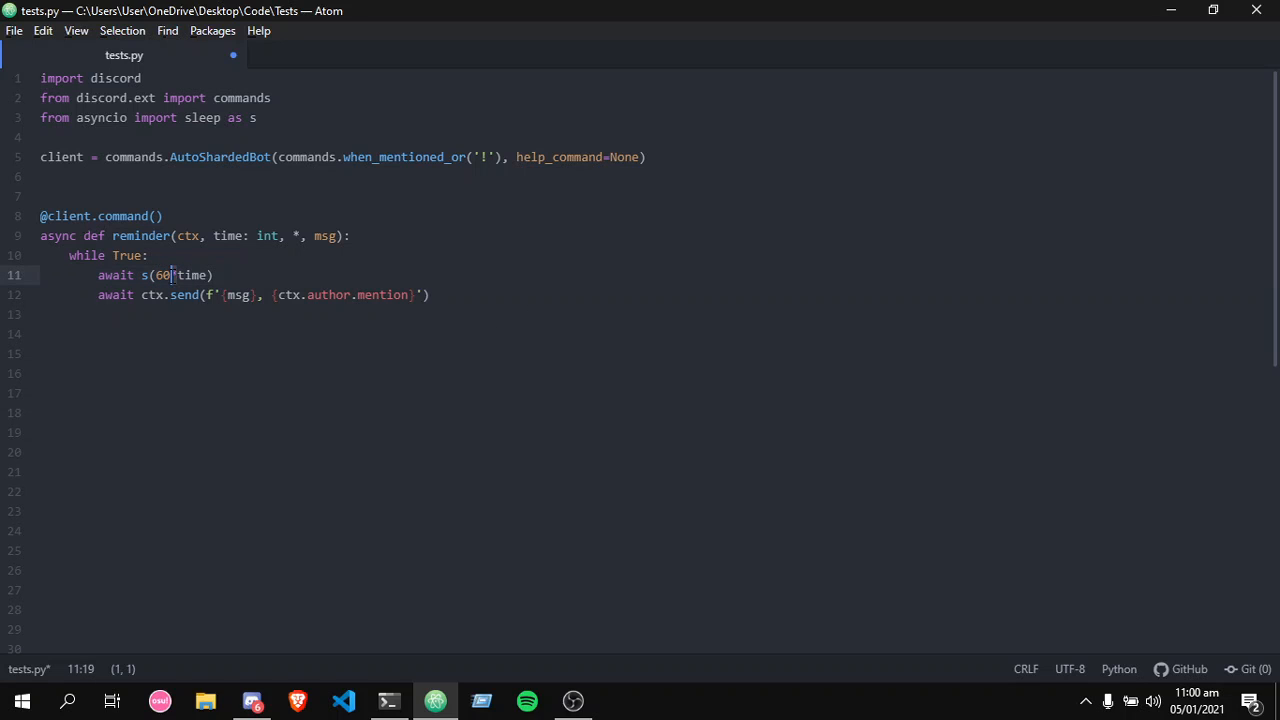
{"action": "type", "text": "*"}
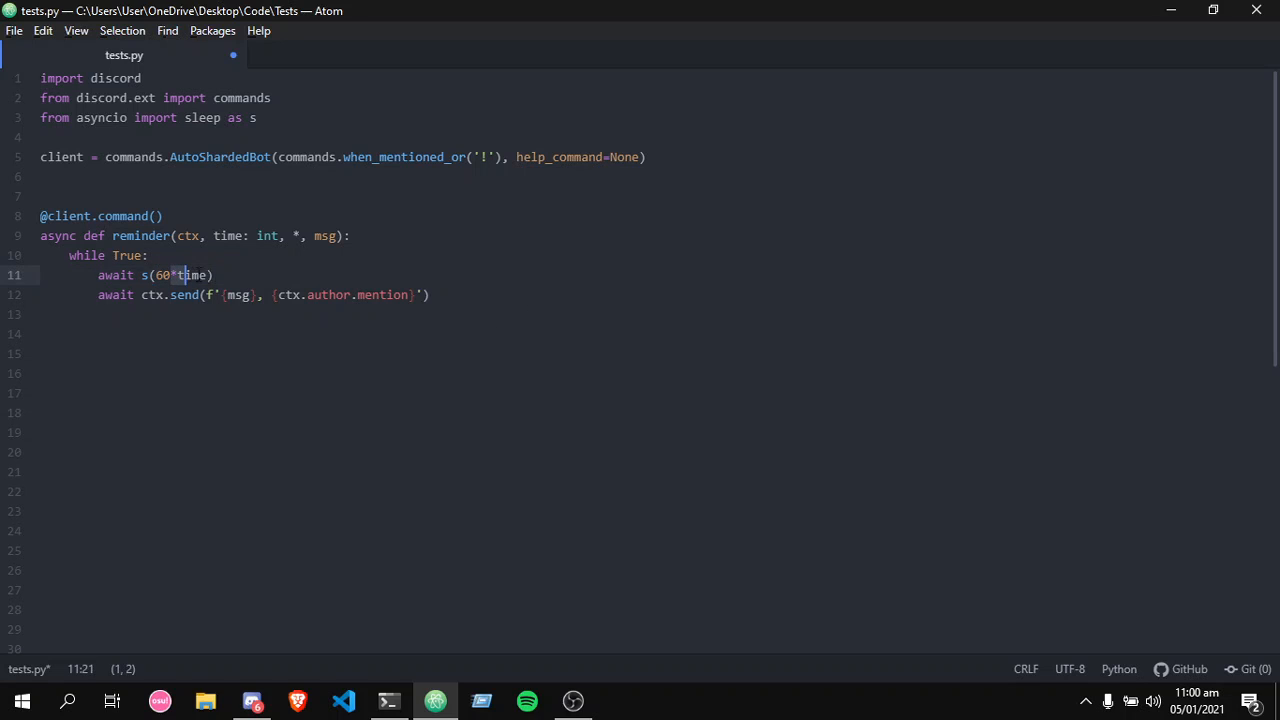
{"action": "left_click", "coordinate": [240, 275]}
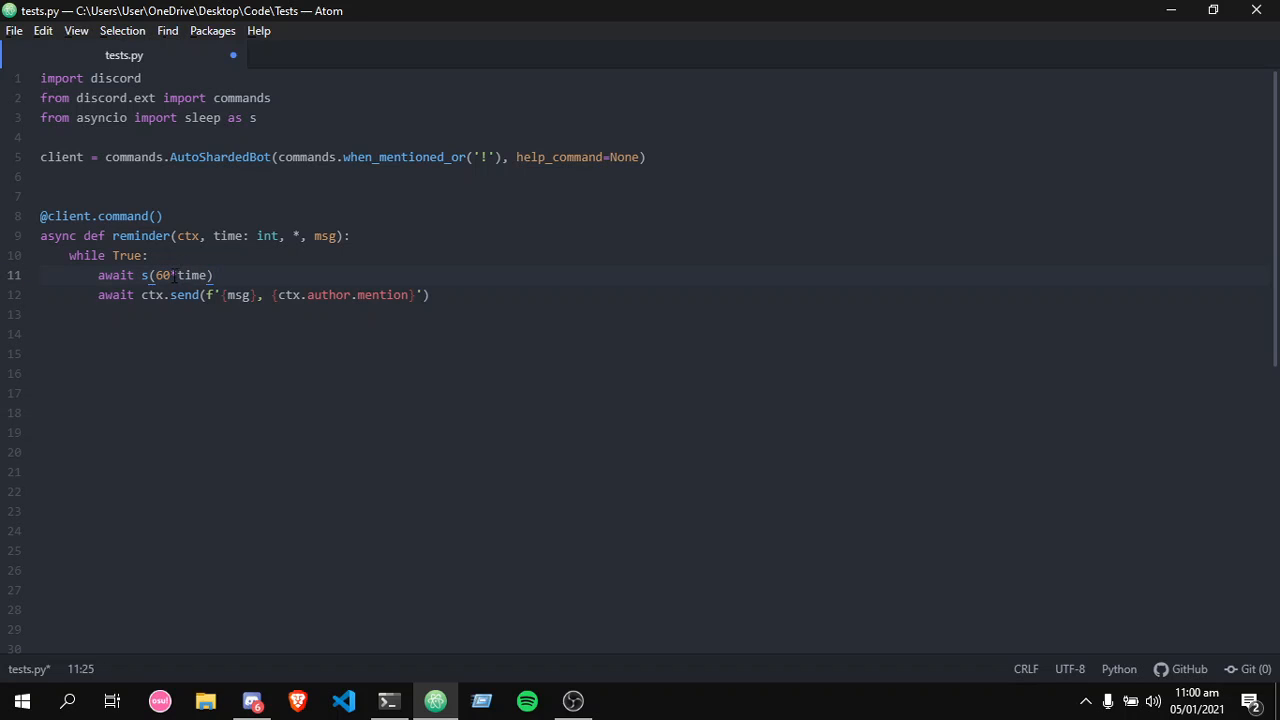
{"action": "type", "text": "*"}
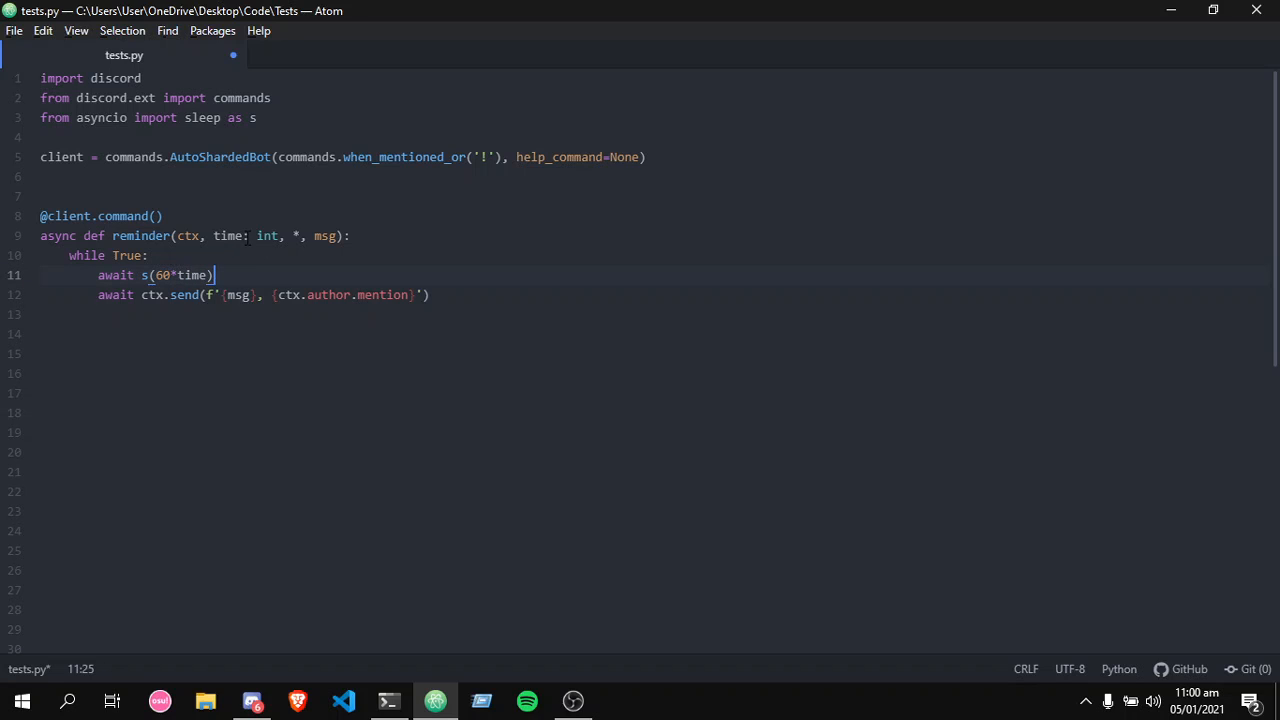
{"action": "left_click", "coordinate": [434, 700]}
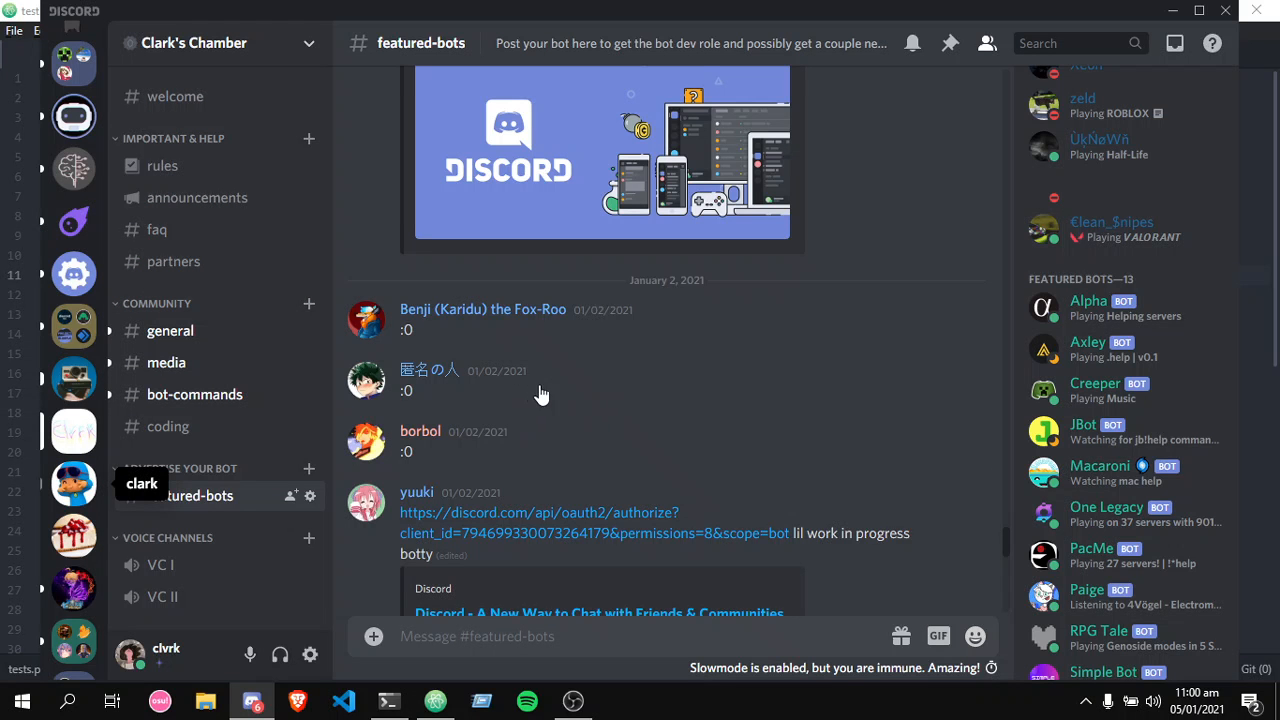
Open the clark server's #codes channel showing Kirb's repeated taco reminders.
{"action": "left_click", "coordinate": [73, 431]}
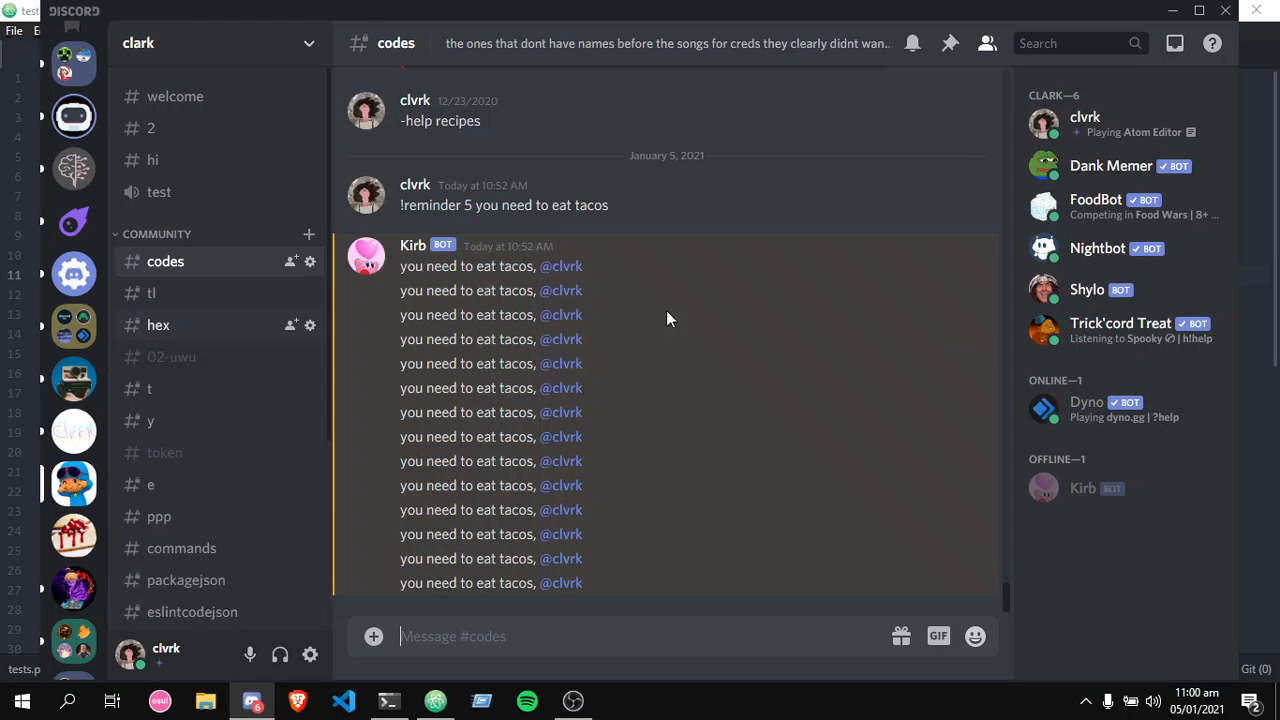
{"action": "mouse_move", "coordinate": [528, 223]}
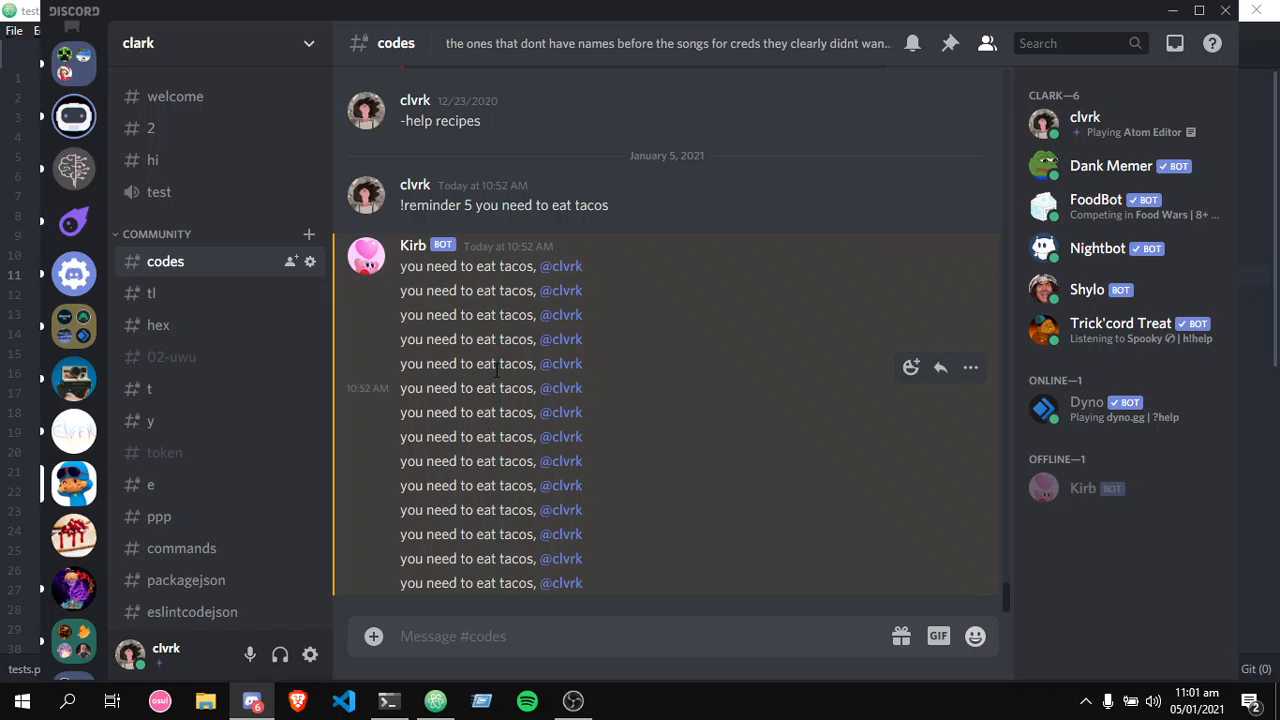
{"action": "mouse_move", "coordinate": [568, 338]}
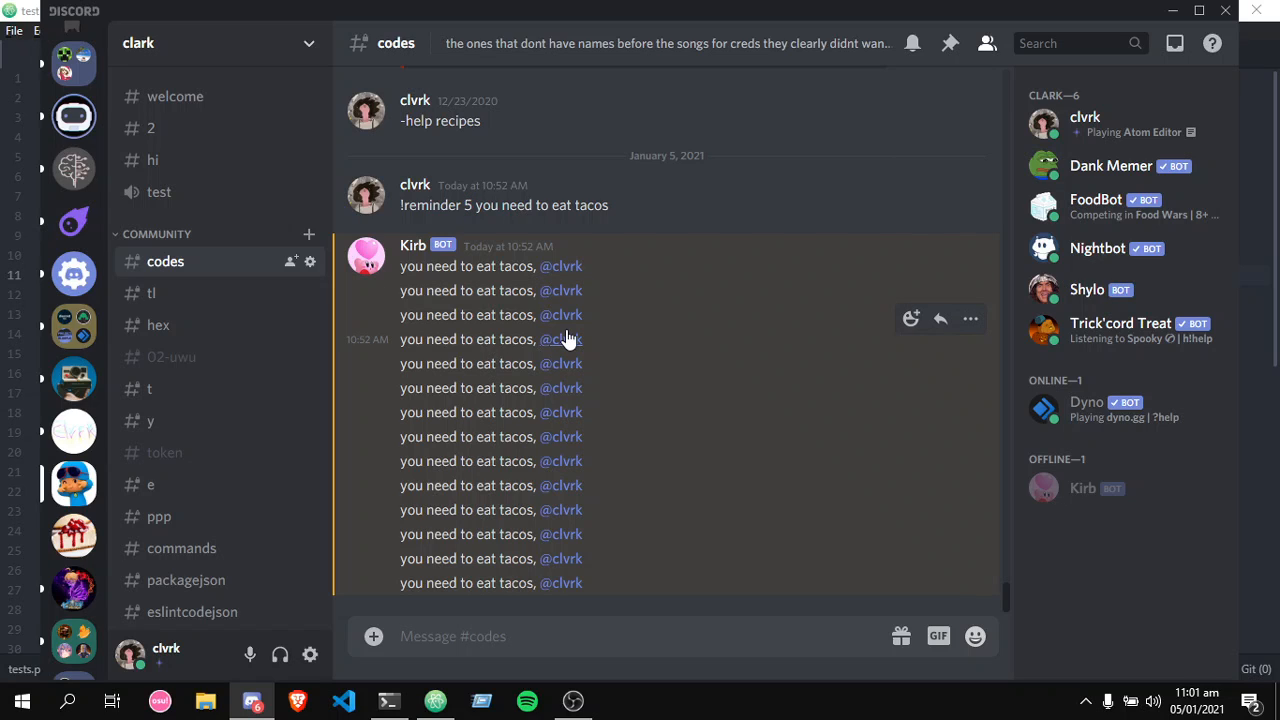
{"action": "mouse_move", "coordinate": [487, 279]}
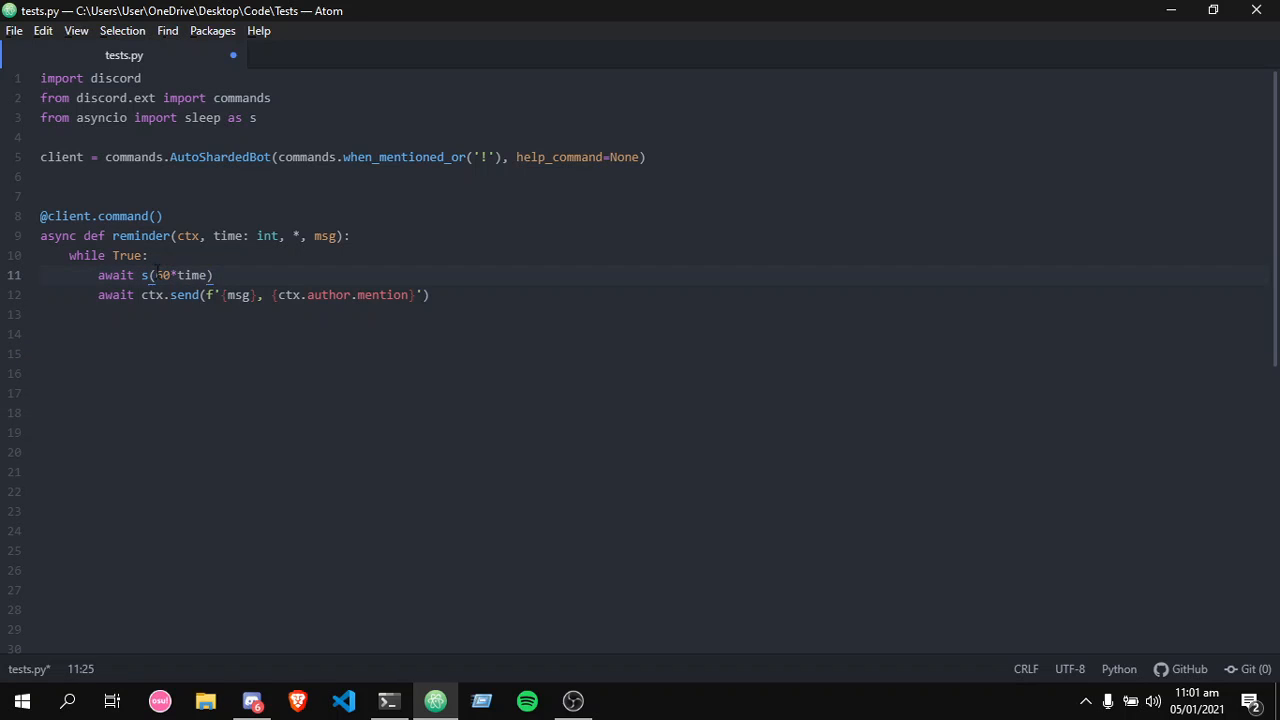
Type 60 before *time on line 11 so the sleep reads s(60*time).
{"action": "type", "text": "60"}
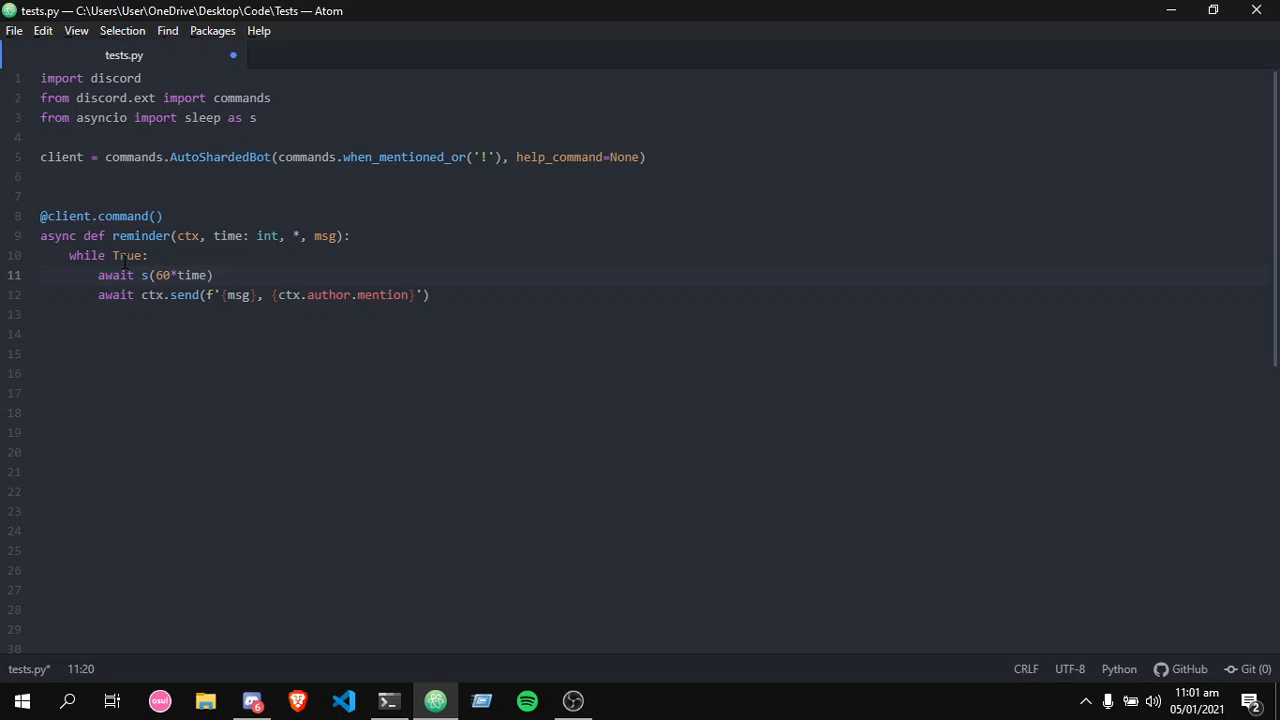
{"action": "left_click", "coordinate": [176, 275]}
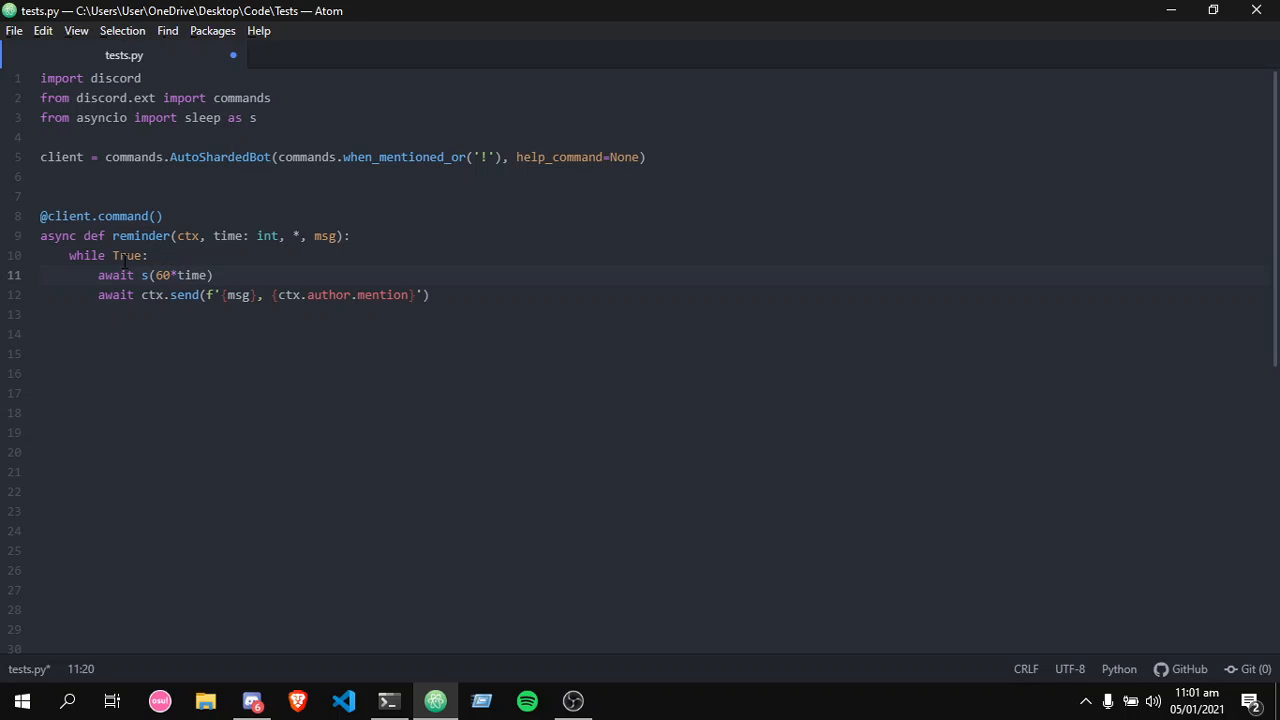
{"action": "left_click", "coordinate": [175, 275]}
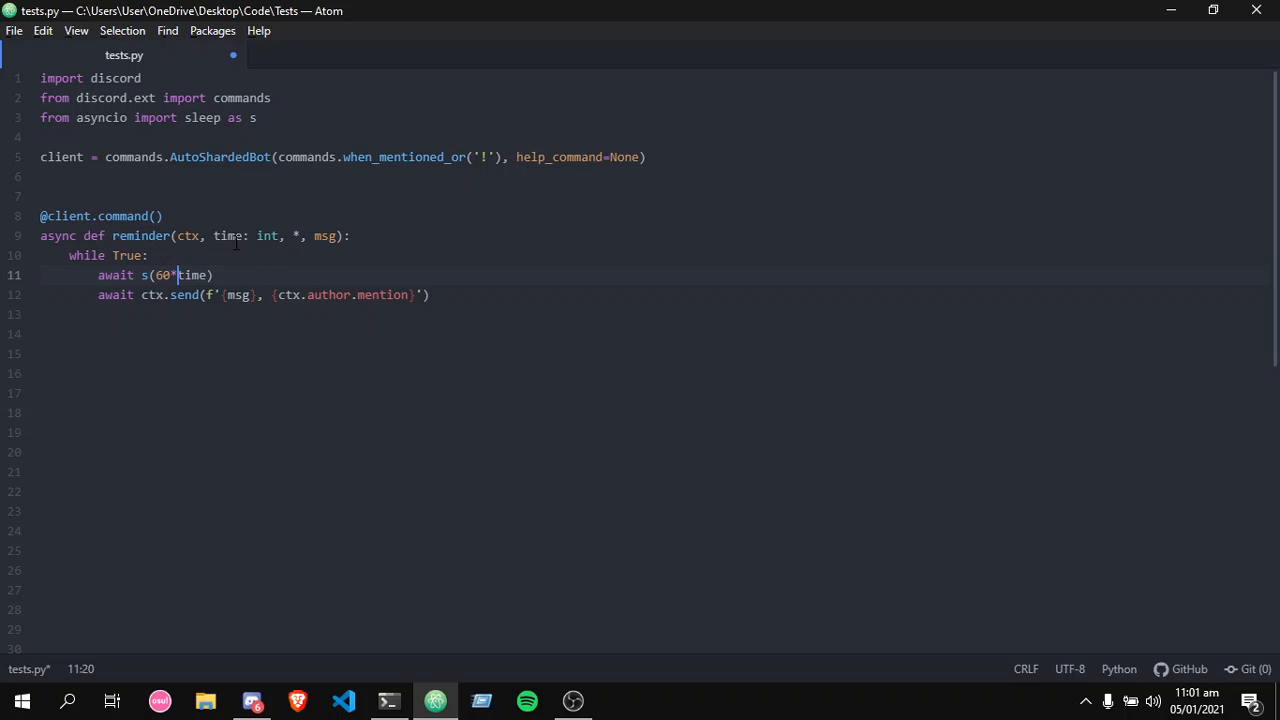
{"action": "left_click", "coordinate": [349, 235]}
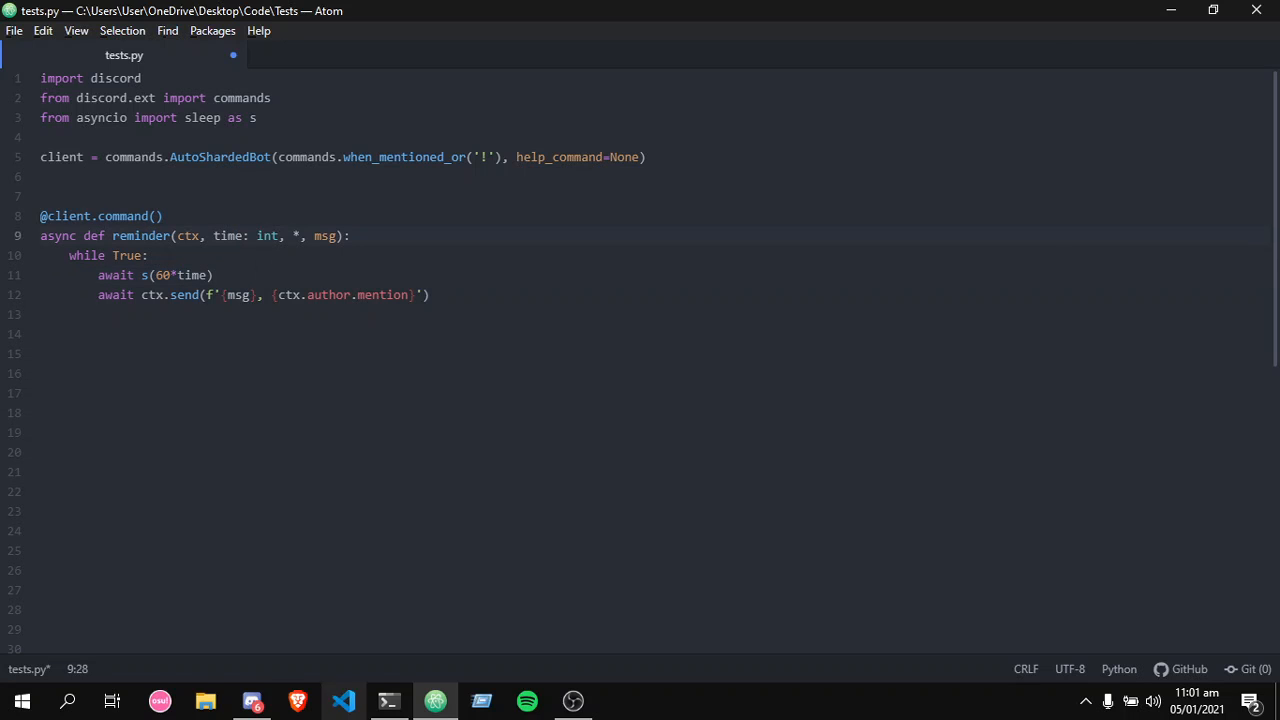
{"action": "left_click", "coordinate": [251, 700]}
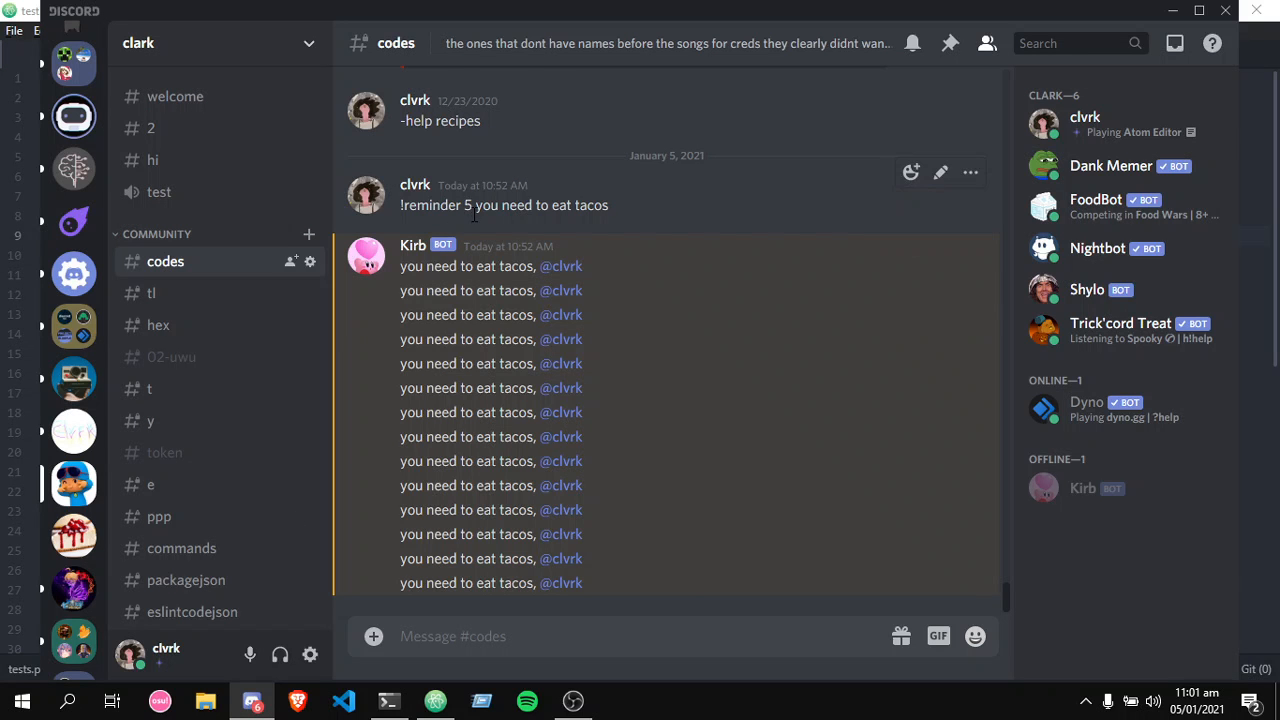
{"action": "mouse_move", "coordinate": [789, 205]}
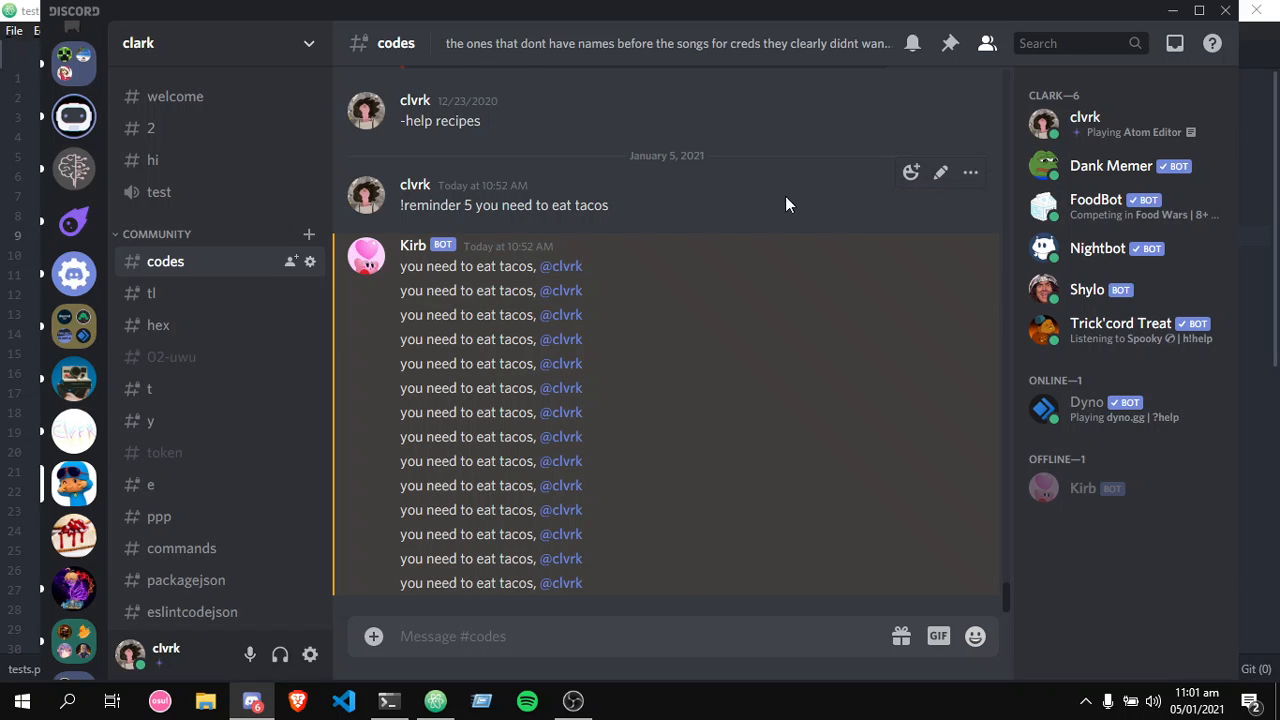
{"action": "left_click", "coordinate": [940, 172]}
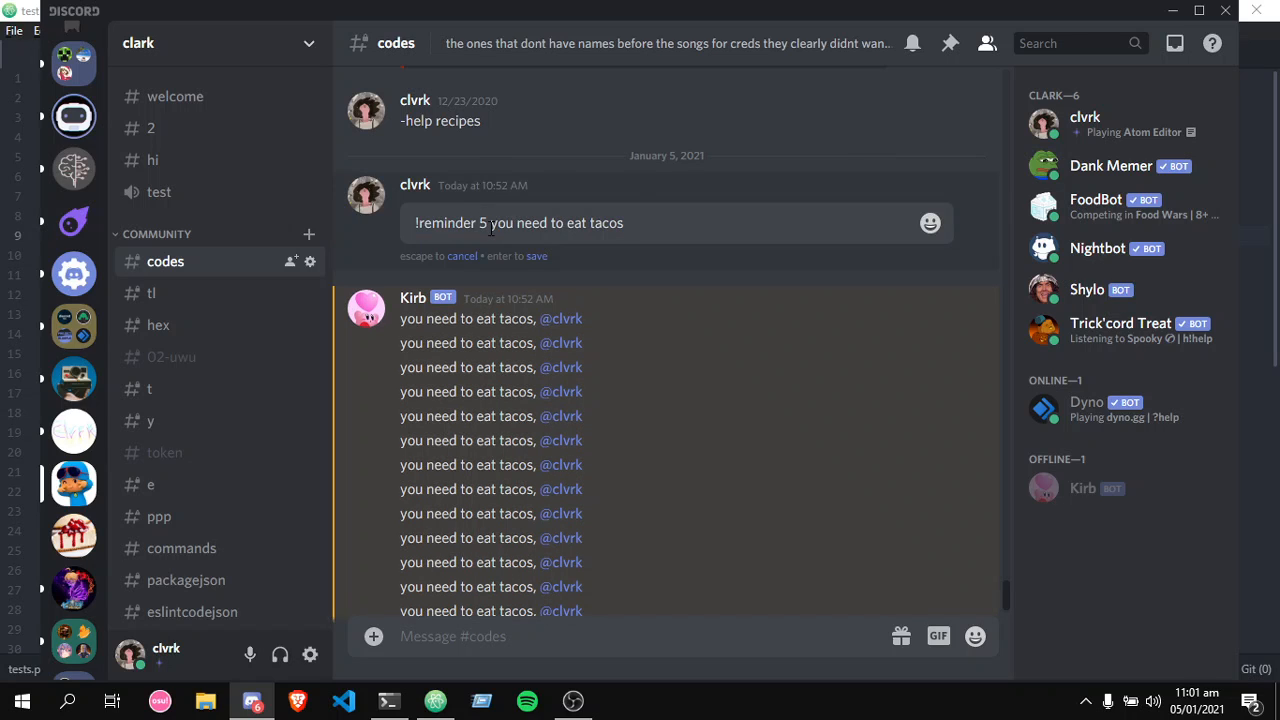
{"action": "type", "text": "1"}
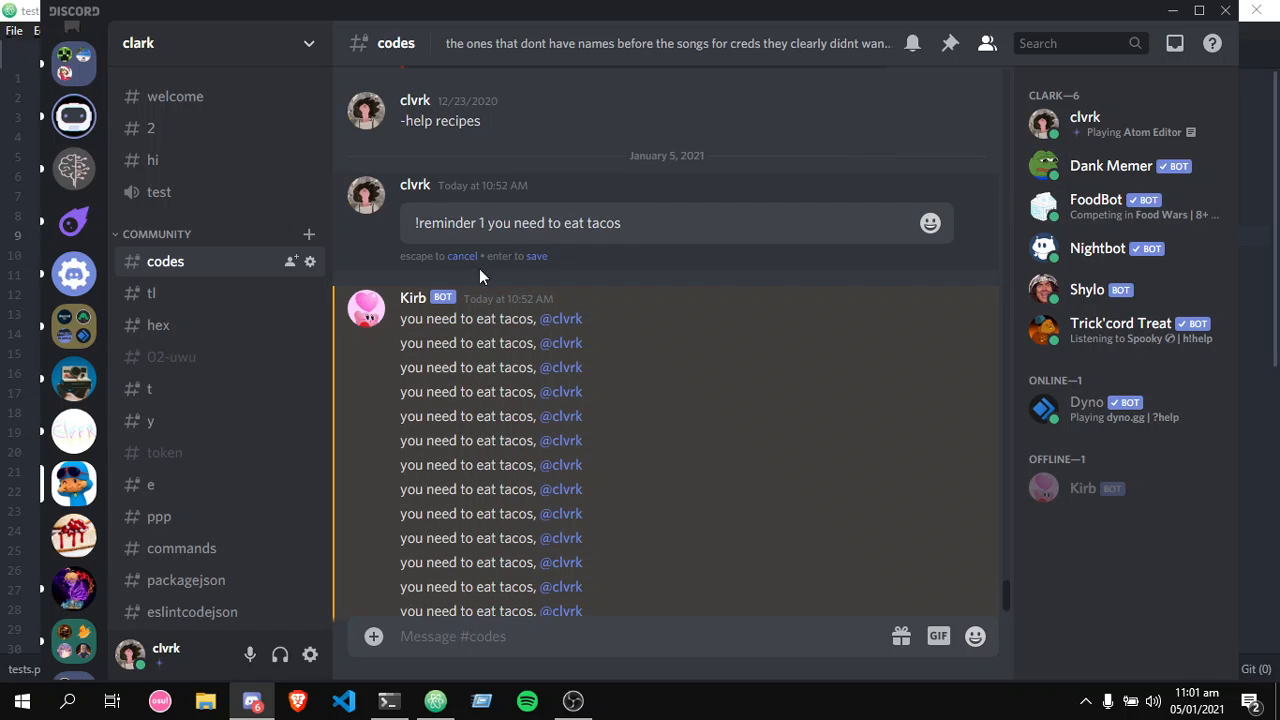
{"action": "left_click", "coordinate": [435, 700]}
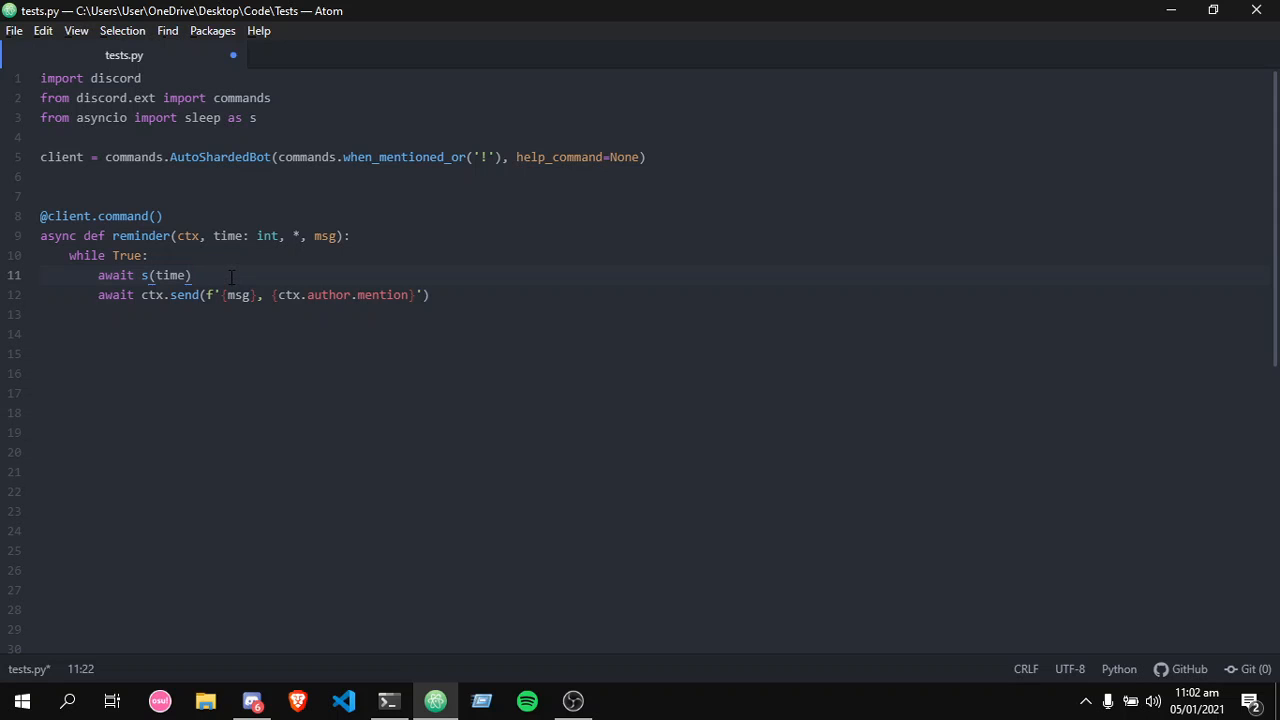
Change the sleep to s(time) and save tests.py through File > Save.
{"action": "left_click", "coordinate": [572, 700]}
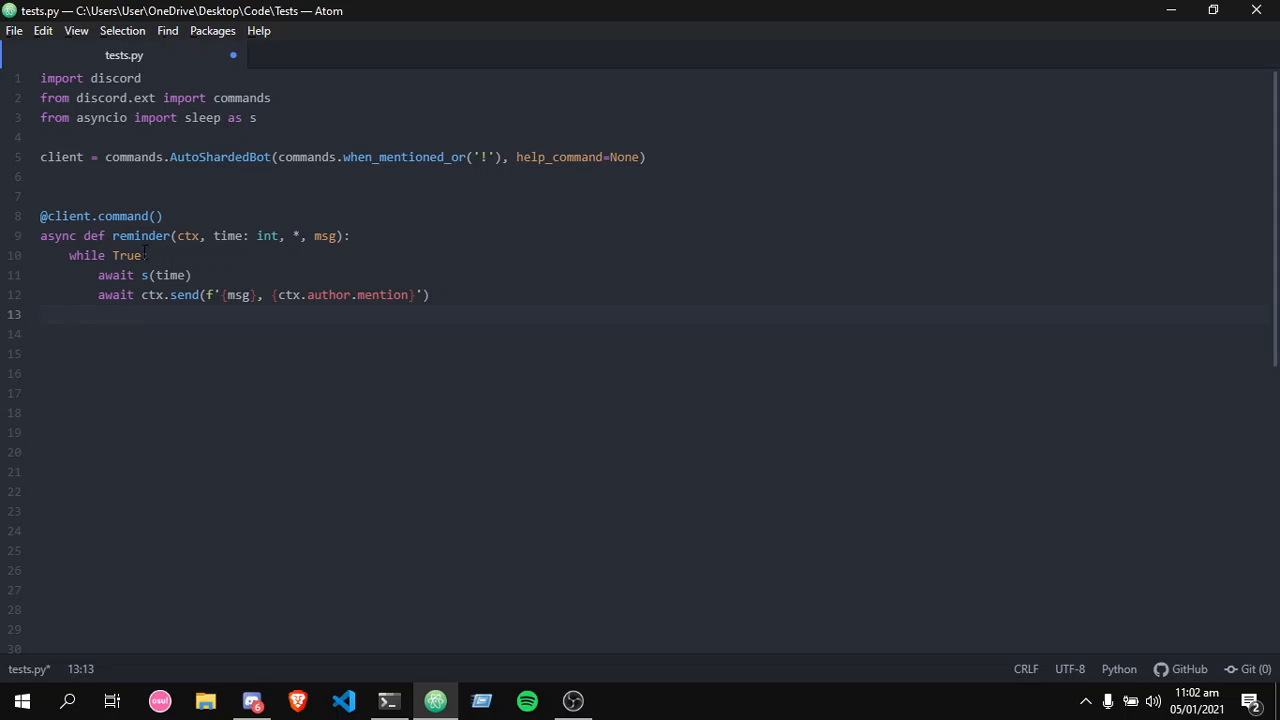
{"action": "left_click", "coordinate": [14, 30]}
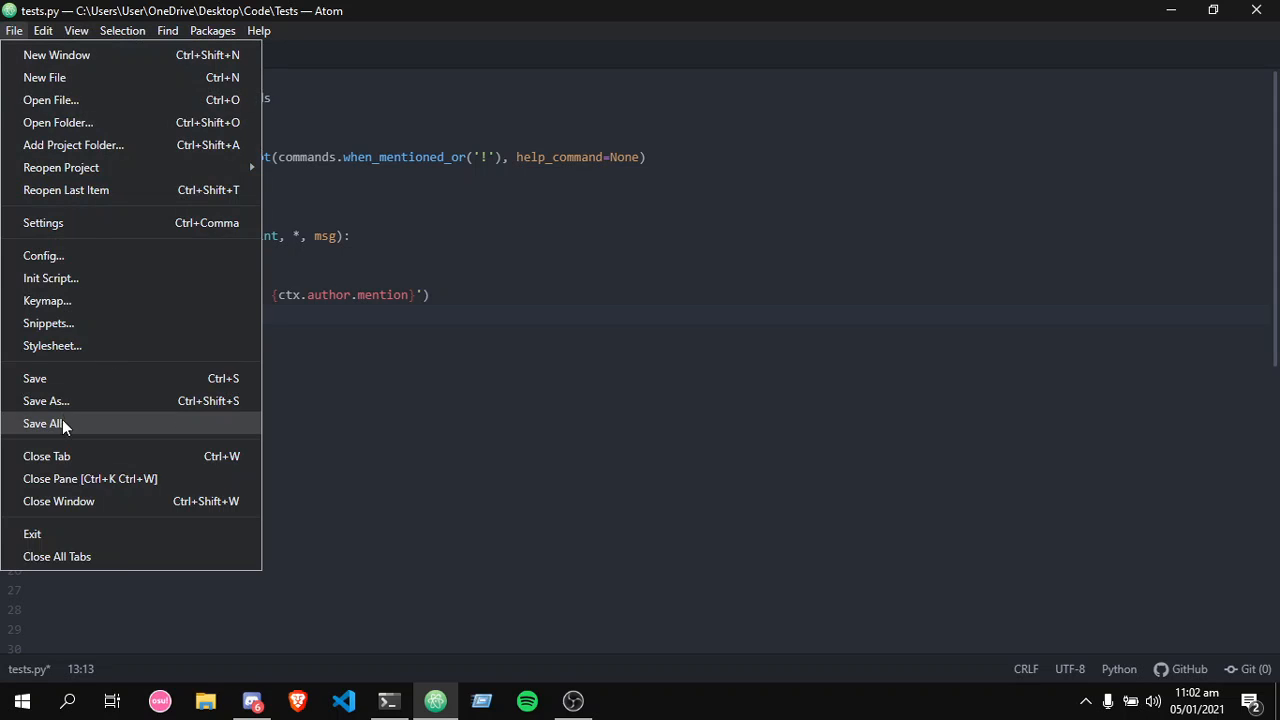
{"action": "mouse_move", "coordinate": [573, 700]}
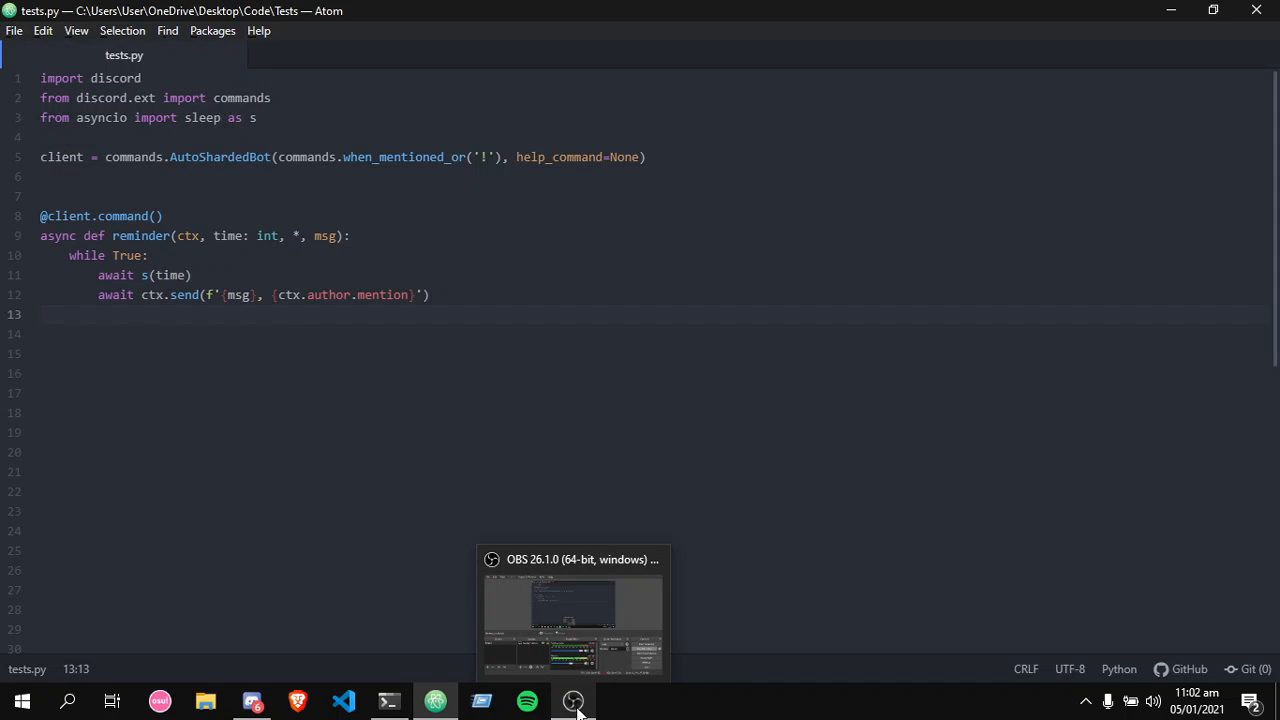
{"action": "left_click", "coordinate": [571, 610]}
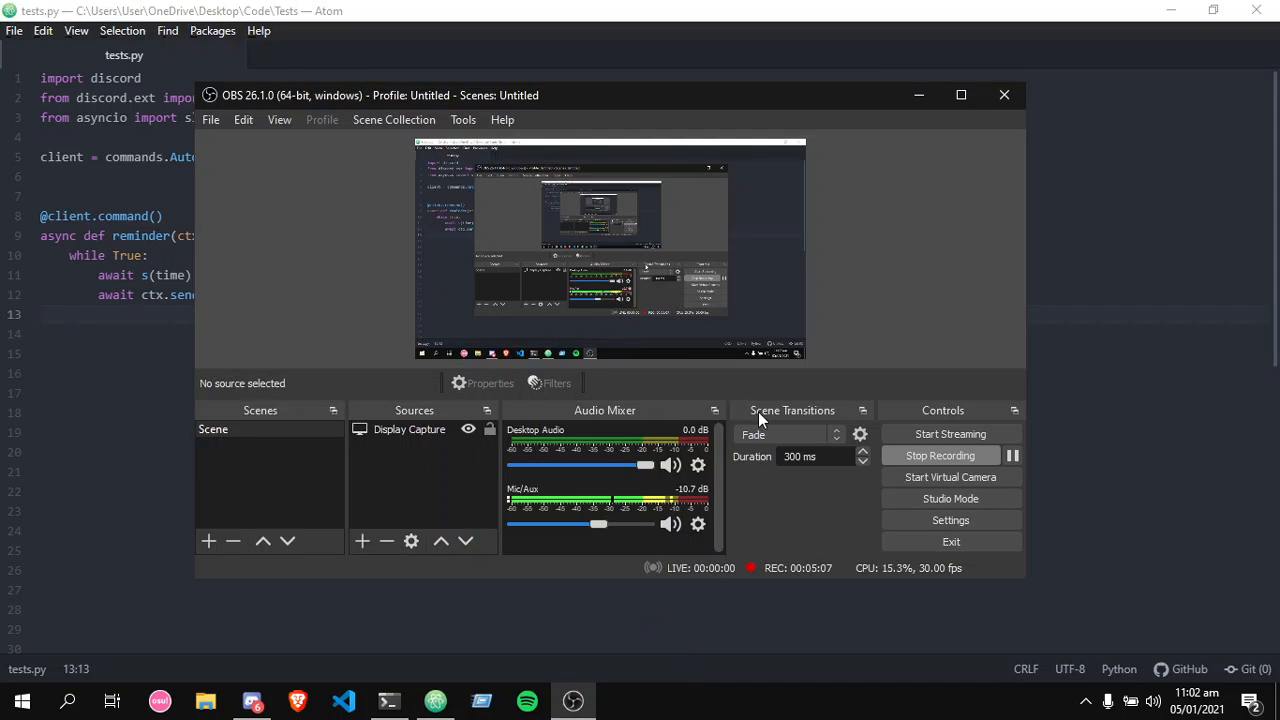
{"action": "mouse_move", "coordinate": [753, 509]}
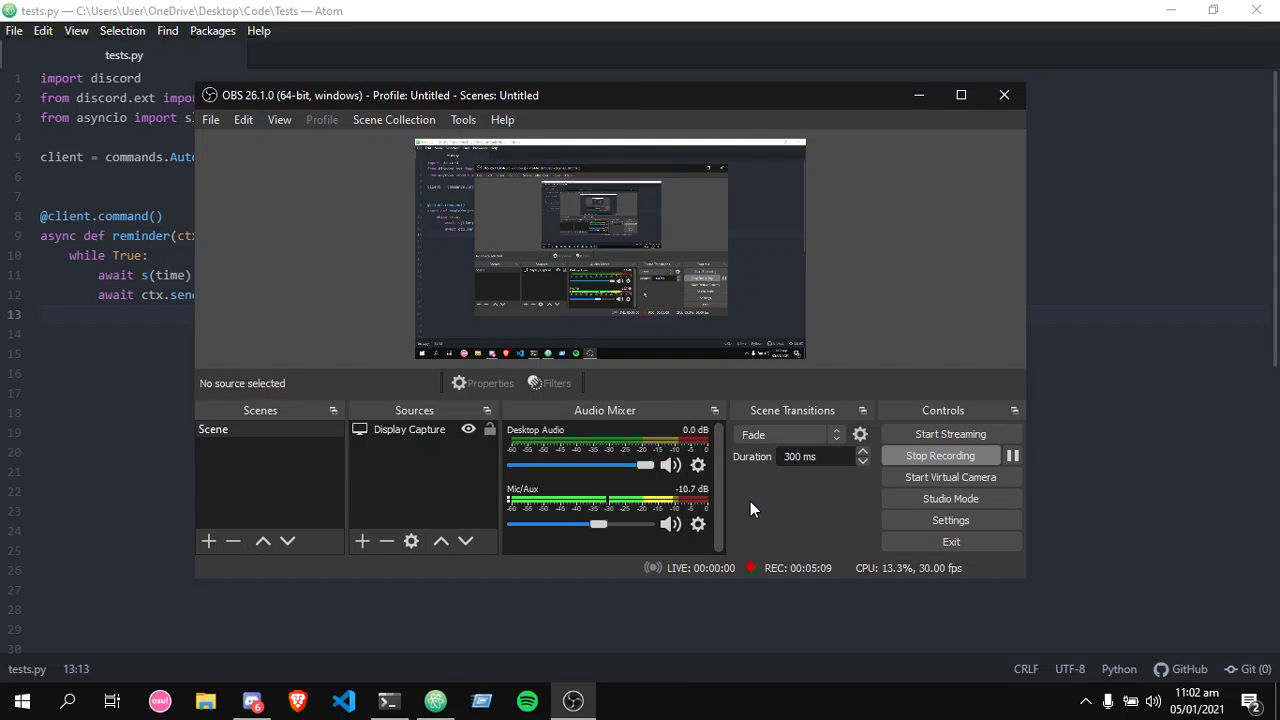
{"action": "left_click", "coordinate": [388, 700]}
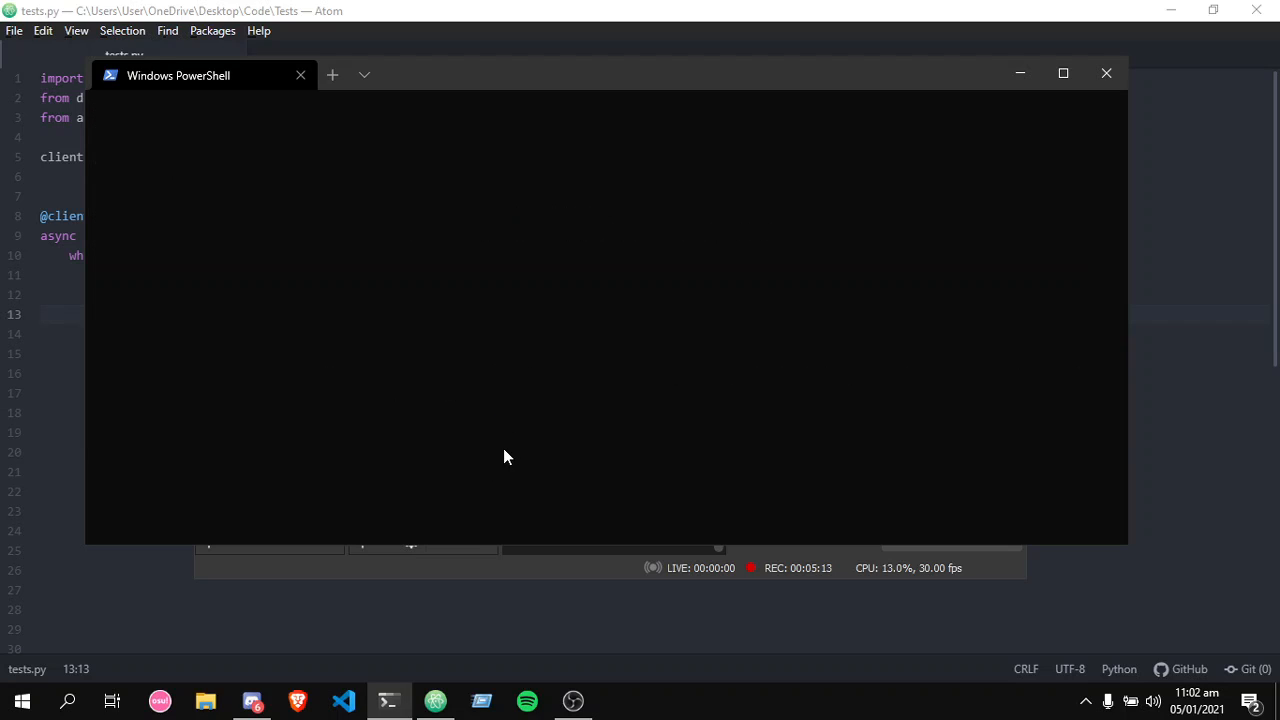
Try python main.py, which fails, then launch the bot with python tests.py.
{"action": "type", "text": "python"}
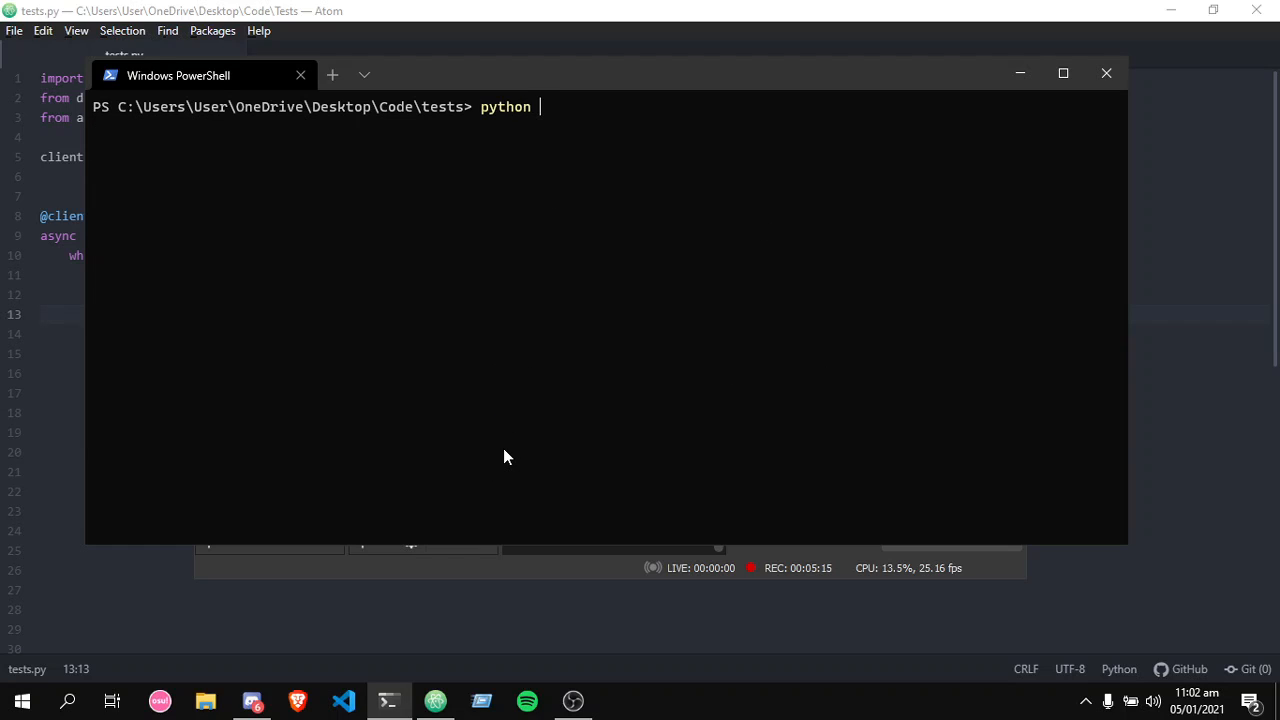
{"action": "type", "text": "main"}
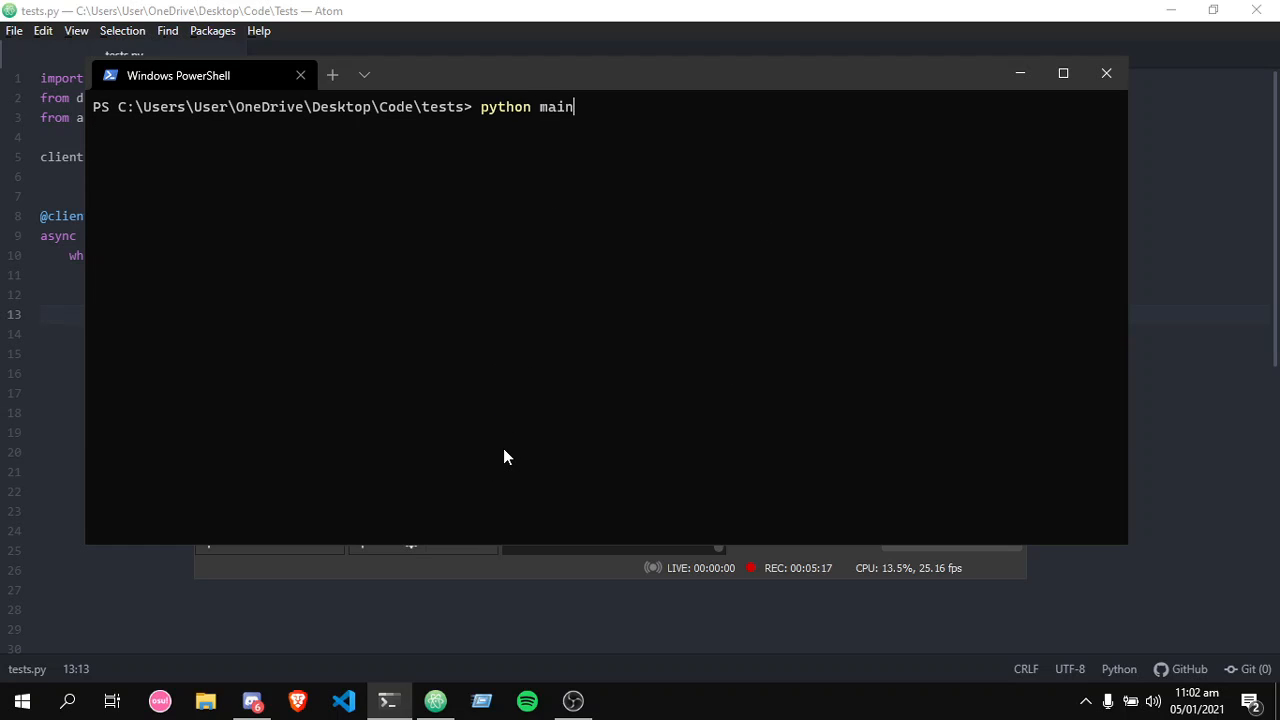
{"action": "key", "text": "Return"}
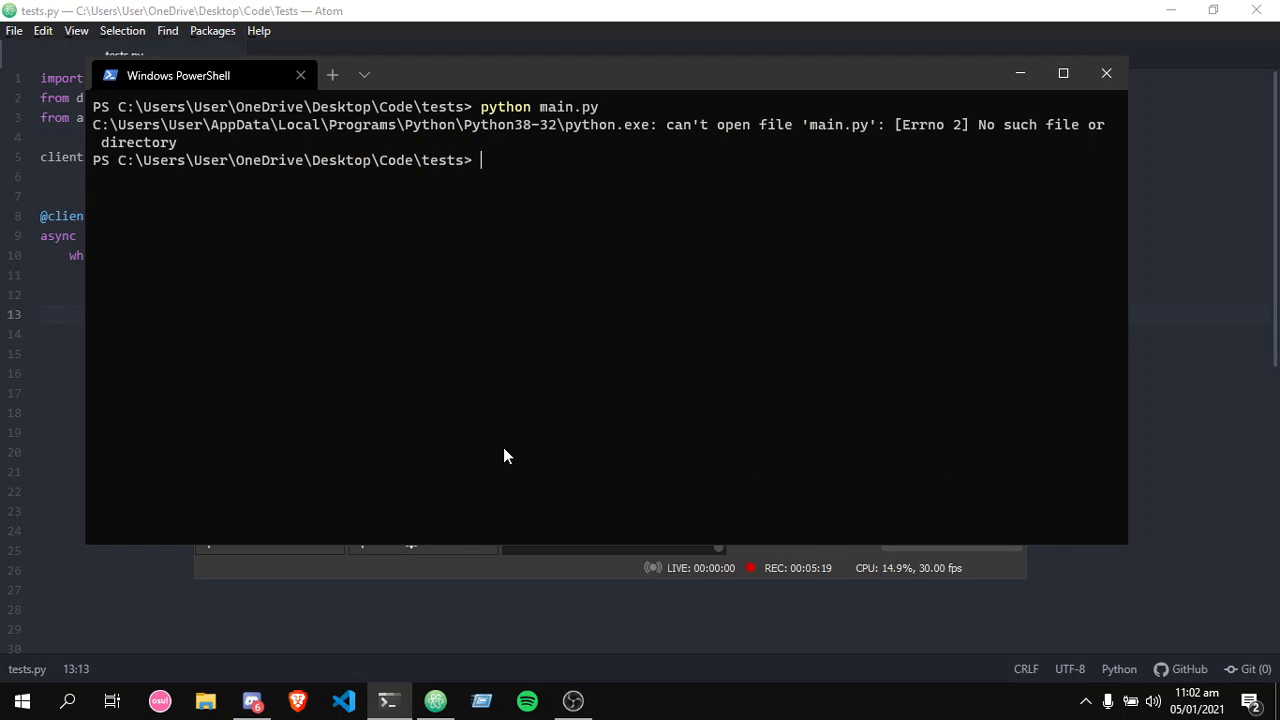
{"action": "type", "text": "python tes"}
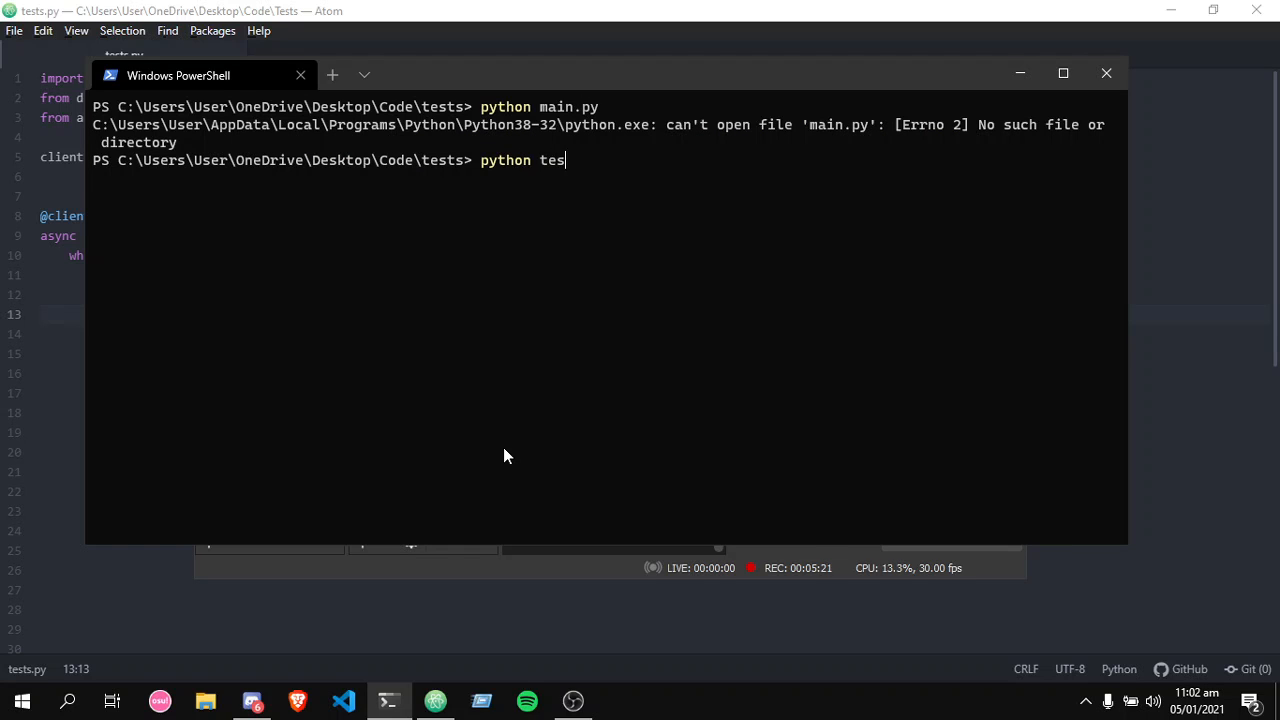
{"action": "type", "text": "ts.py"}
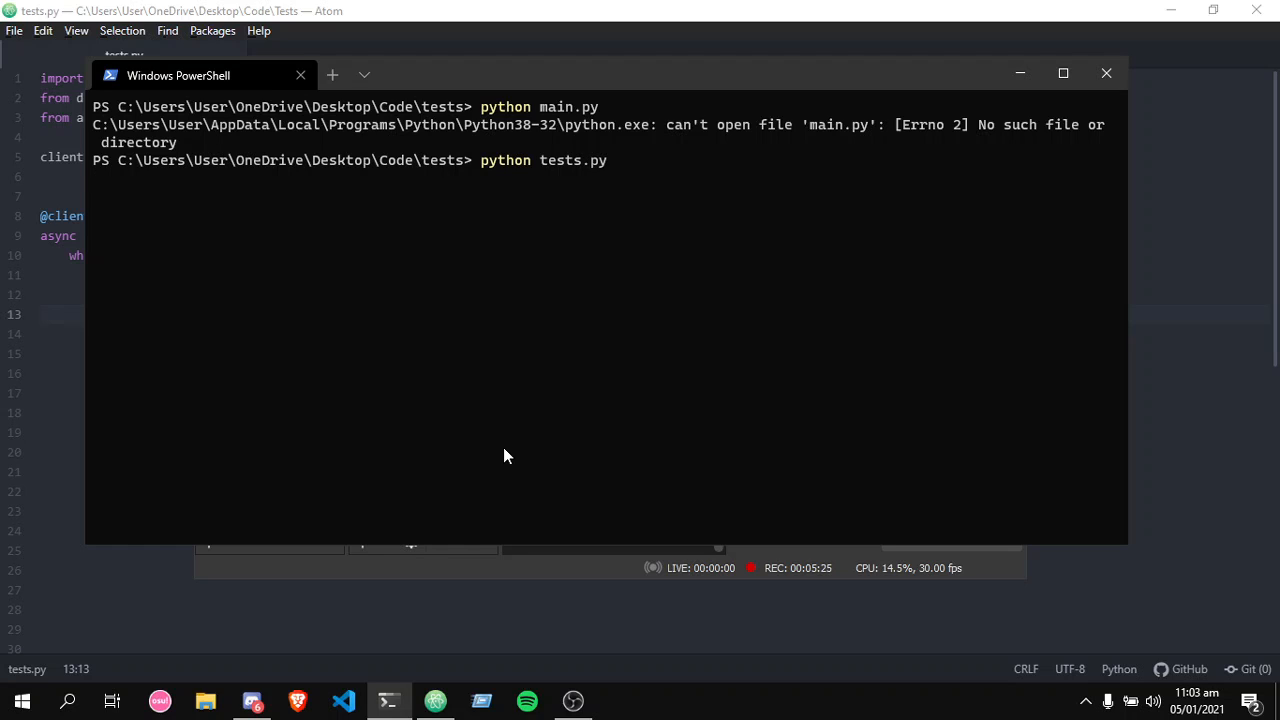
{"action": "key", "text": "Return"}
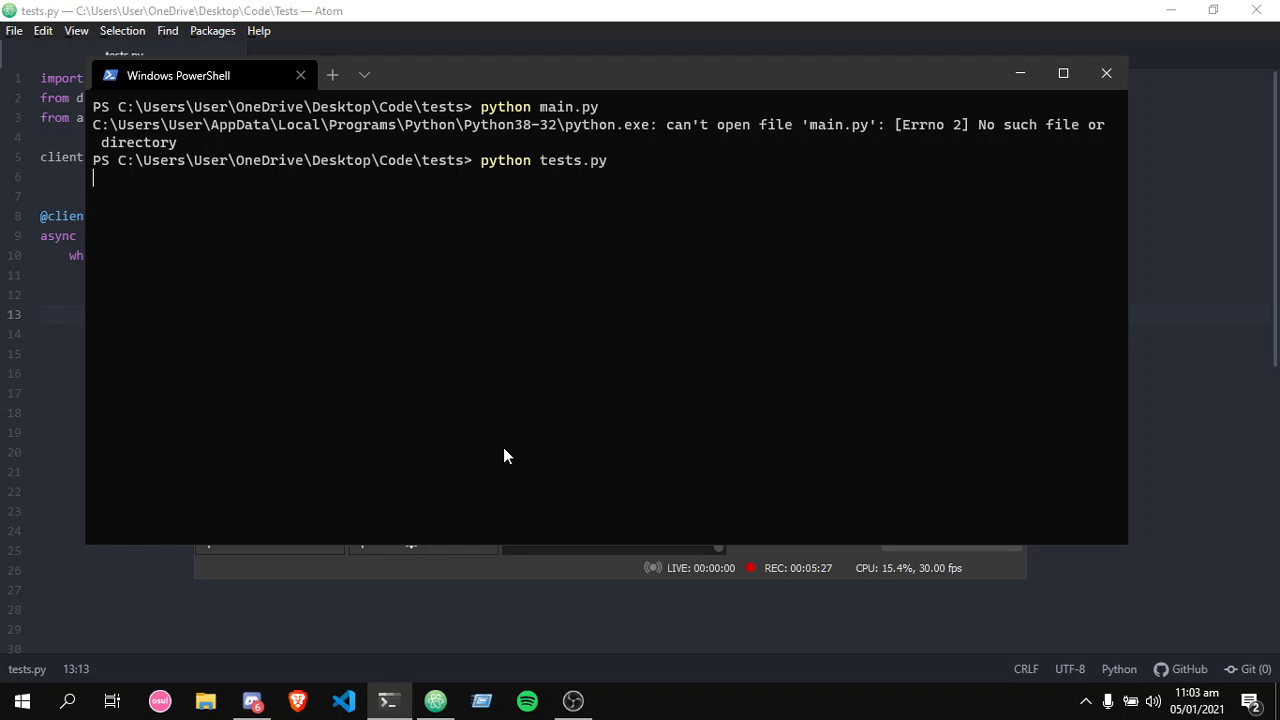
{"action": "mouse_move", "coordinate": [527, 197]}
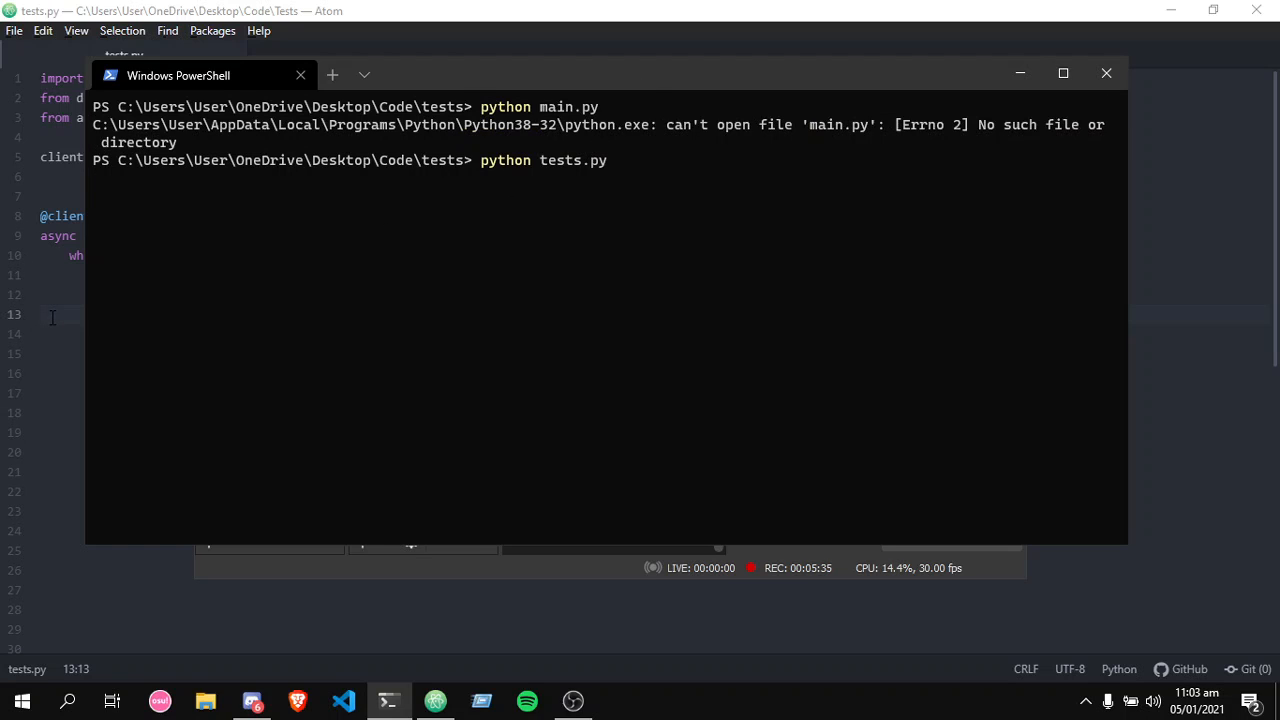
{"action": "mouse_move", "coordinate": [444, 291]}
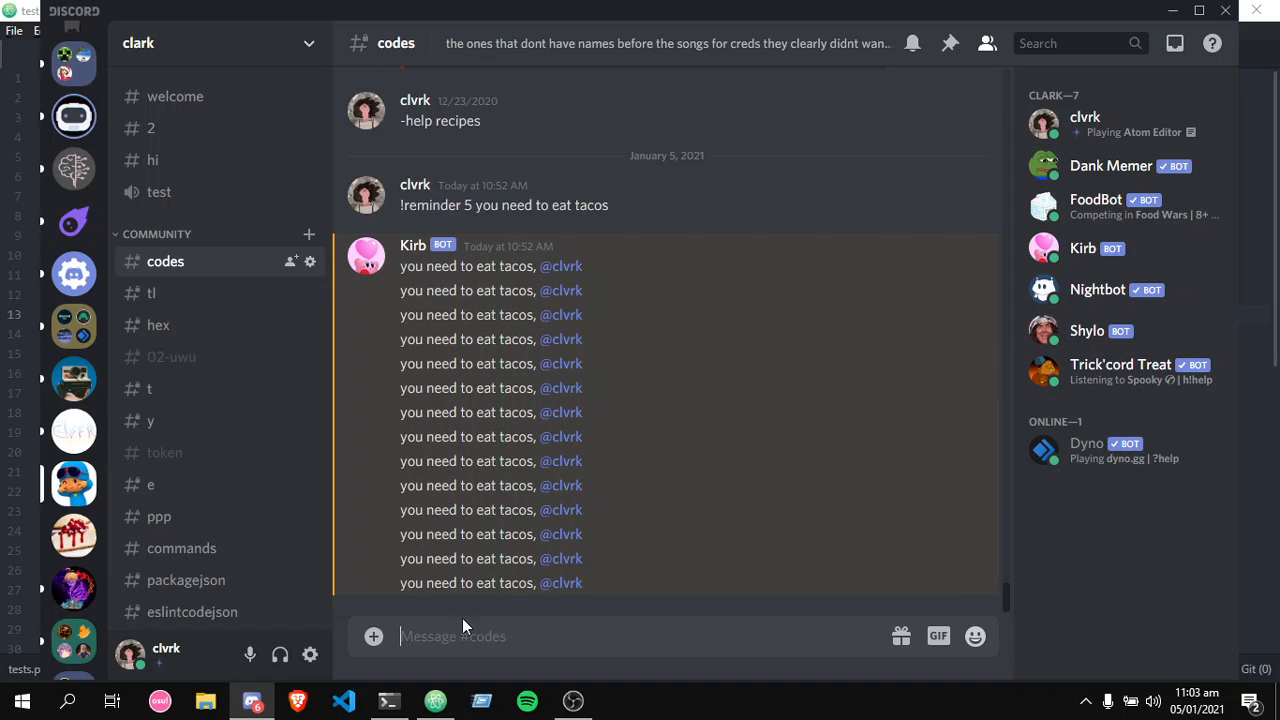
Send '!reminder 1 wofwievoejv1vp2e2ejo' in the #codes channel.
{"action": "type", "text": "!remi"}
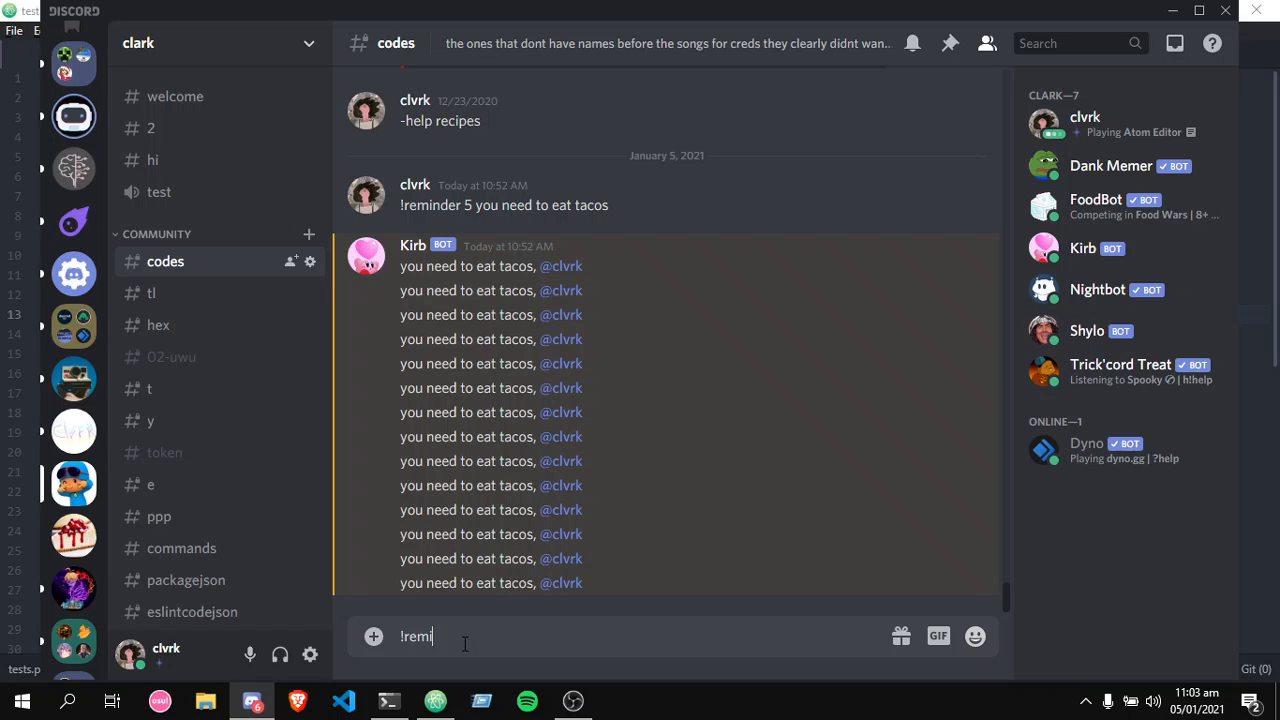
{"action": "type", "text": "nder"}
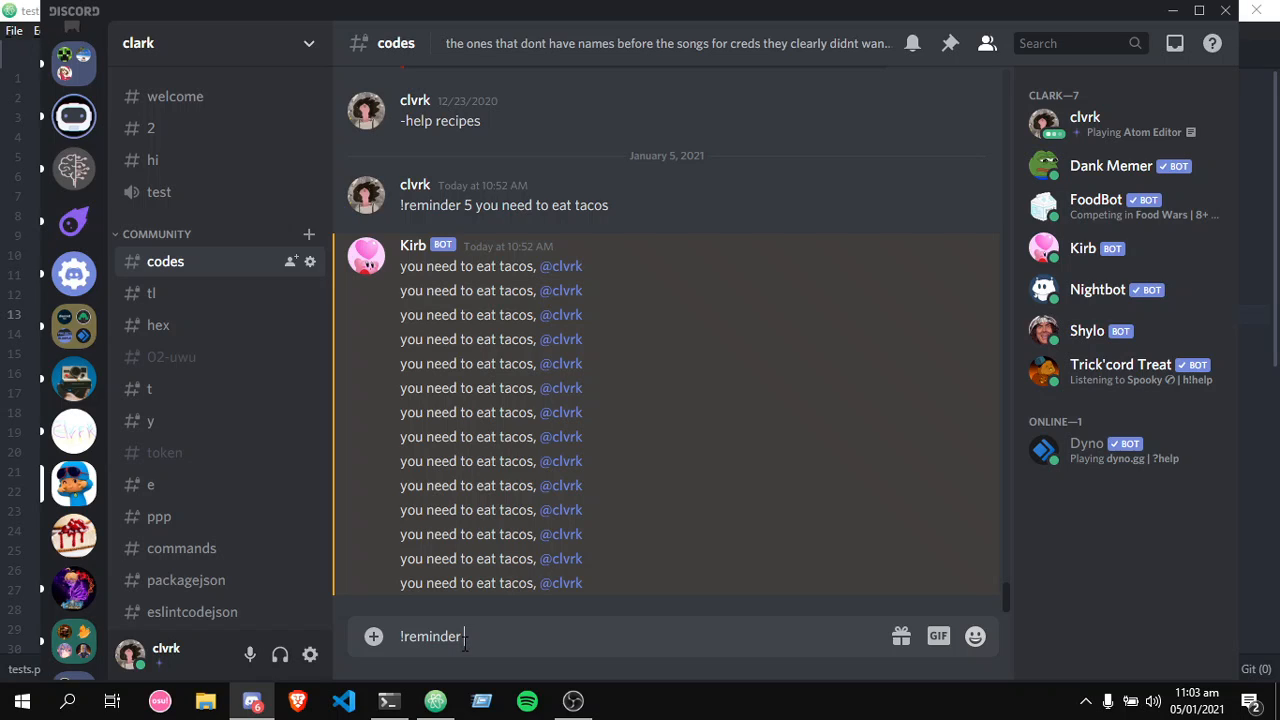
{"action": "type", "text": "1"}
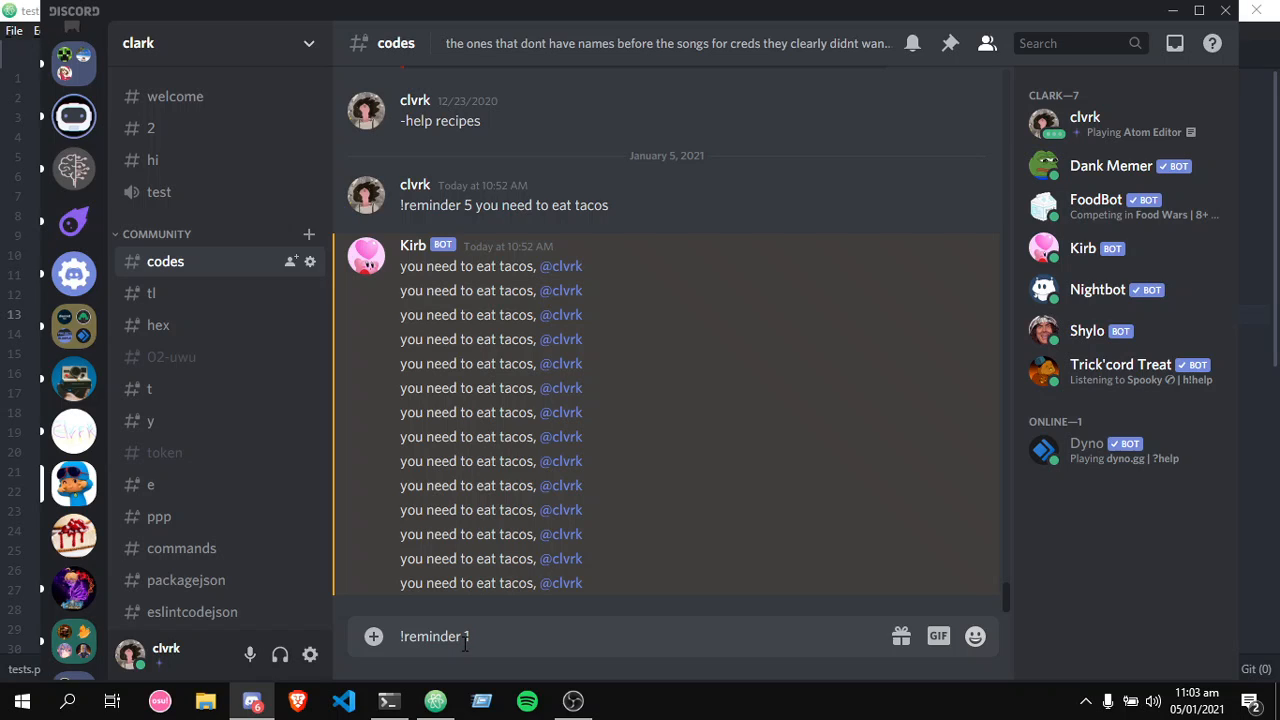
{"action": "type", "text": "wofwievoejv1vp2e2ejo"}
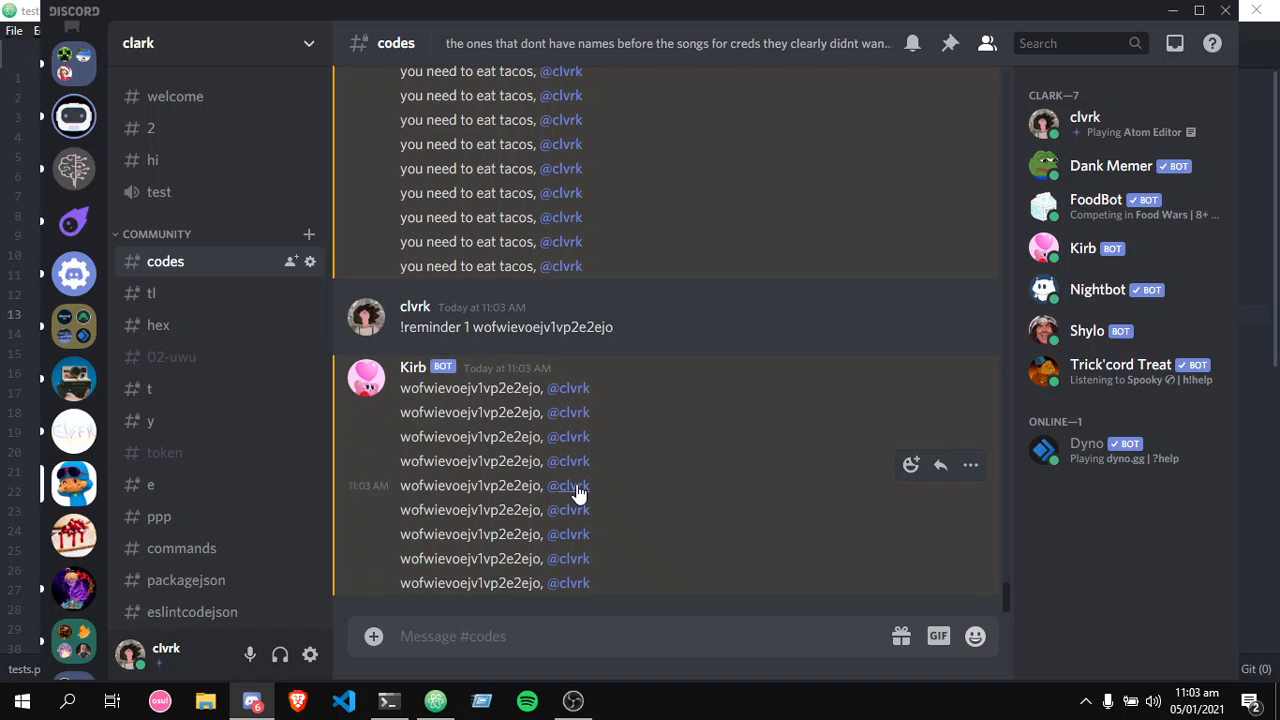
Watch #codes and the member list until Kirb goes offline and stops posting.
{"action": "scroll", "scroll_direction": "up", "scroll_amount": 3}
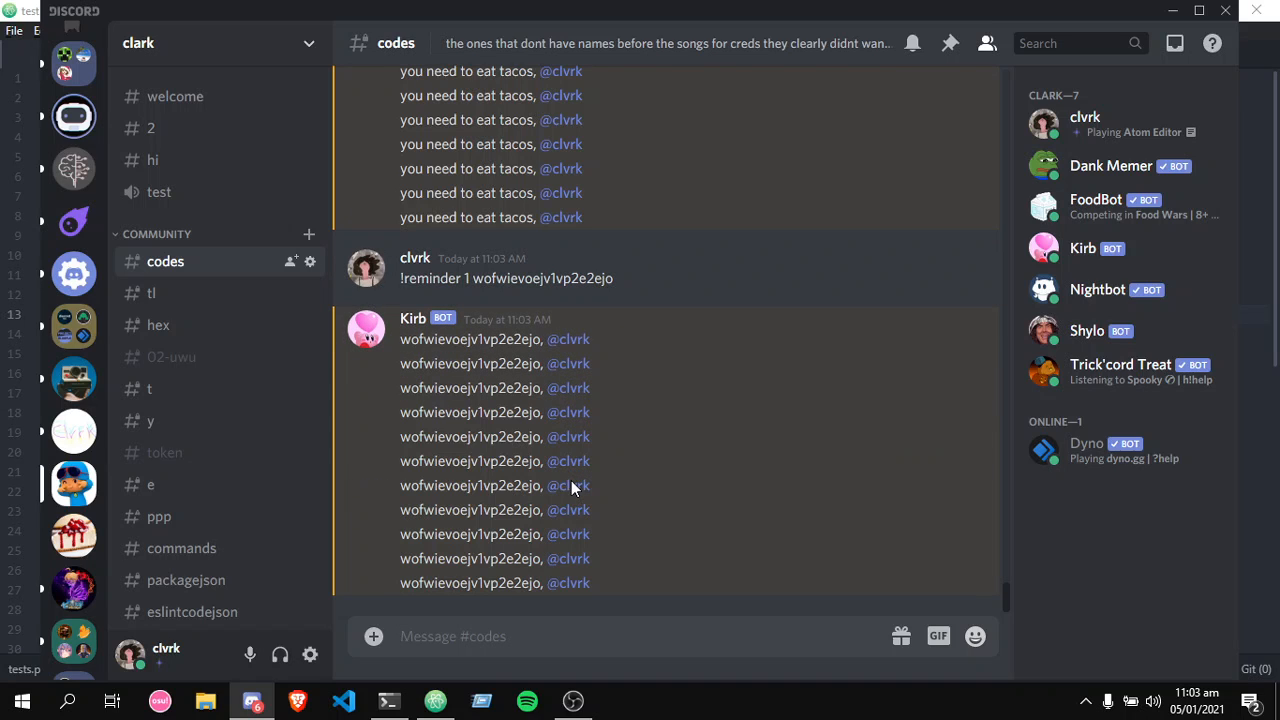
{"action": "left_click", "coordinate": [388, 700]}
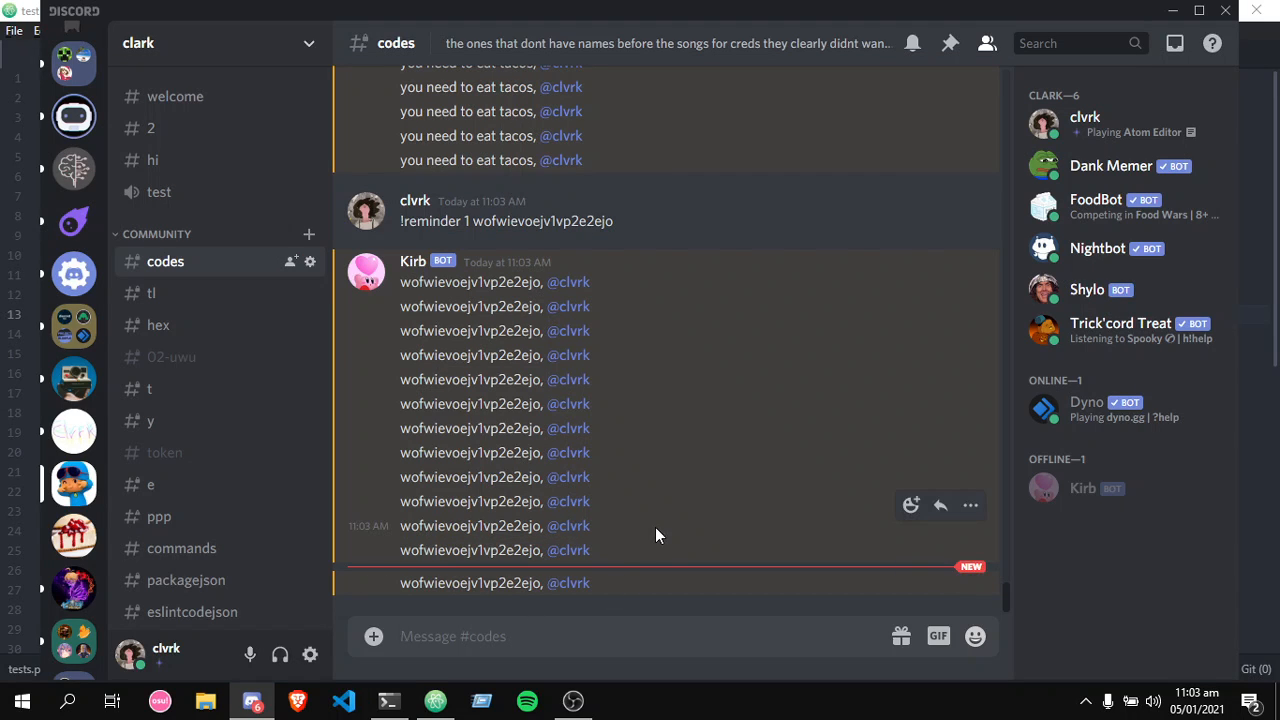
{"action": "left_click", "coordinate": [366, 211]}
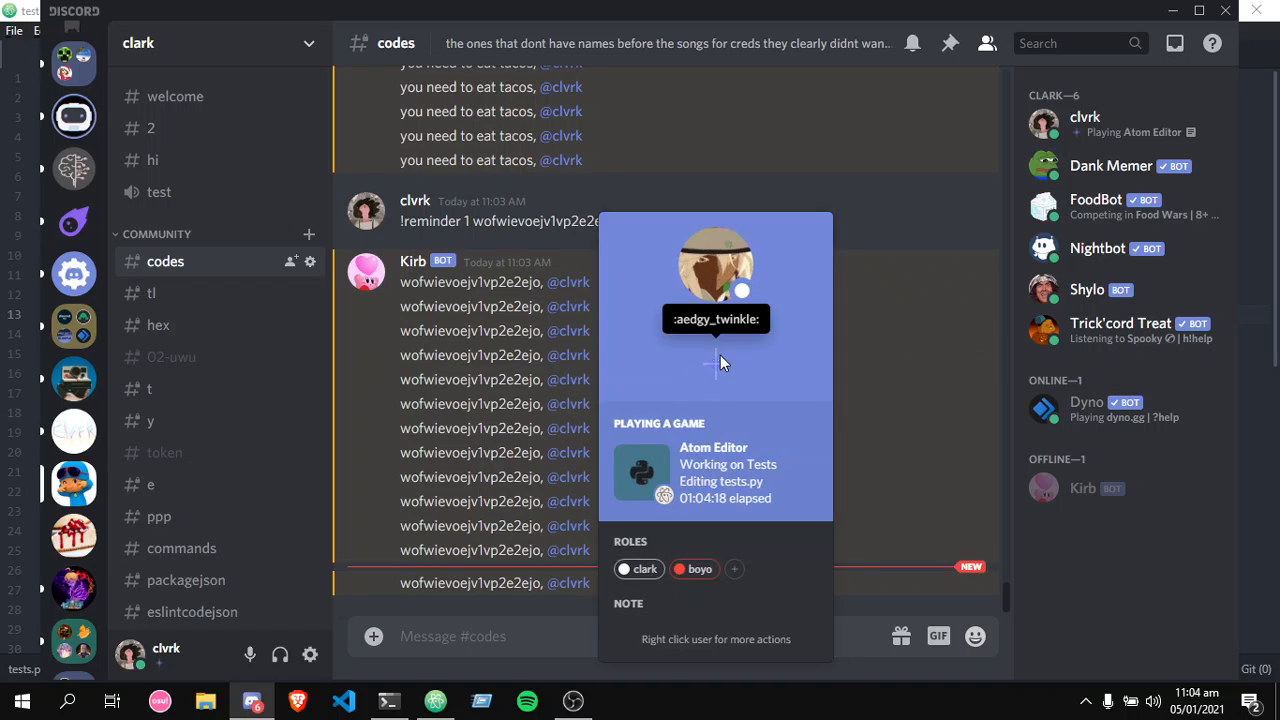
{"action": "left_click", "coordinate": [808, 383]}
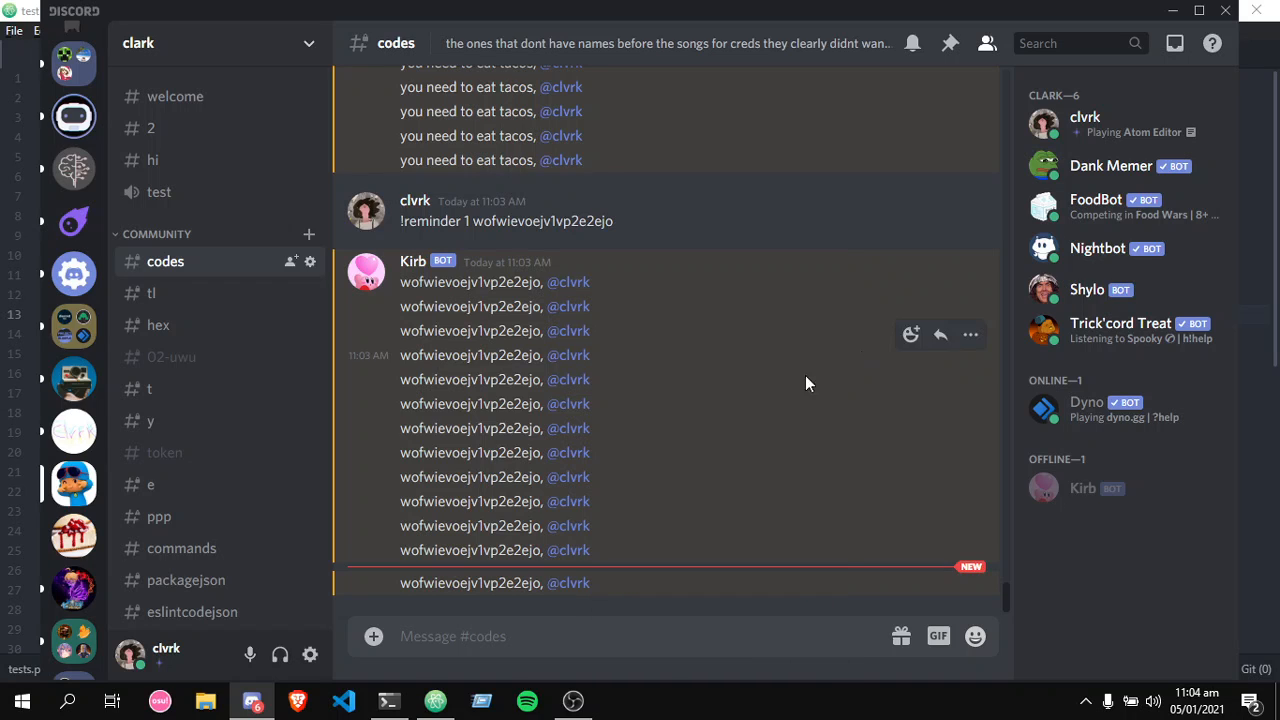
{"action": "mouse_move", "coordinate": [572, 410]}
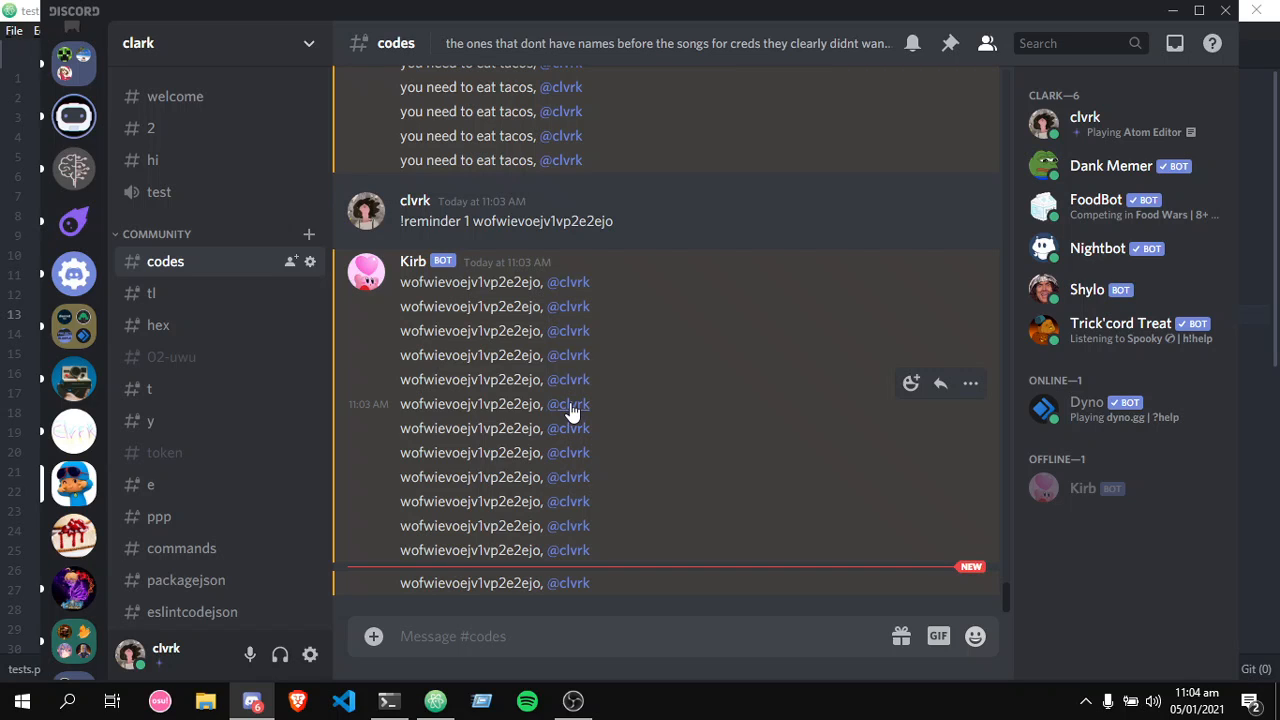
{"action": "left_click", "coordinate": [568, 404]}
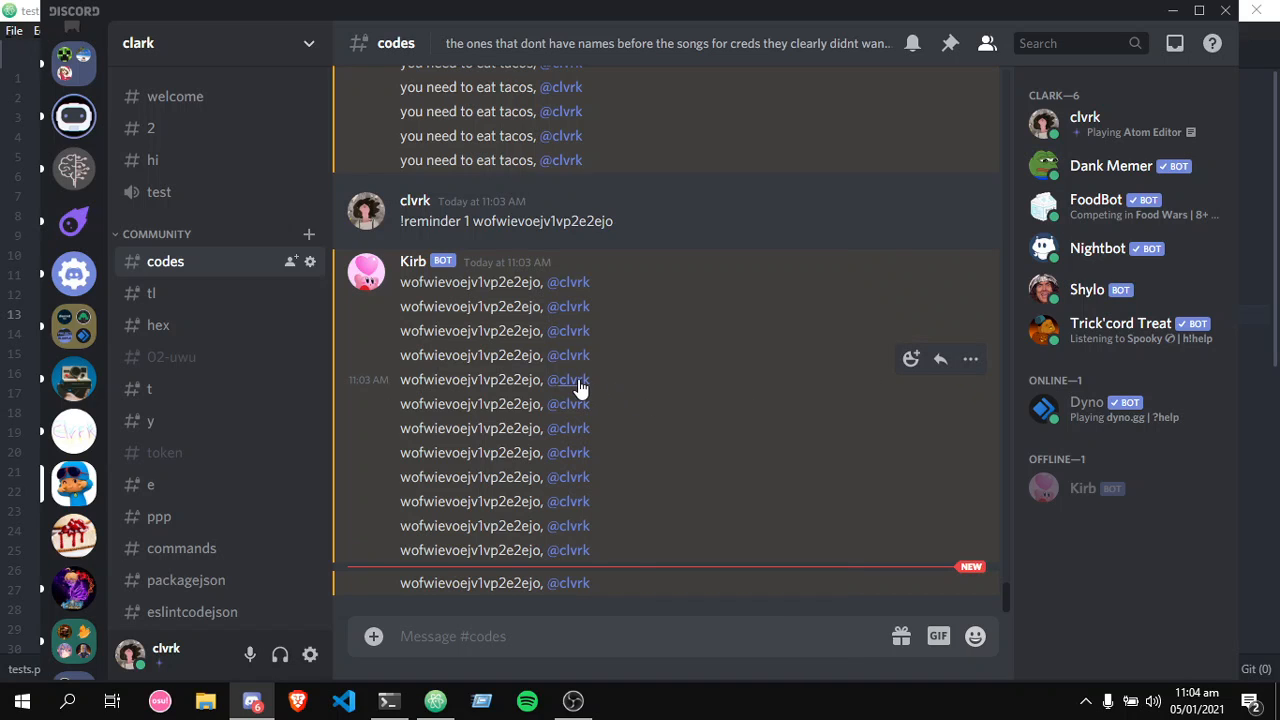
{"action": "mouse_move", "coordinate": [583, 375]}
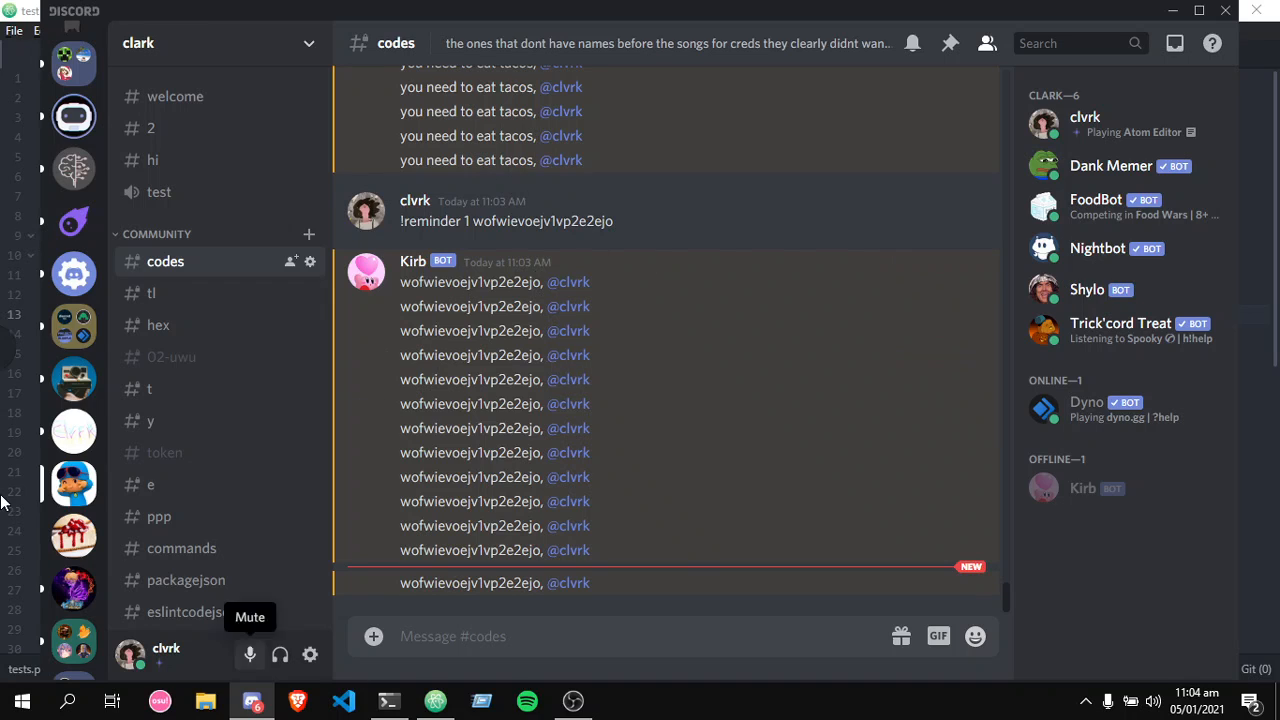
{"action": "left_click", "coordinate": [434, 700]}
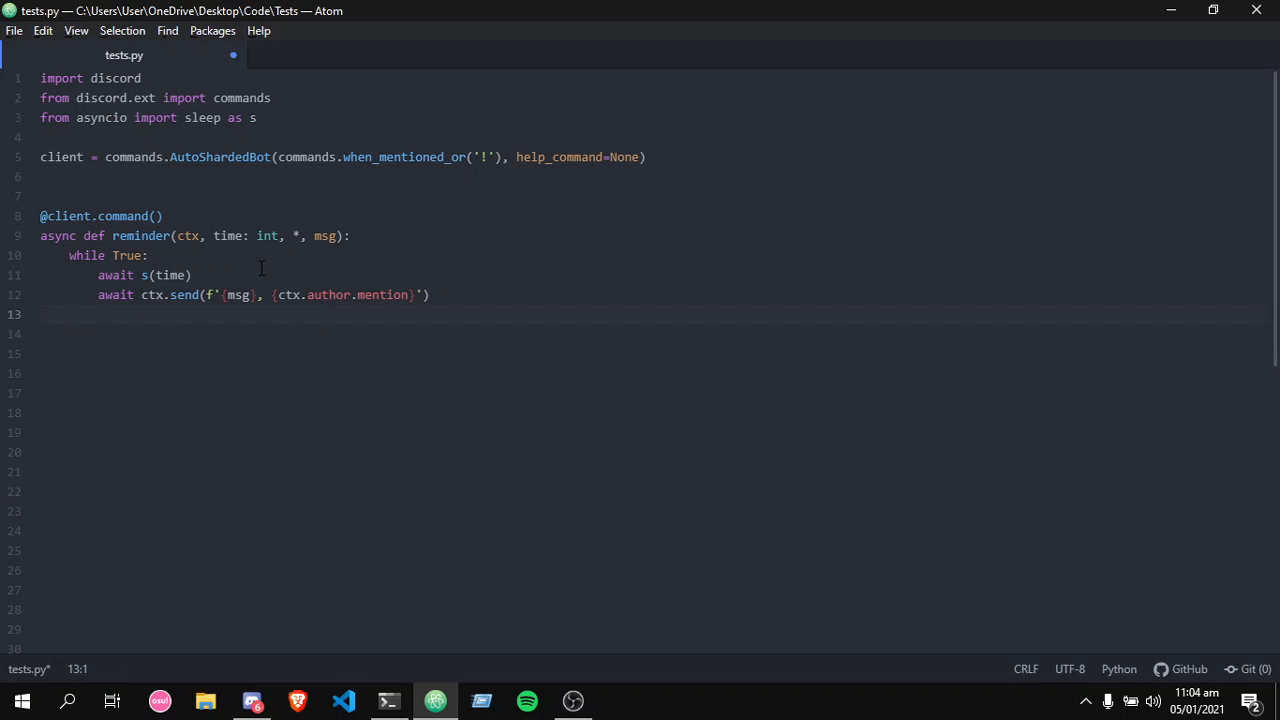
Expand the Tests project folder and place the cursor below the reminder code.
{"action": "left_click", "coordinate": [528, 483]}
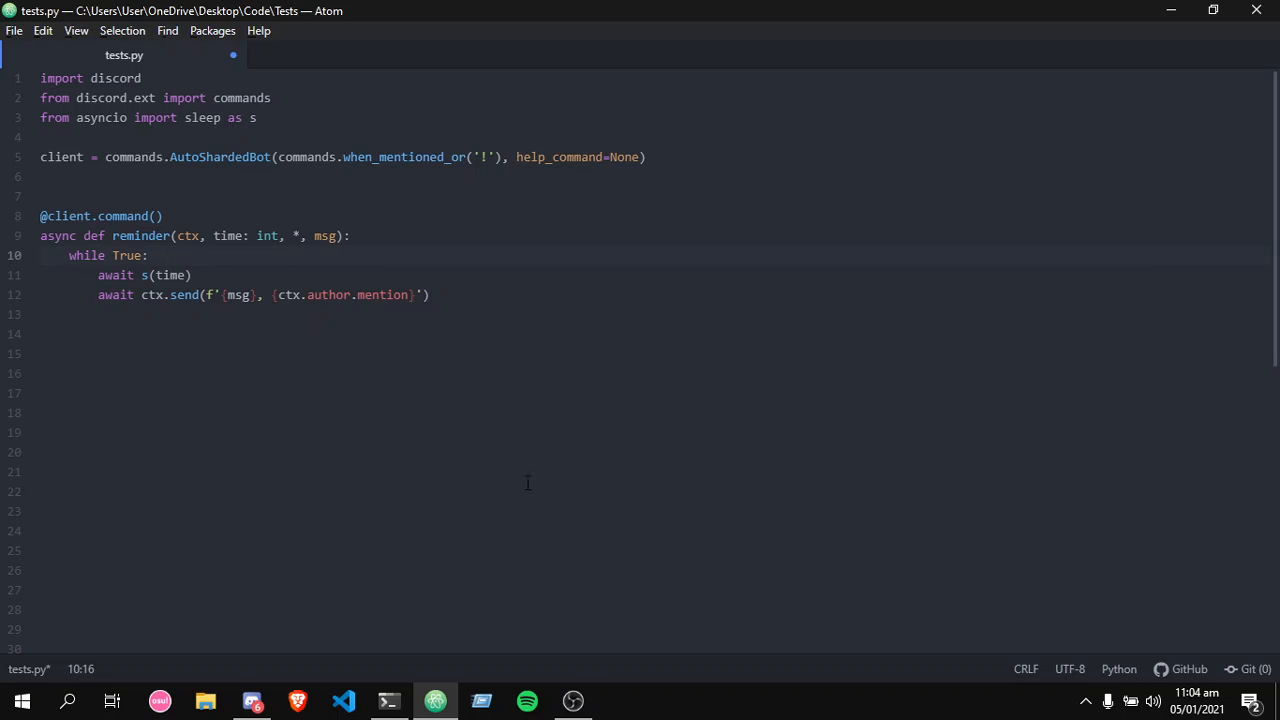
{"action": "left_click", "coordinate": [572, 700]}
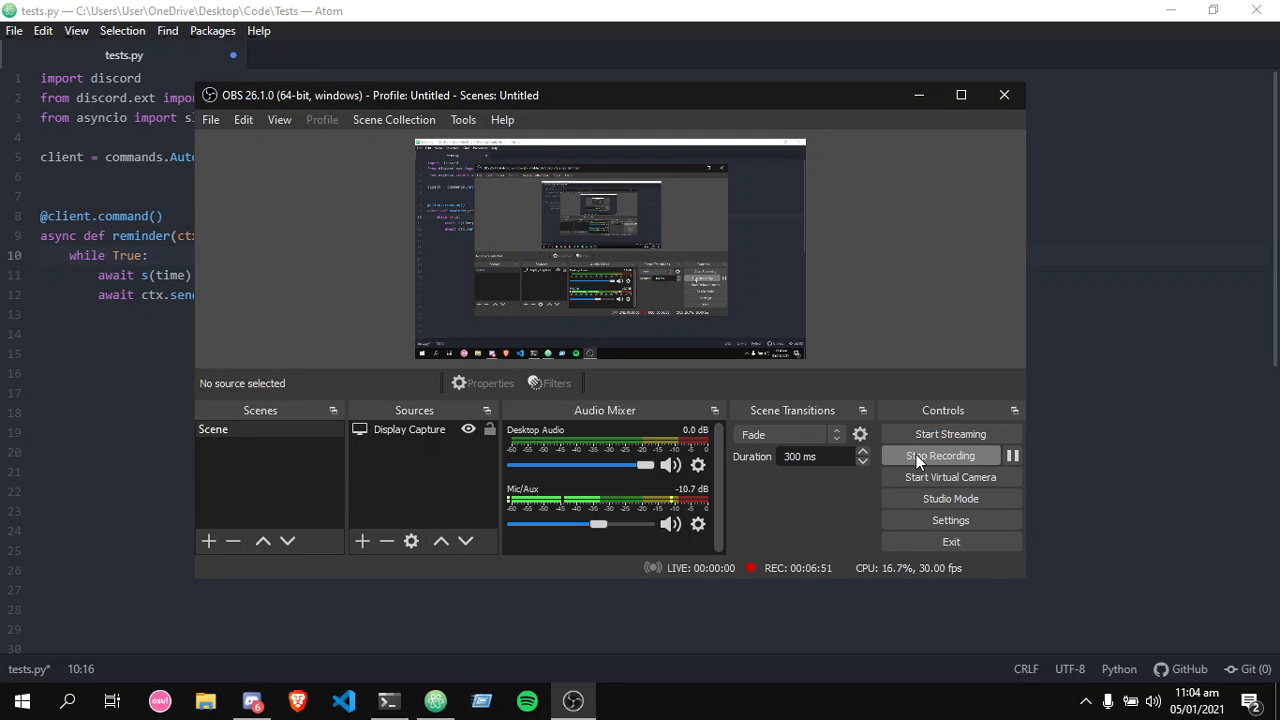
{"action": "left_click", "coordinate": [252, 700]}
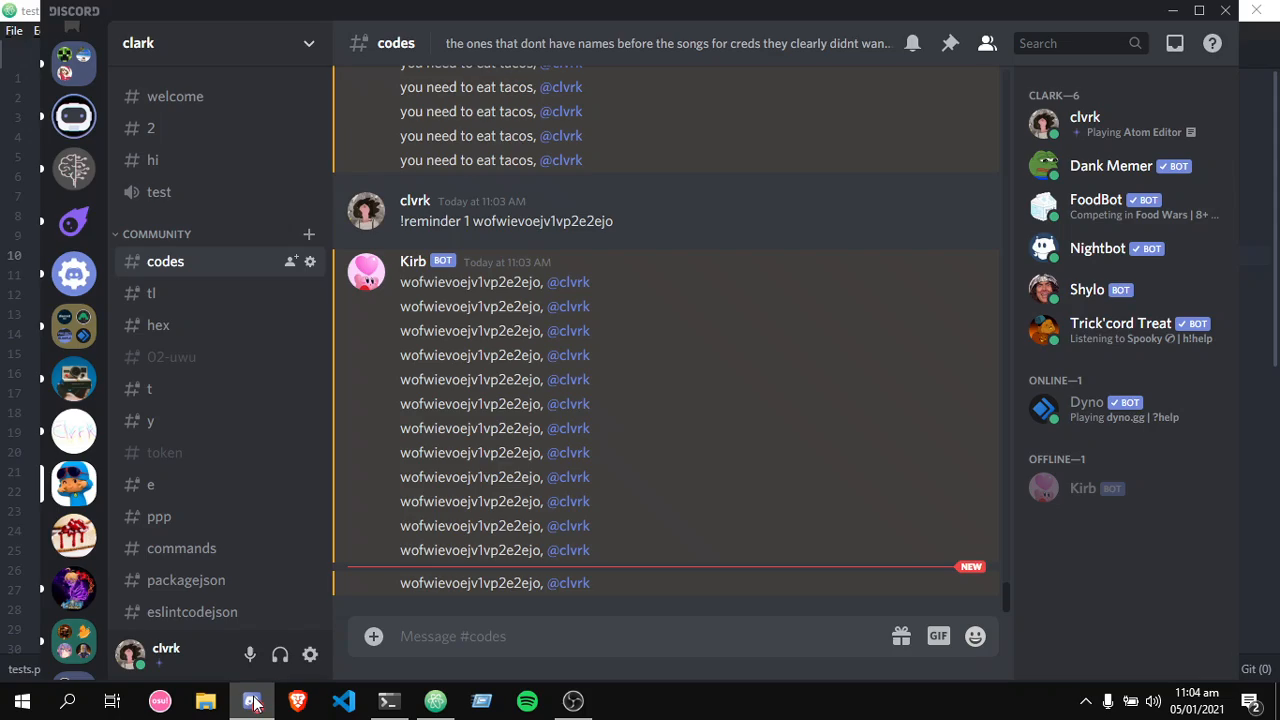
{"action": "mouse_move", "coordinate": [80, 425]}
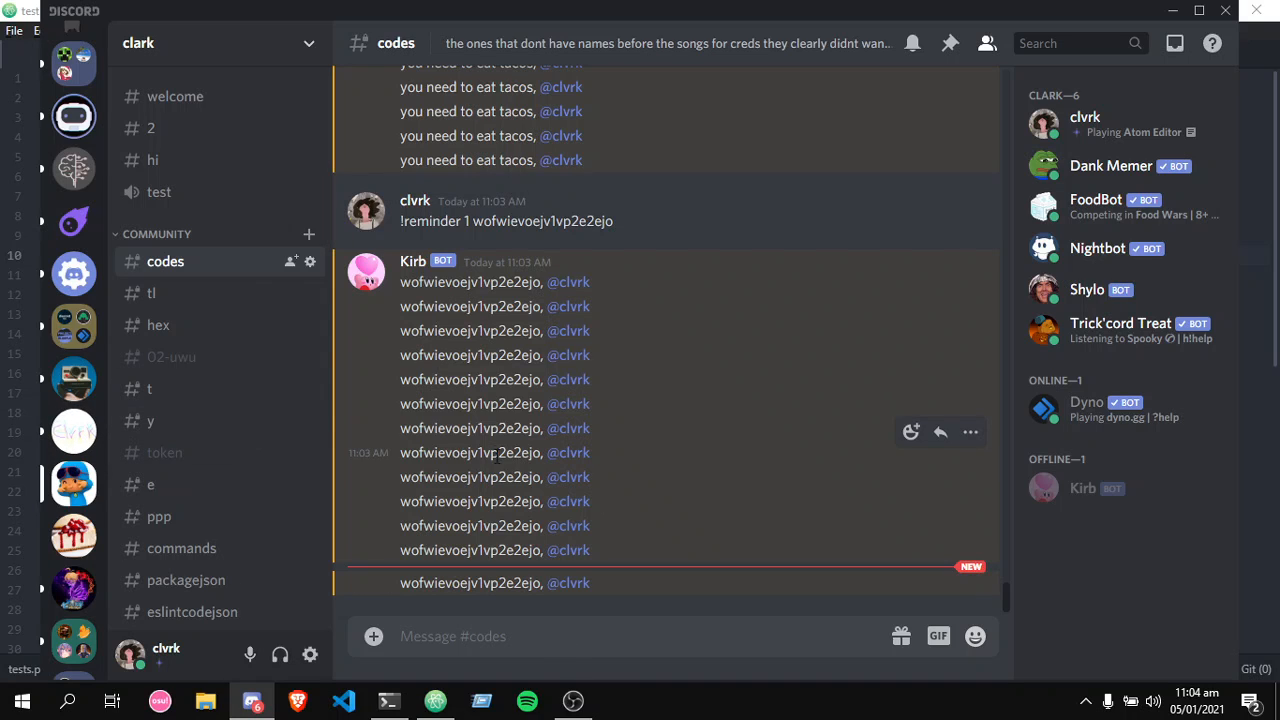
{"action": "mouse_move", "coordinate": [538, 617]}
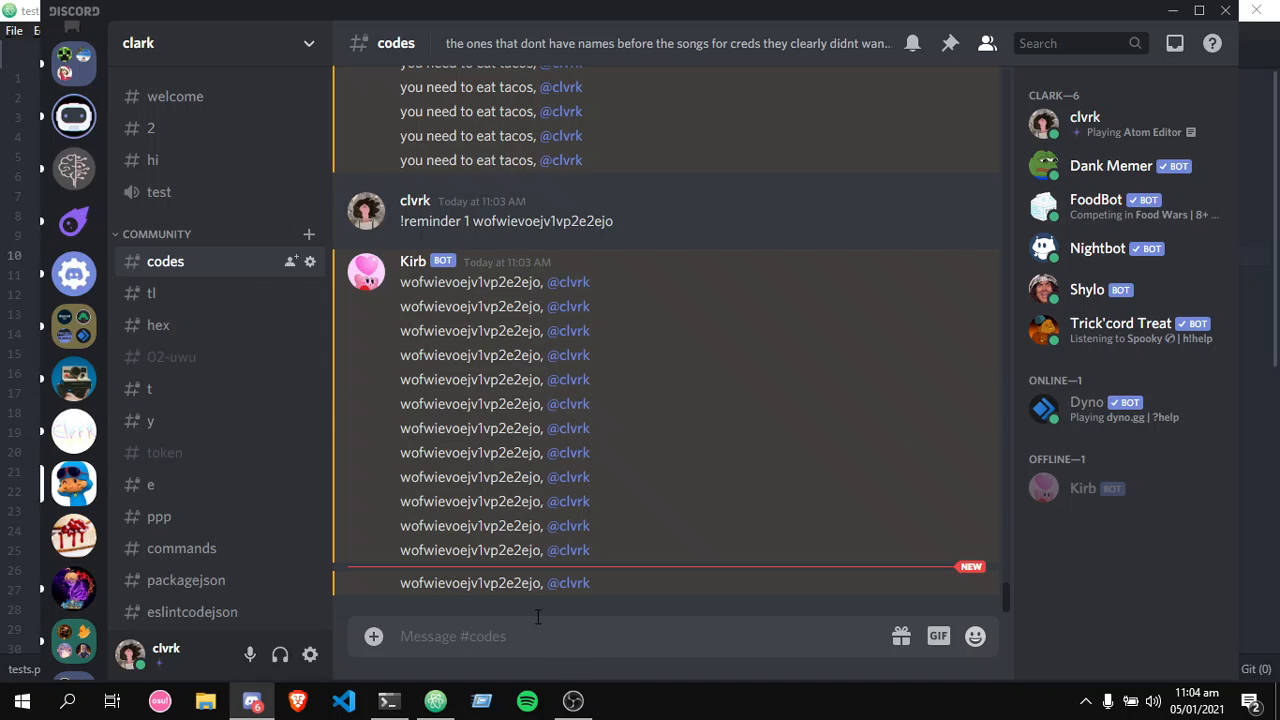
{"action": "left_click", "coordinate": [573, 700]}
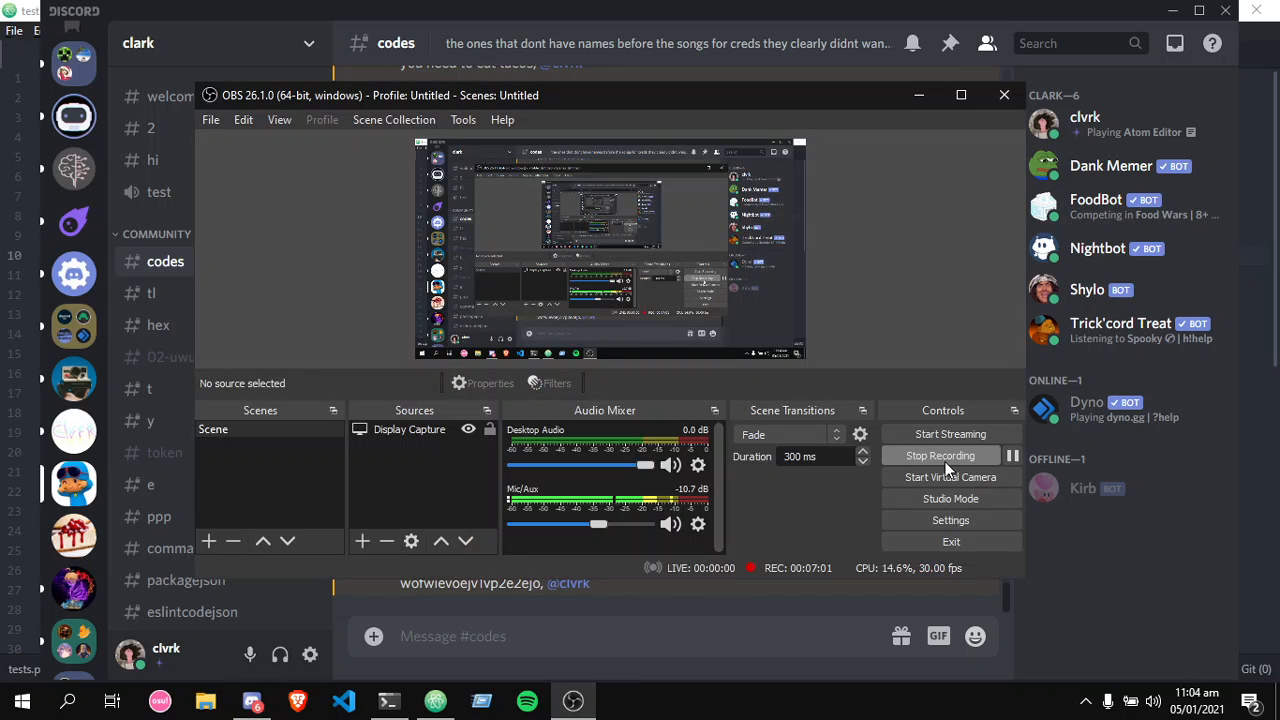
{"action": "left_click", "coordinate": [434, 700]}
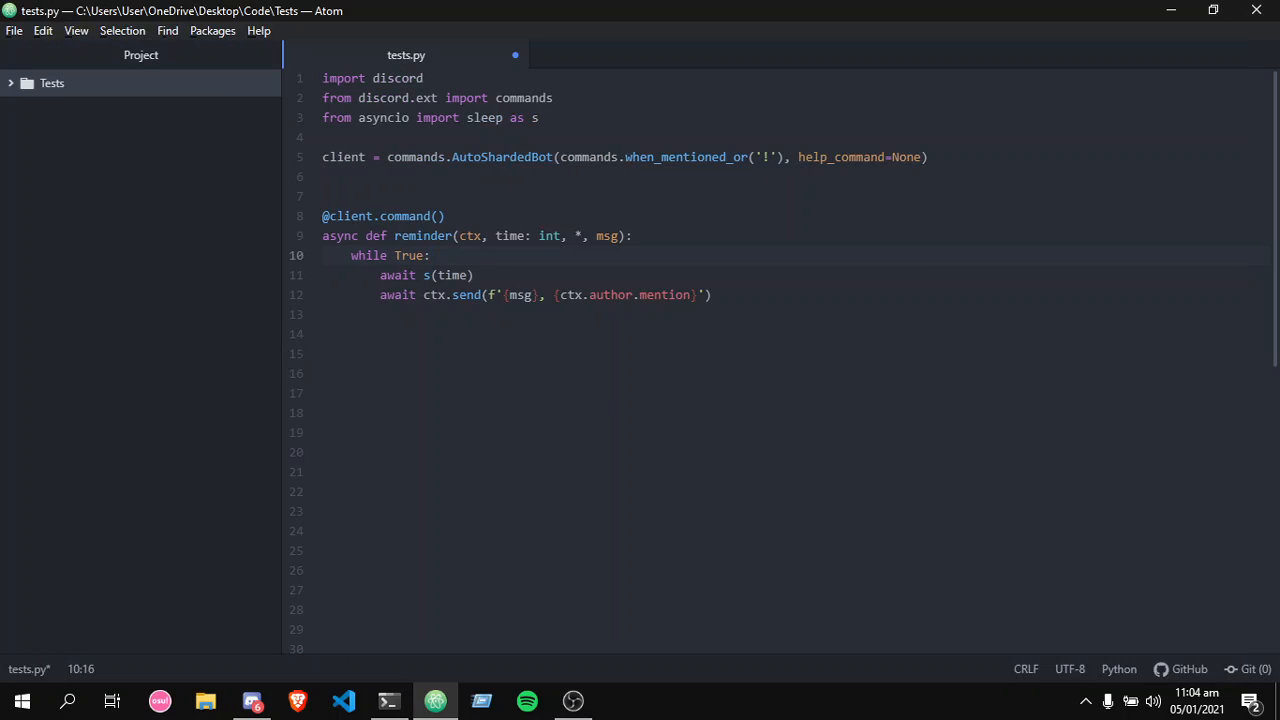
{"action": "left_click", "coordinate": [475, 275]}
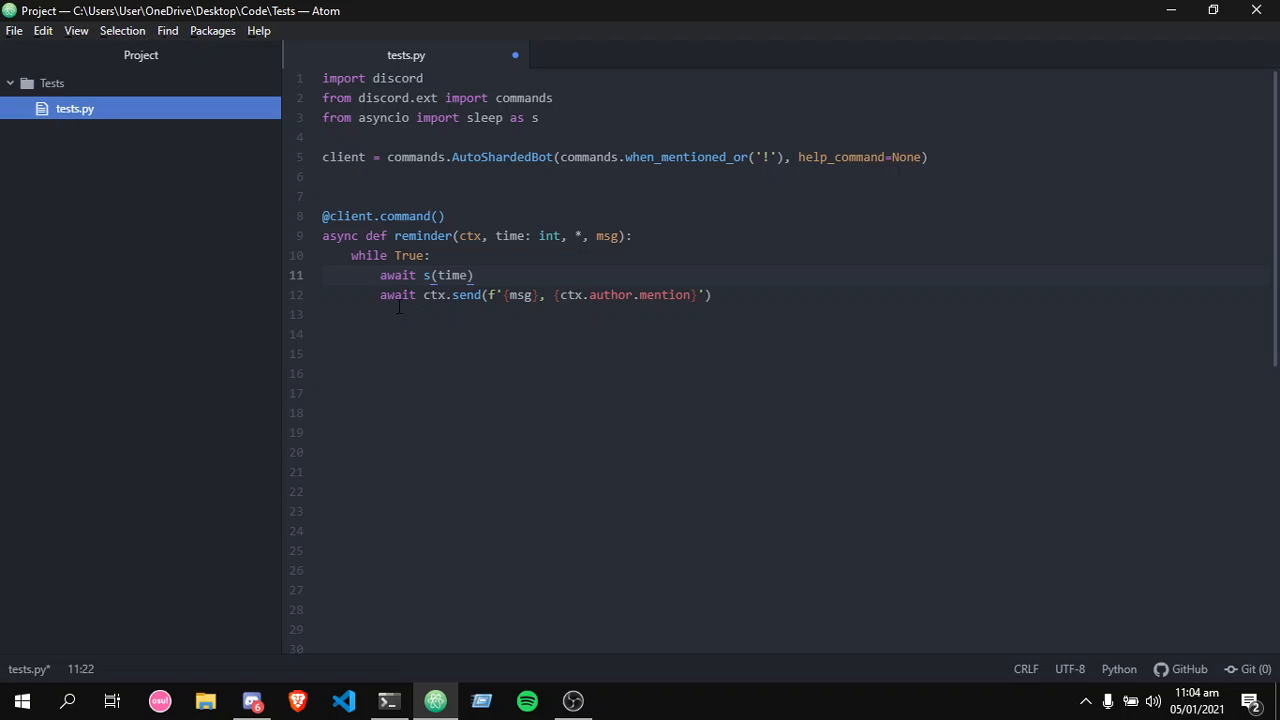
{"action": "left_click", "coordinate": [400, 314]}
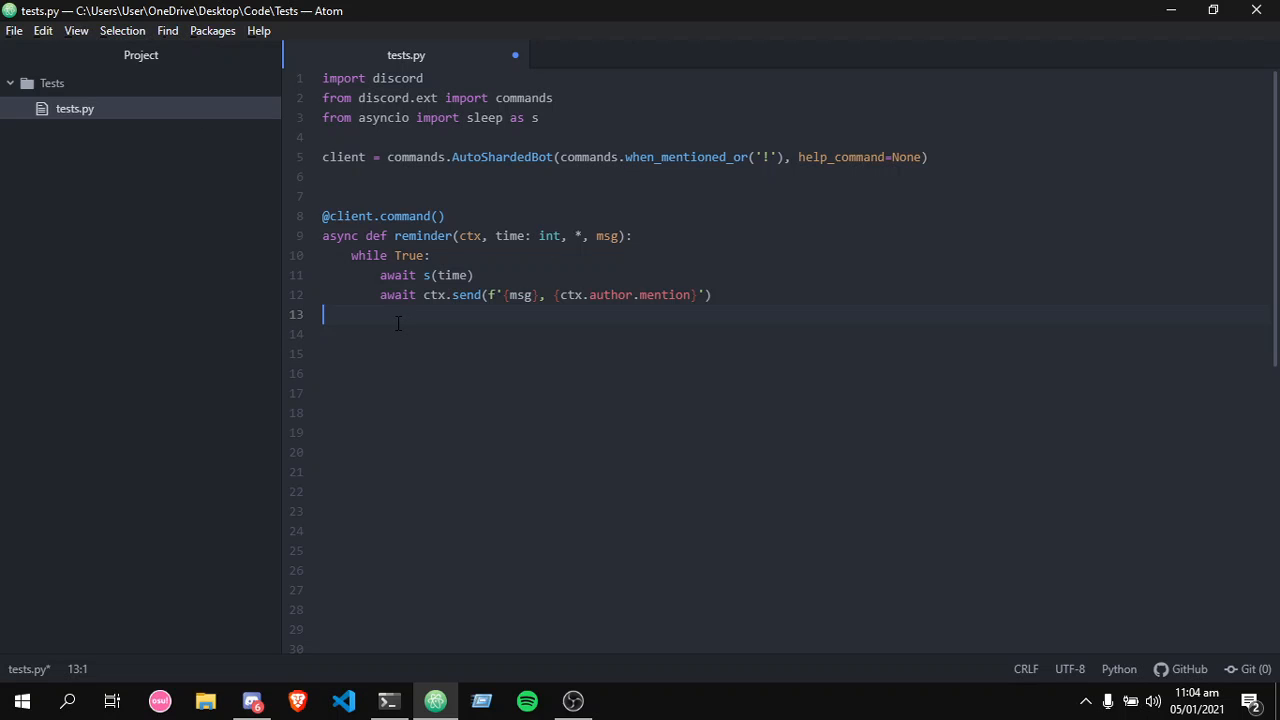
Bring Discord back to the #codes channel and check the bot's repeated reminders have stopped.
{"action": "left_click", "coordinate": [252, 700]}
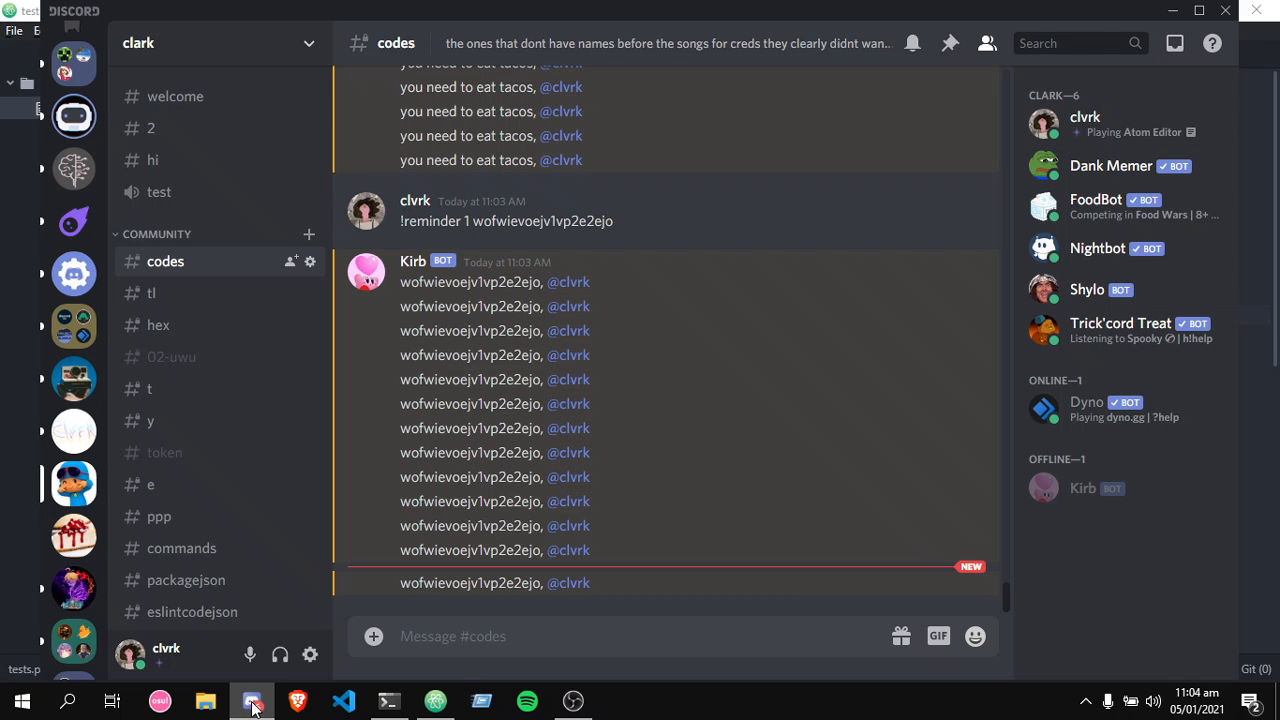
{"action": "mouse_move", "coordinate": [73, 431]}
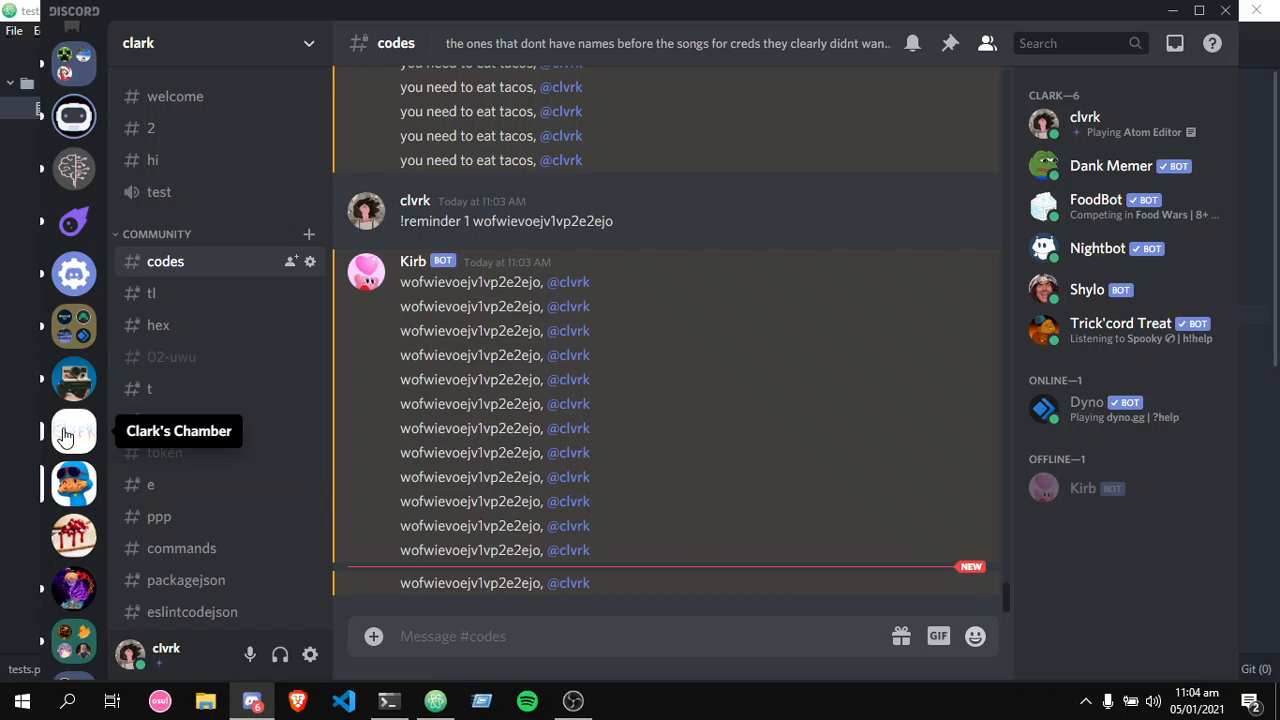
{"action": "mouse_move", "coordinate": [828, 275]}
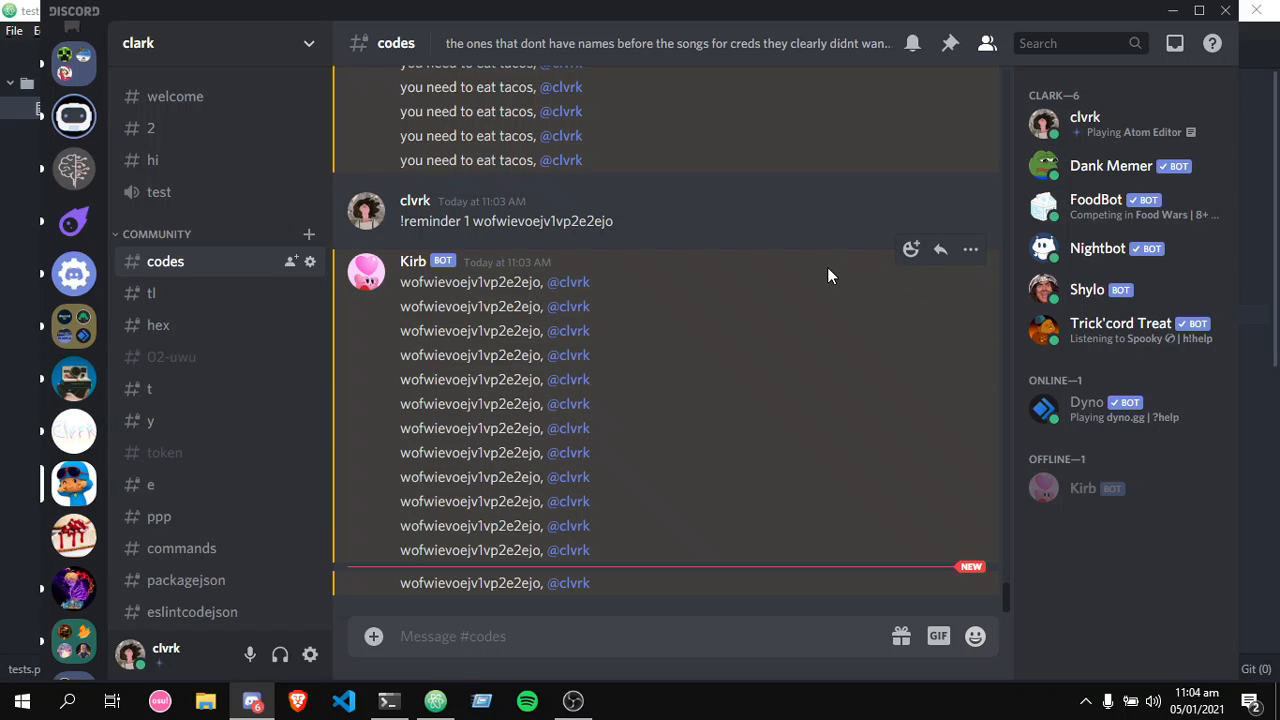
{"action": "mouse_move", "coordinate": [118, 661]}
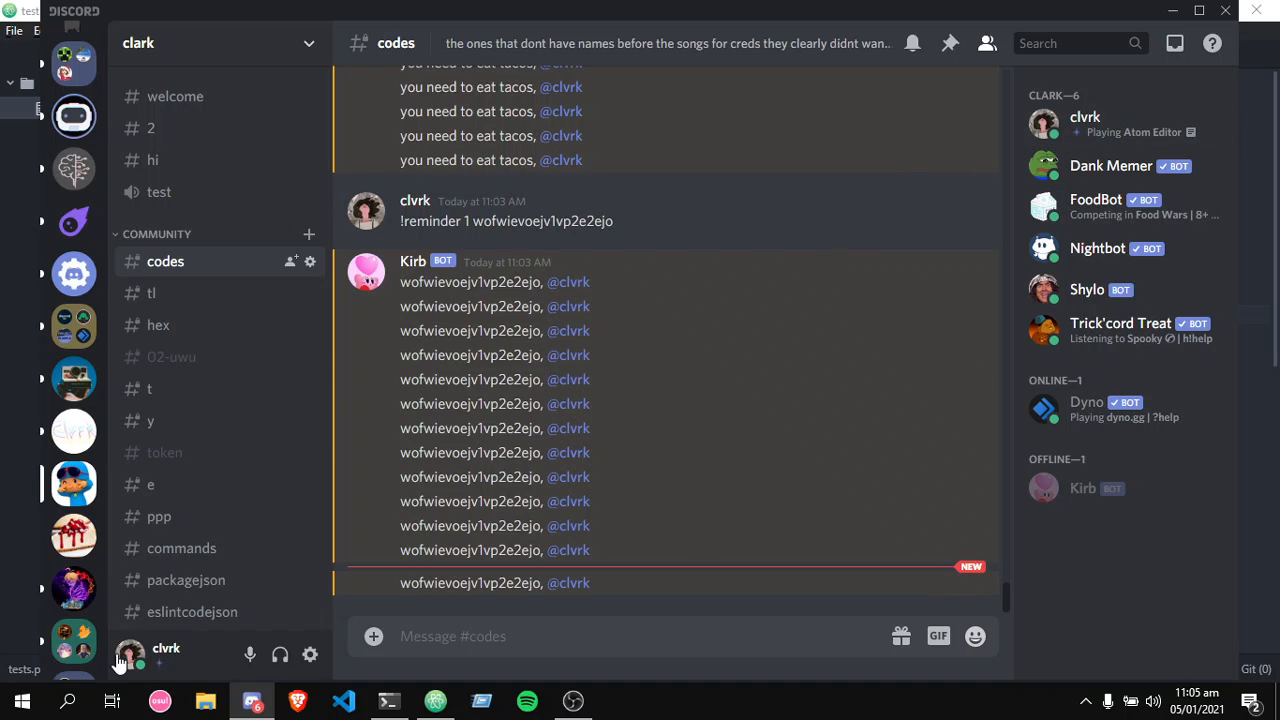
{"action": "left_click", "coordinate": [130, 655]}
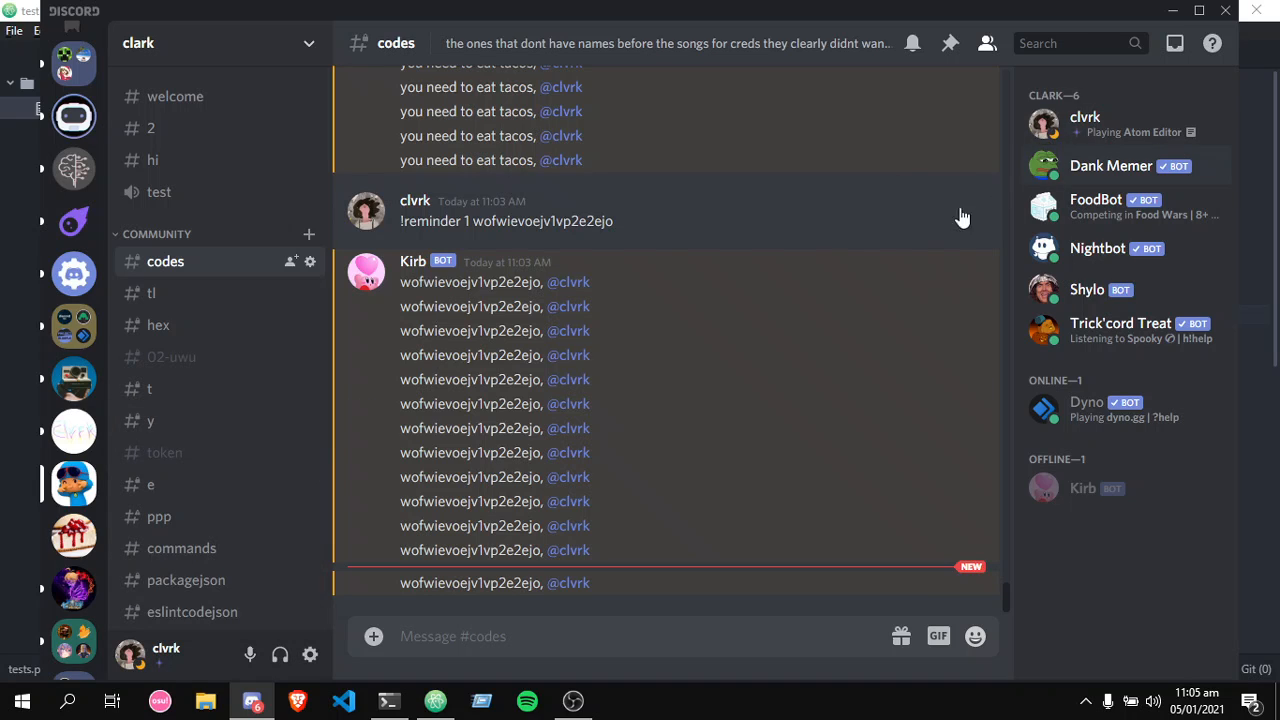
{"action": "mouse_move", "coordinate": [372, 634]}
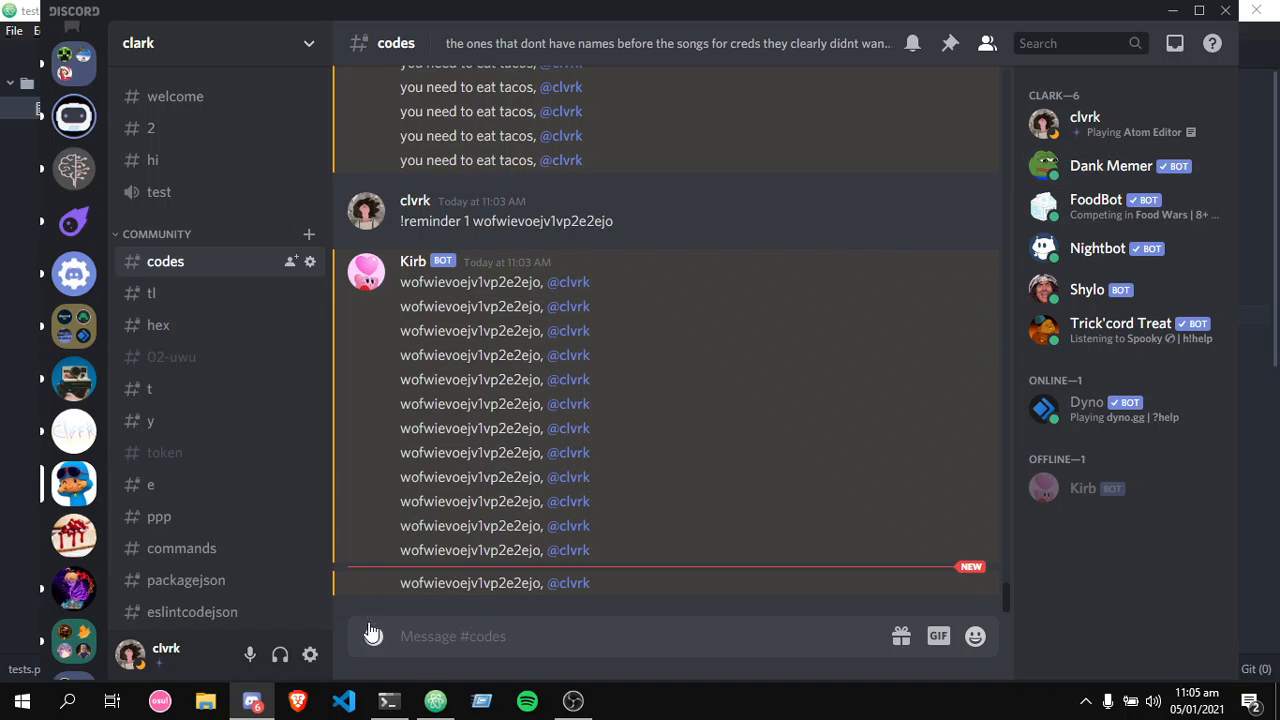
{"action": "left_click", "coordinate": [125, 648]}
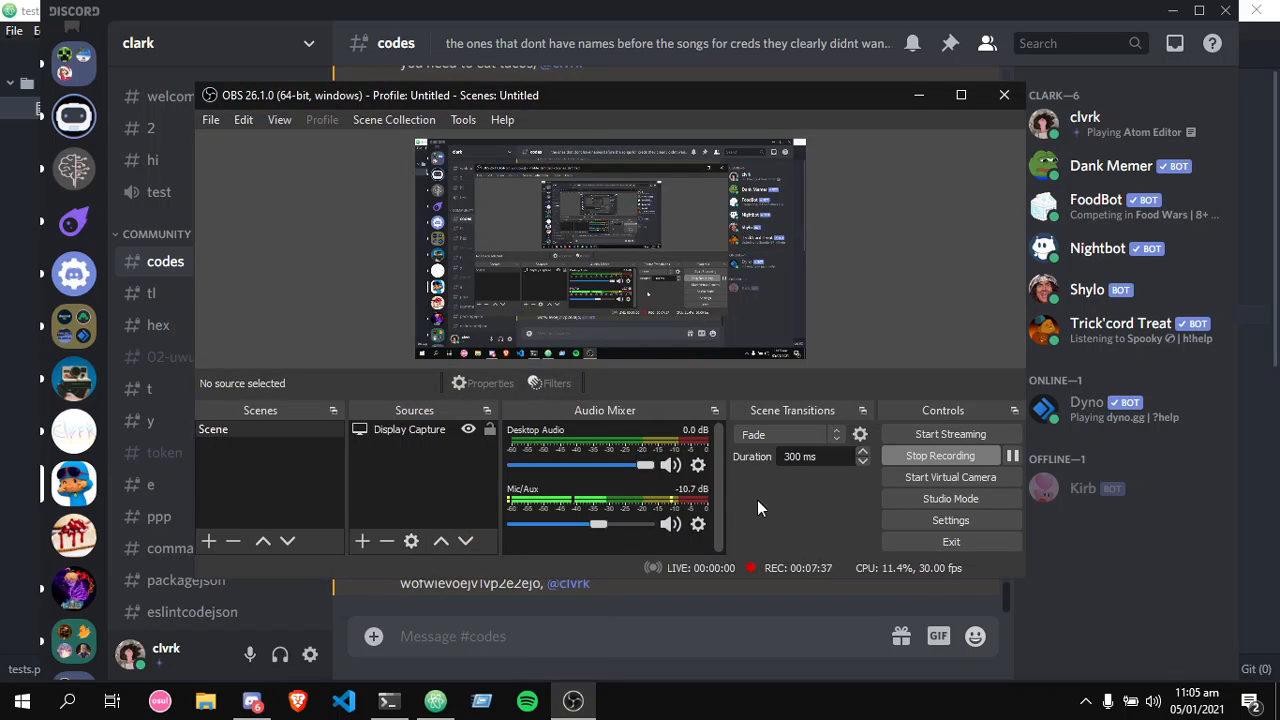
{"action": "mouse_move", "coordinate": [830, 513]}
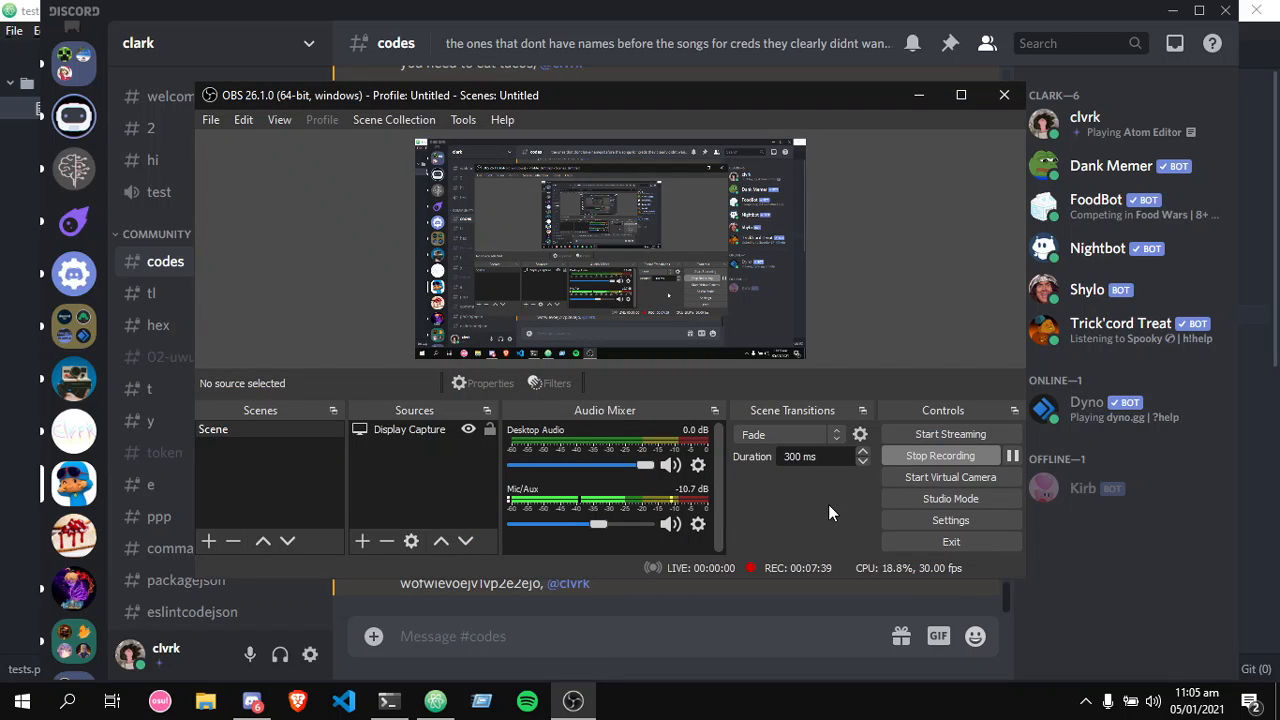